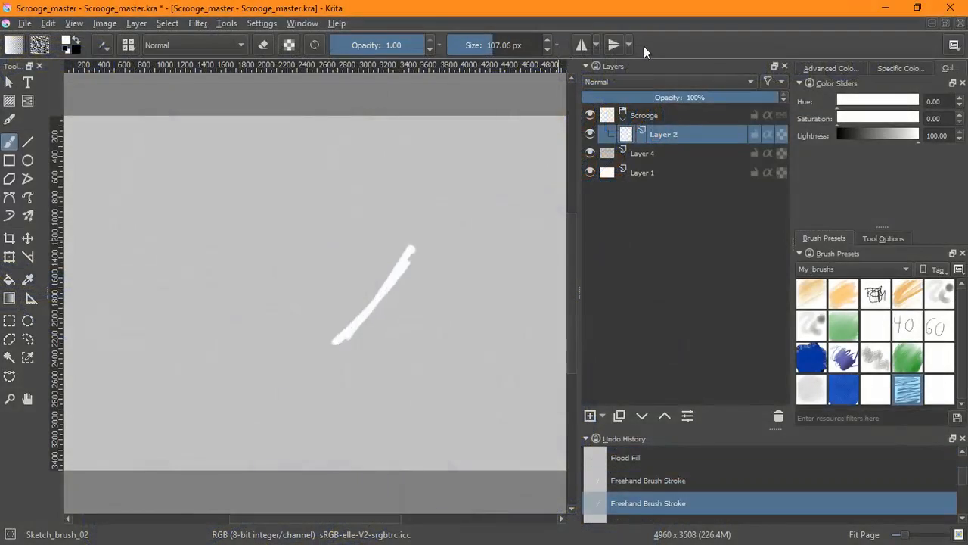
Step: Sketch the white leg line, then the arm and head on a new layer
left_click_drag(408, 242, 472, 431)
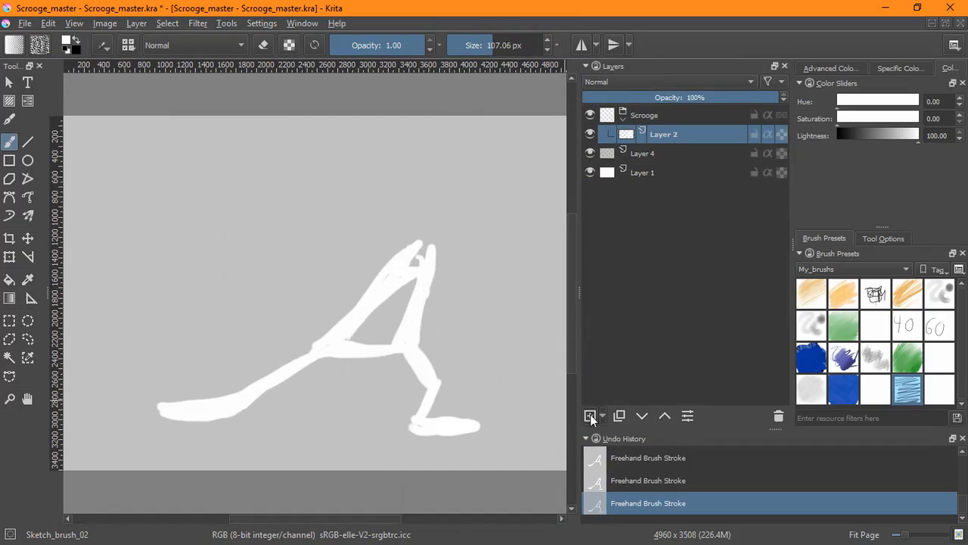
left_click(590, 414)
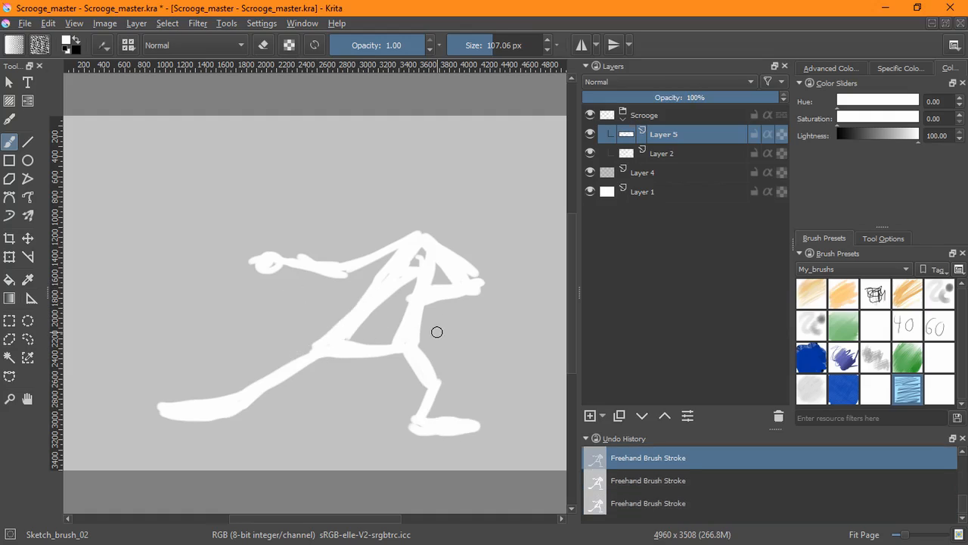
left_click_drag(412, 181, 447, 227)
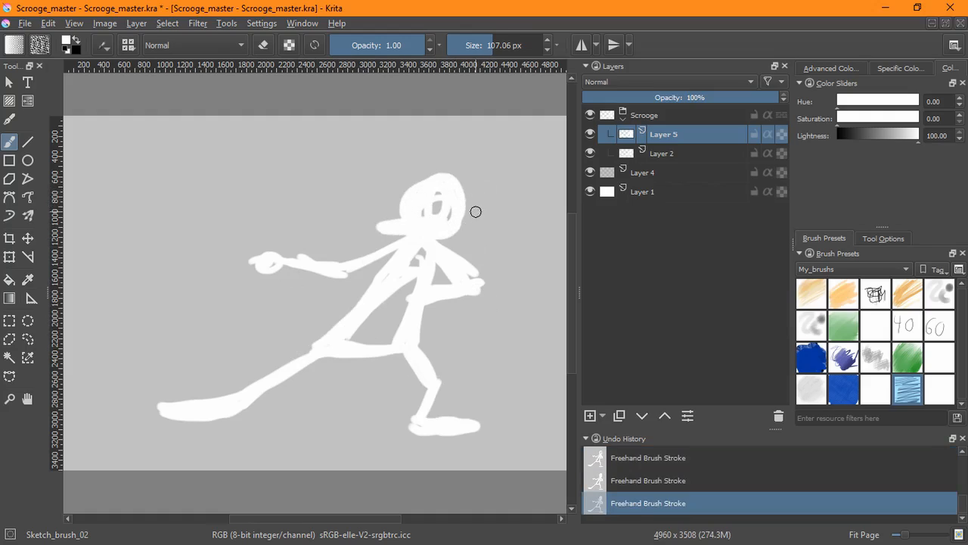
mouse_move(456, 215)
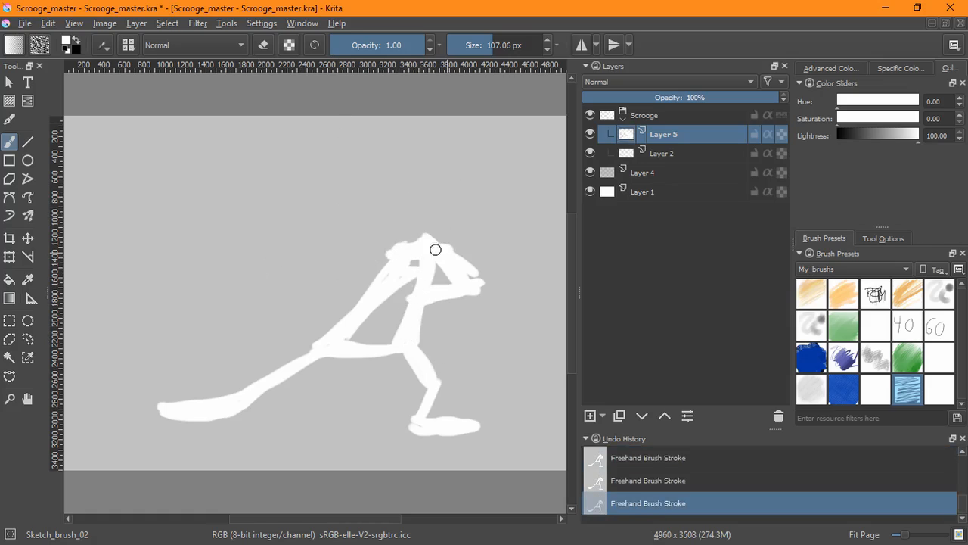
Step: Add the outstretched arm with a round hand and a new layer for the torso
left_click_drag(423, 254, 233, 397)
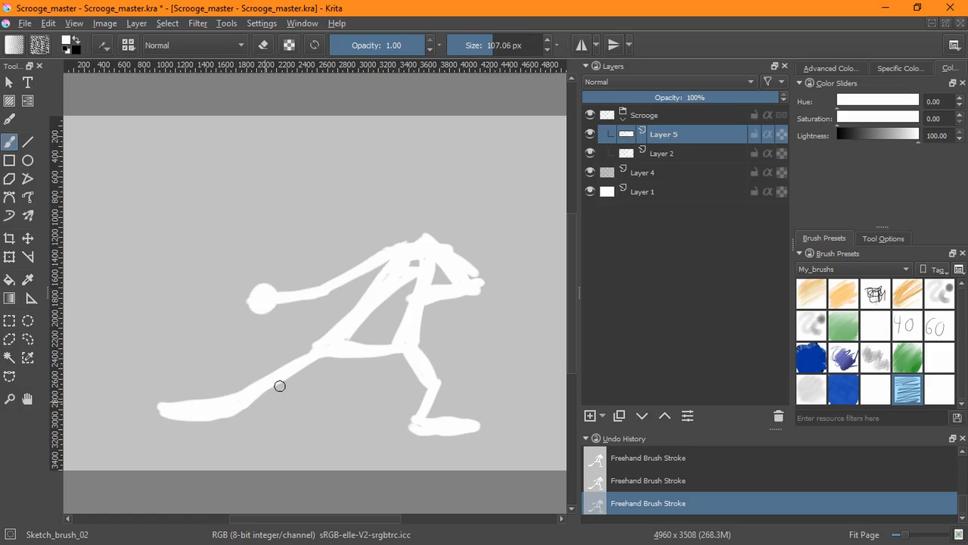
left_click(590, 414)
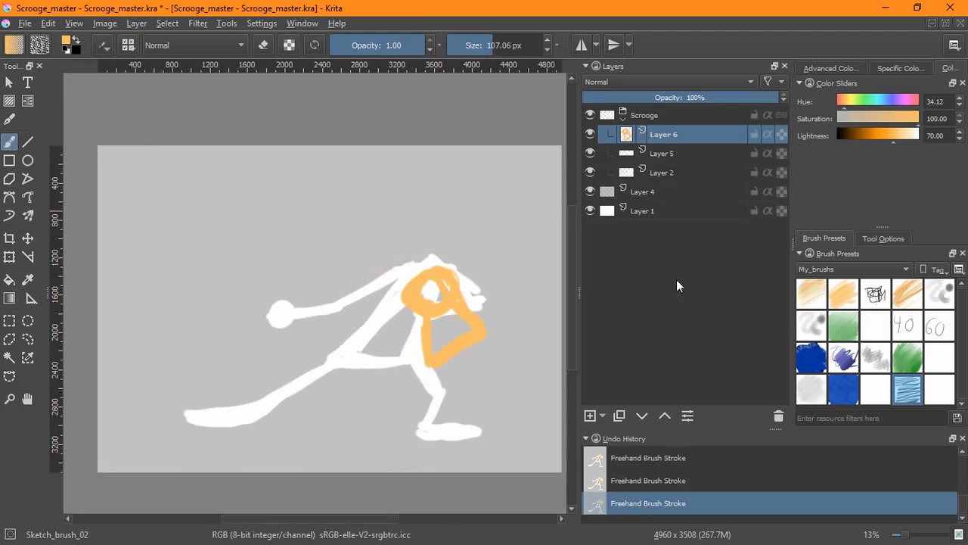
Step: Paint the round white head on Layer 8, undo the antenna stroke, and hide the rough pose
left_click(590, 415)
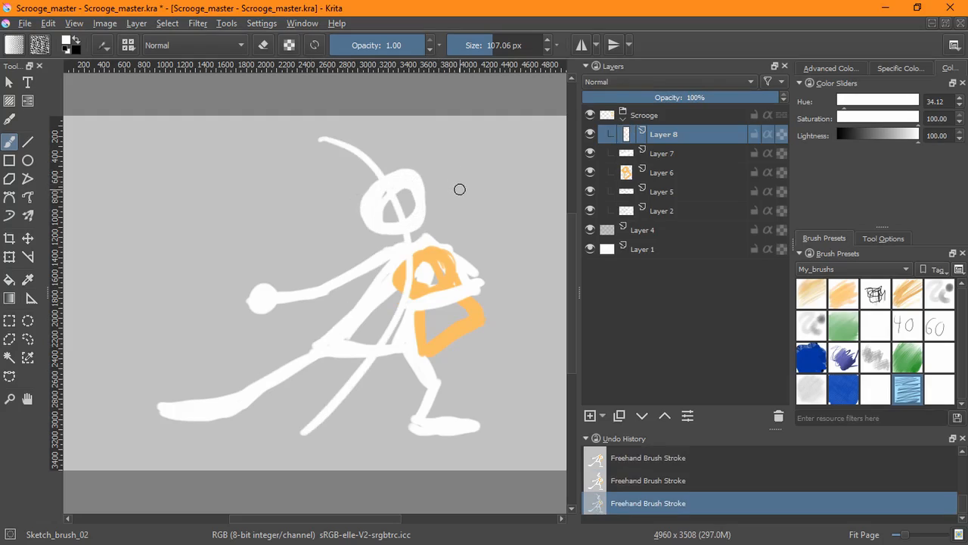
key("ctrl+z")
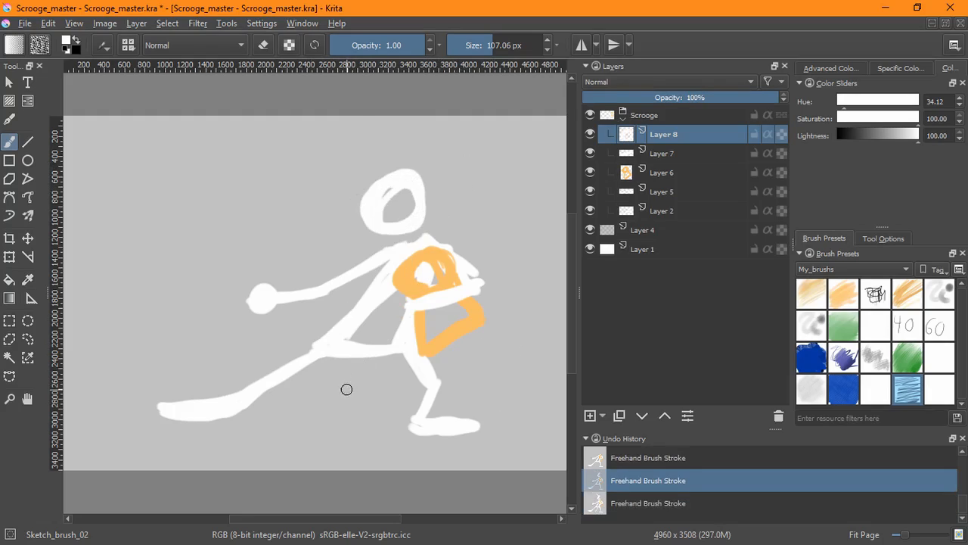
mouse_move(348, 388)
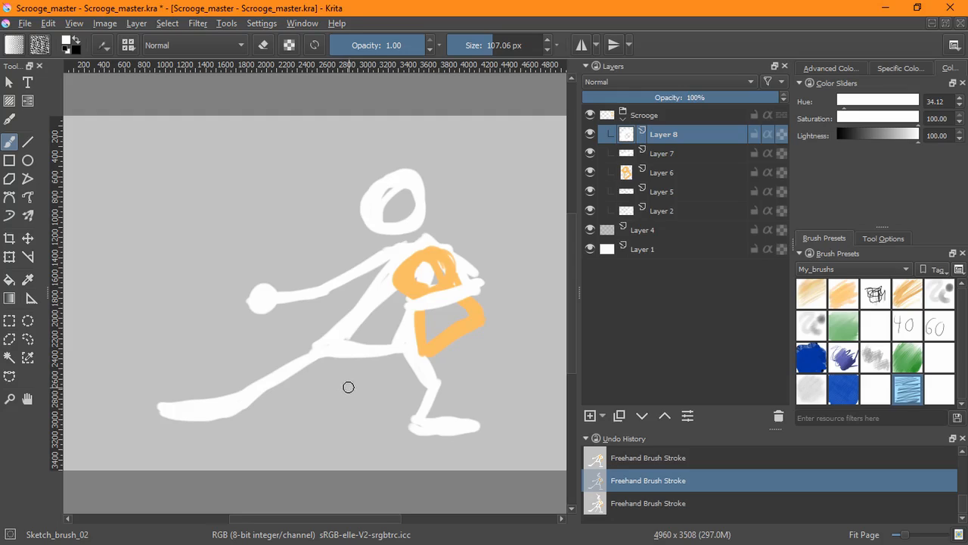
left_click(590, 414)
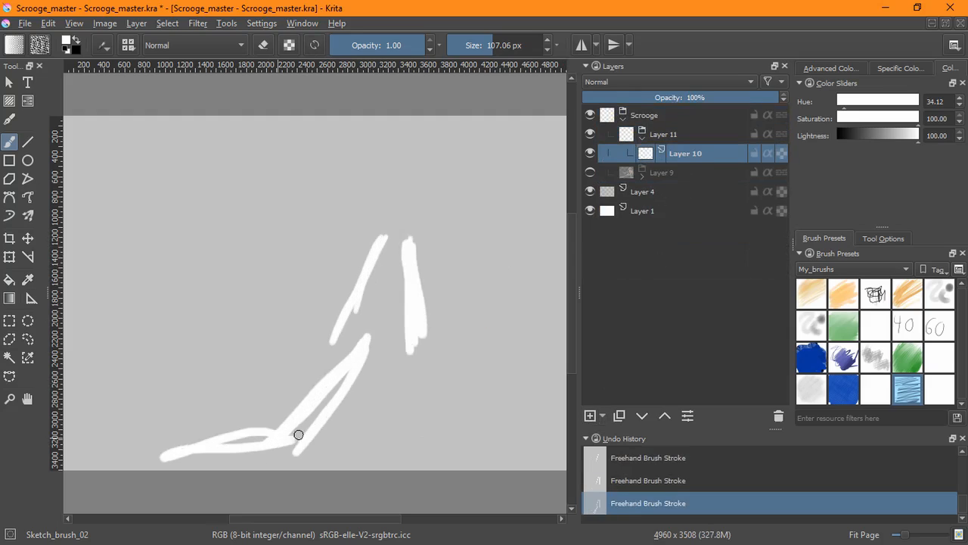
Step: Rough in the hunched body, curved head top and small round hand, then add a hat layer
left_click_drag(299, 434, 321, 320)
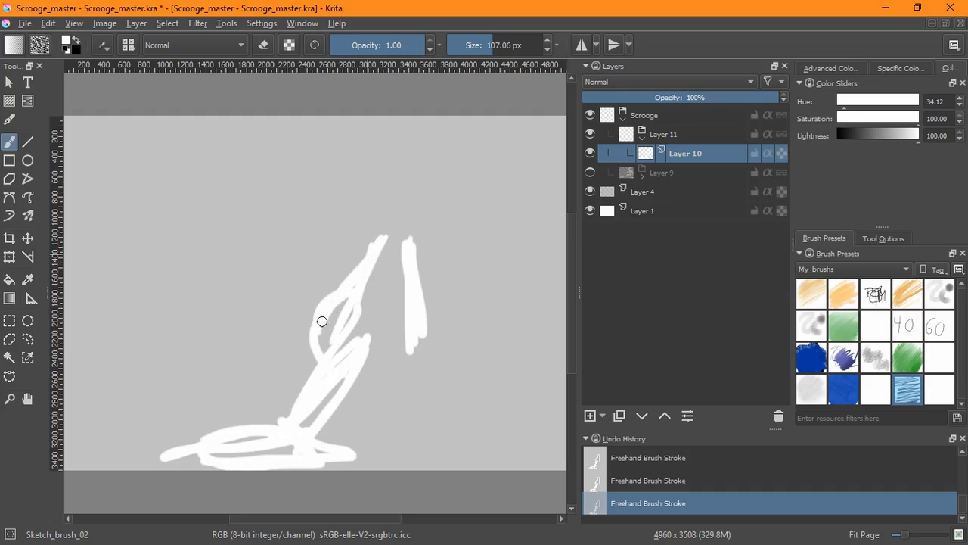
left_click_drag(321, 321, 366, 242)
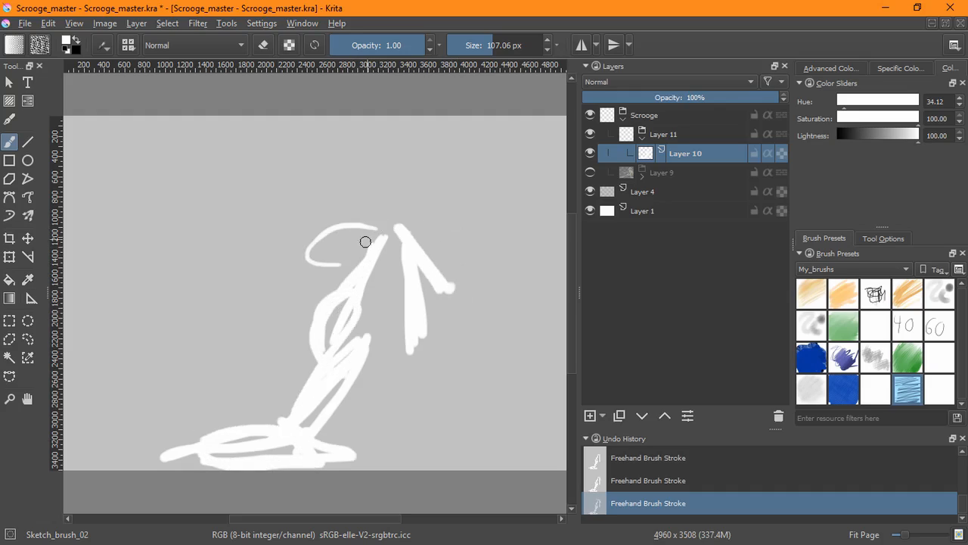
left_click_drag(366, 242, 399, 241)
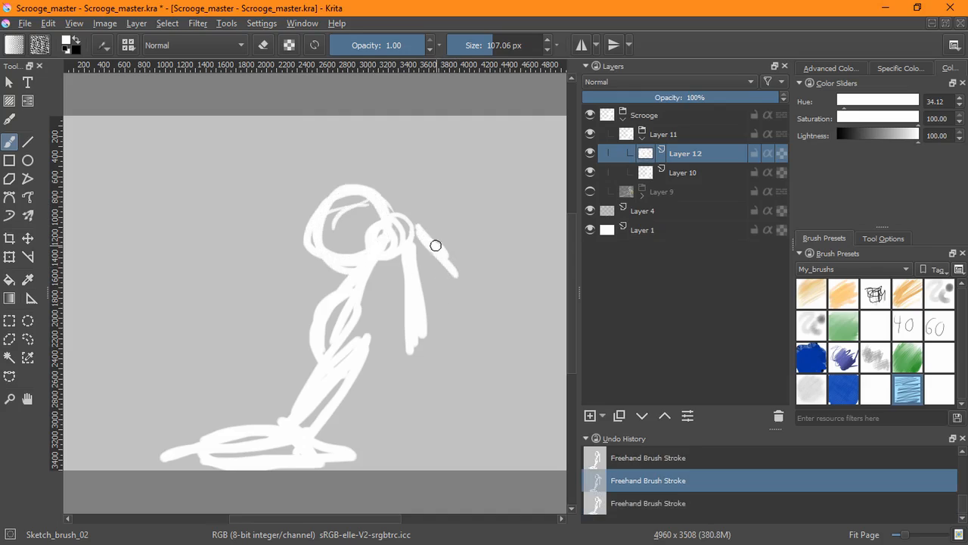
left_click_drag(435, 245, 378, 220)
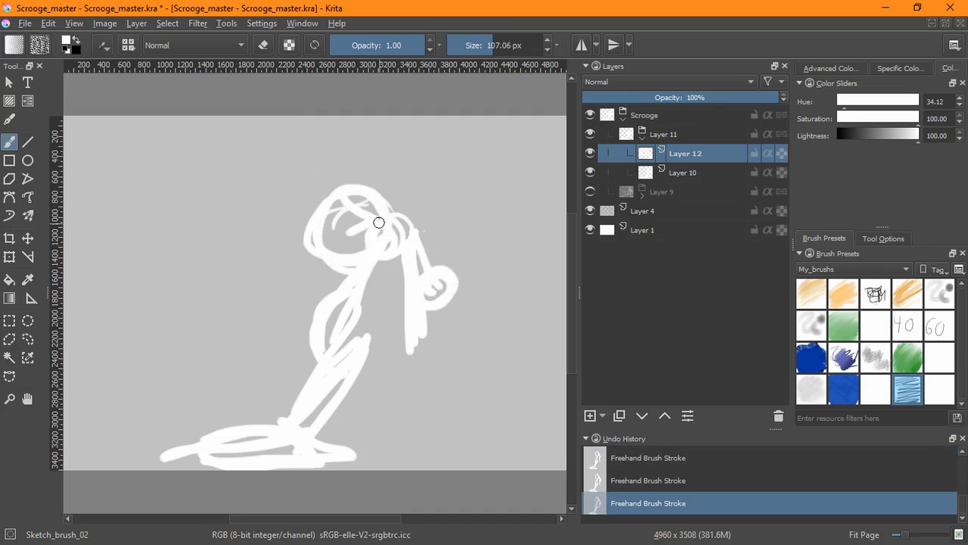
left_click(590, 415)
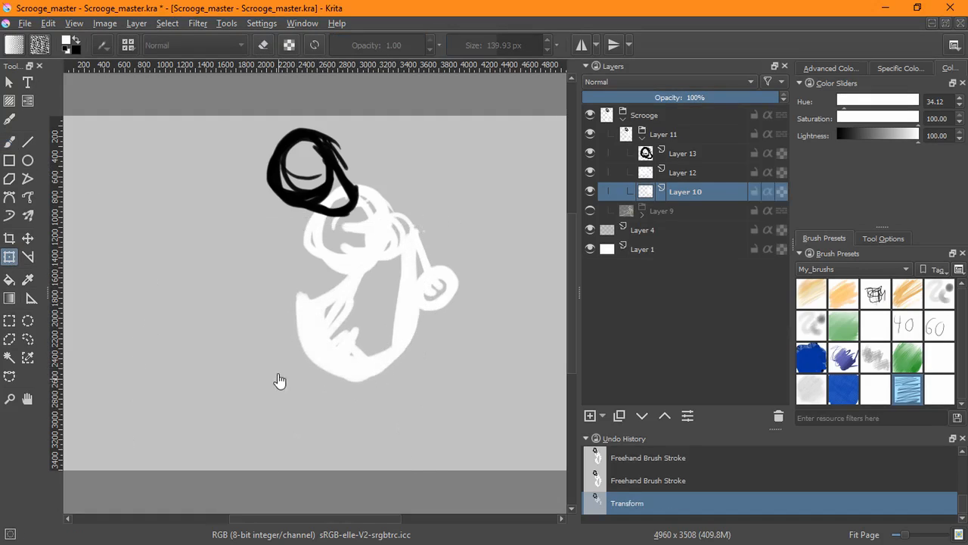
Step: Draw thick yellow webbed feet under the figure on a new layer
left_click(590, 414)
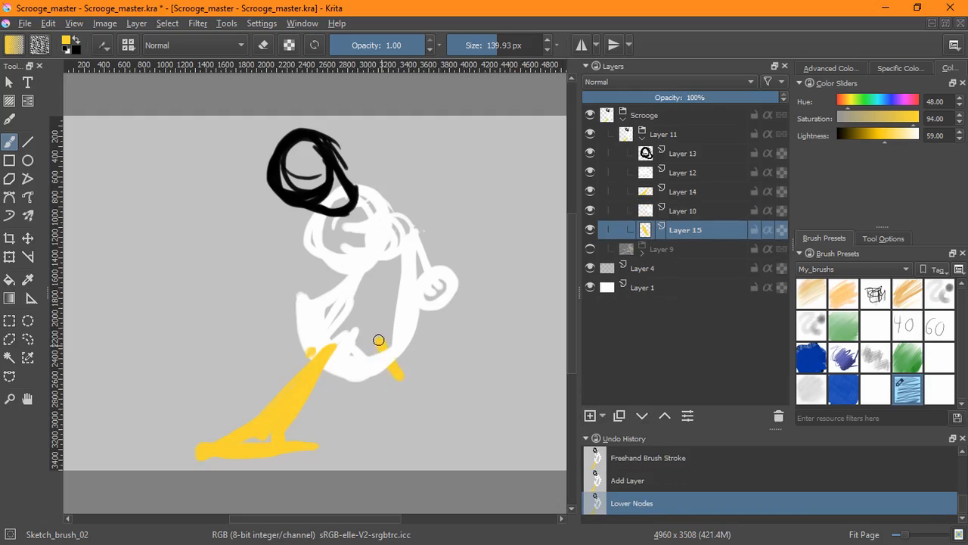
left_click_drag(378, 340, 378, 421)
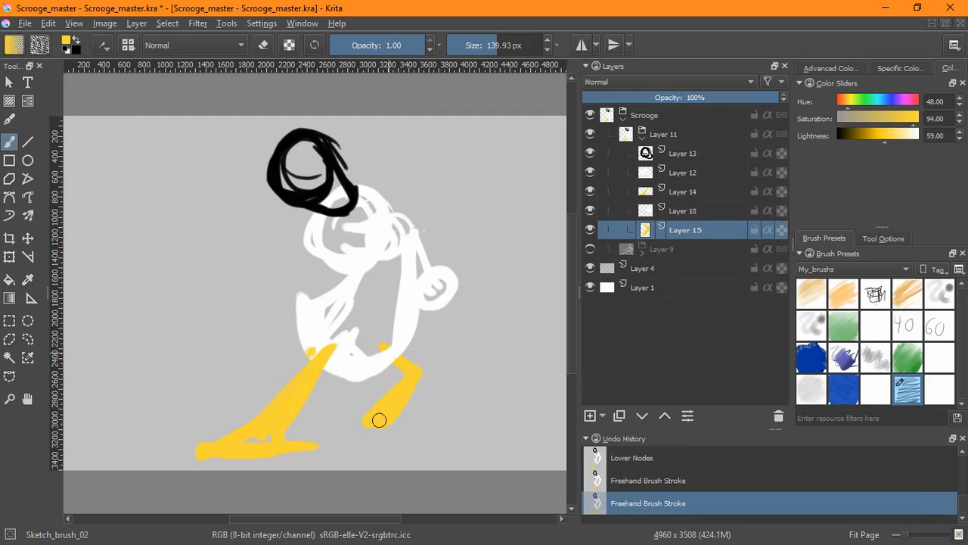
left_click_drag(378, 421, 436, 427)
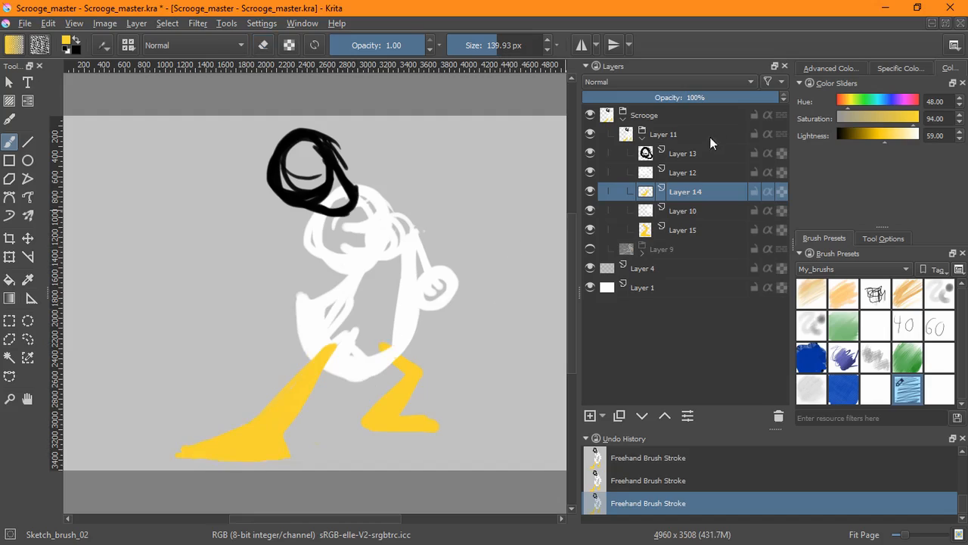
mouse_move(665, 172)
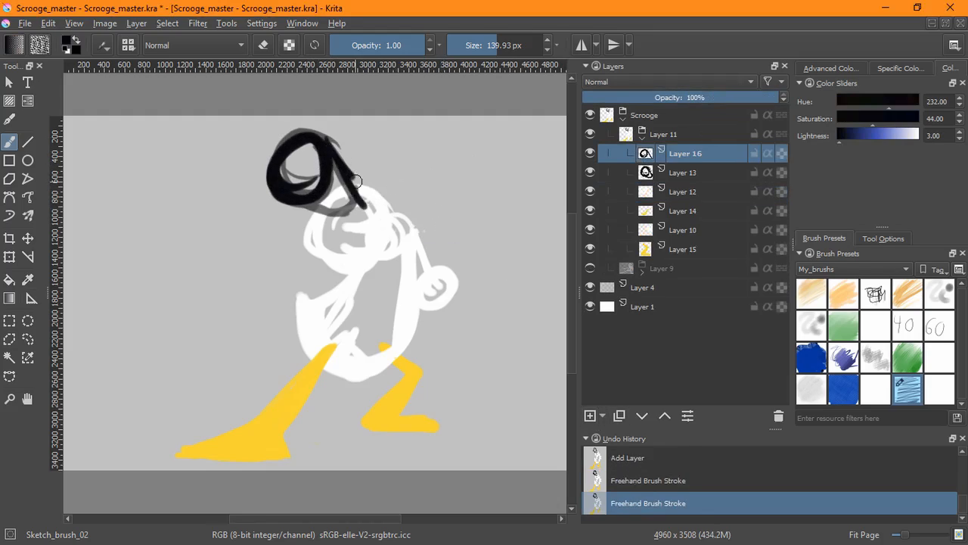
Step: Fill in and refine the solid black hat shape on Layer 16
left_click_drag(363, 182, 351, 245)
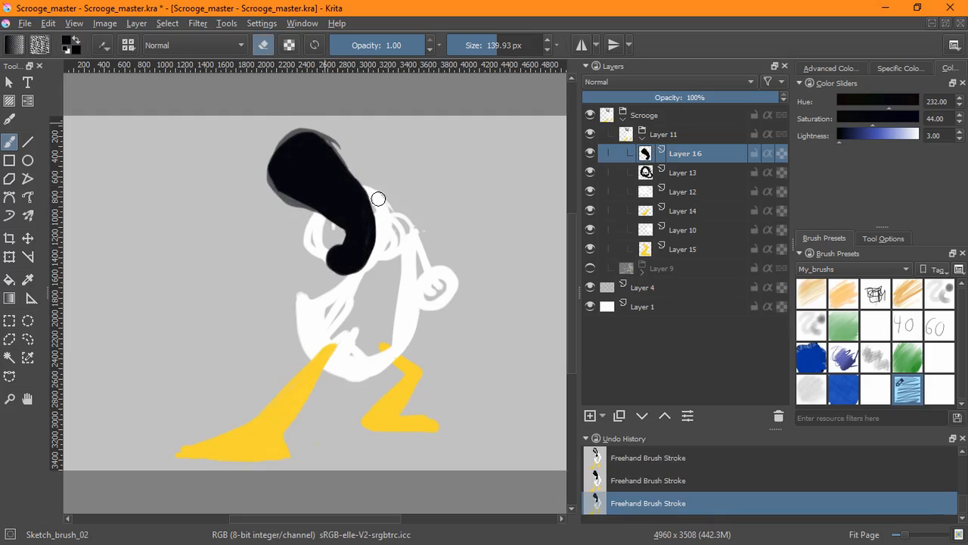
left_click_drag(378, 200, 327, 249)
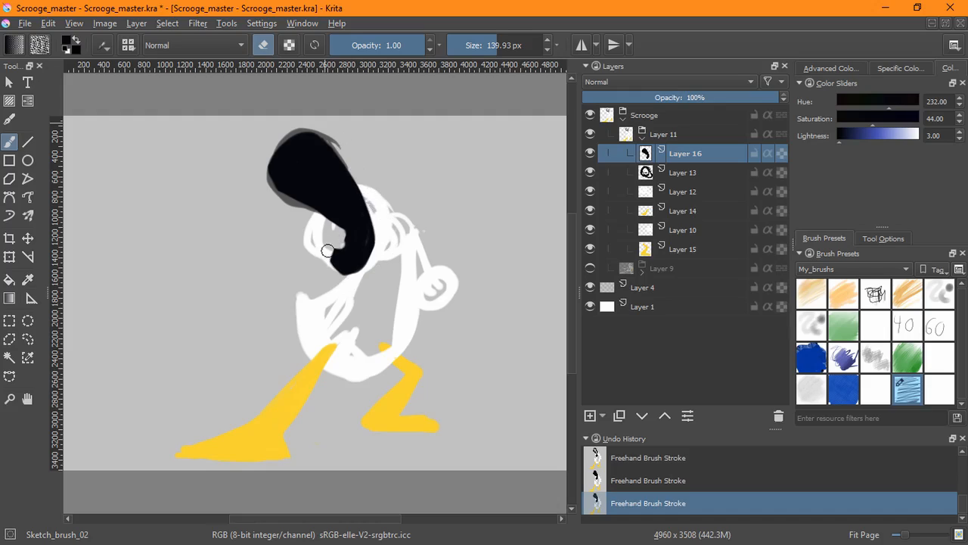
left_click_drag(326, 251, 336, 285)
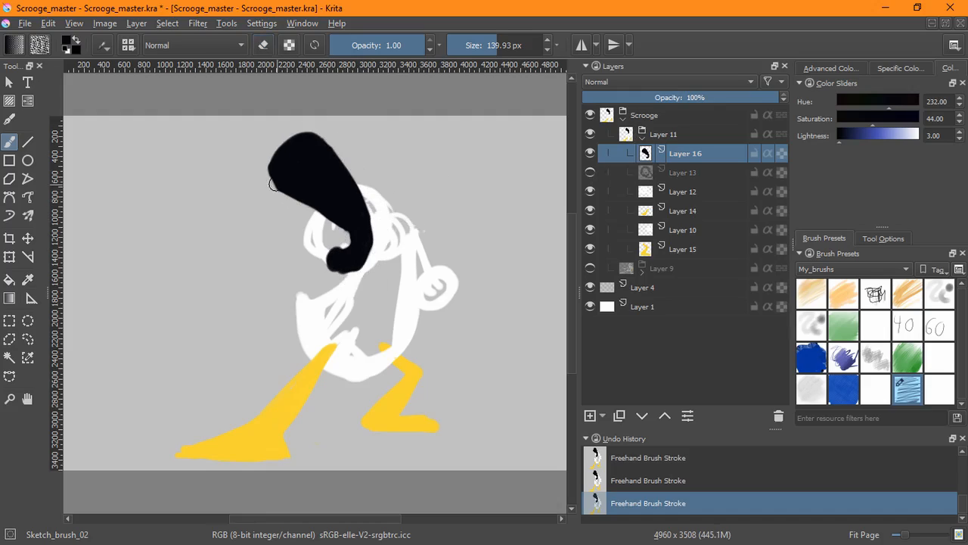
Step: Extend and trim the black hat shape, then enlarge it with the Transform tool
left_click(263, 43)
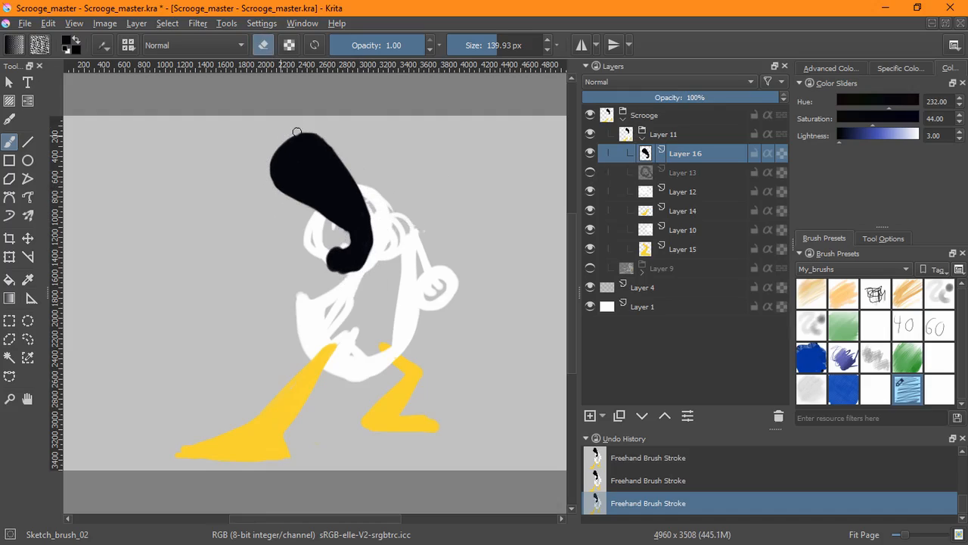
left_click_drag(297, 130, 387, 260)
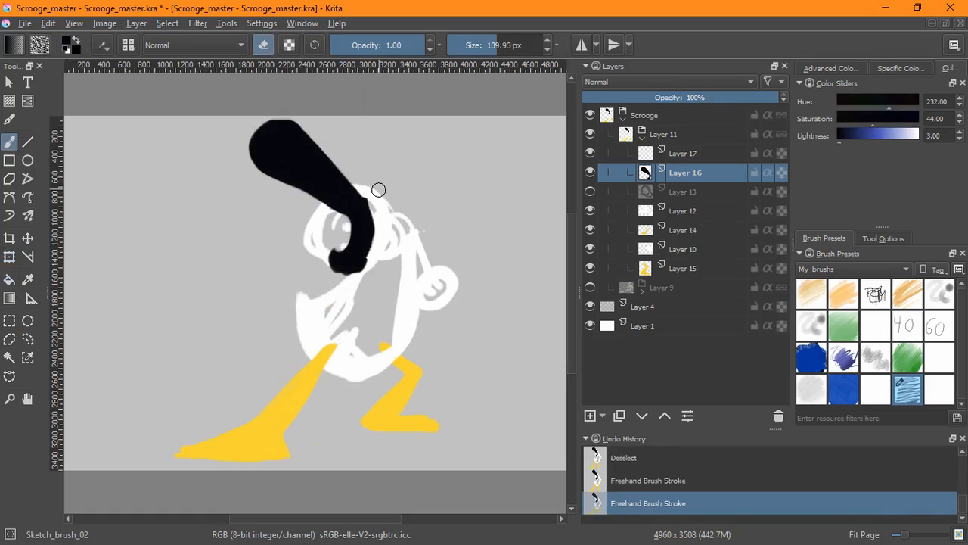
left_click_drag(378, 189, 341, 272)
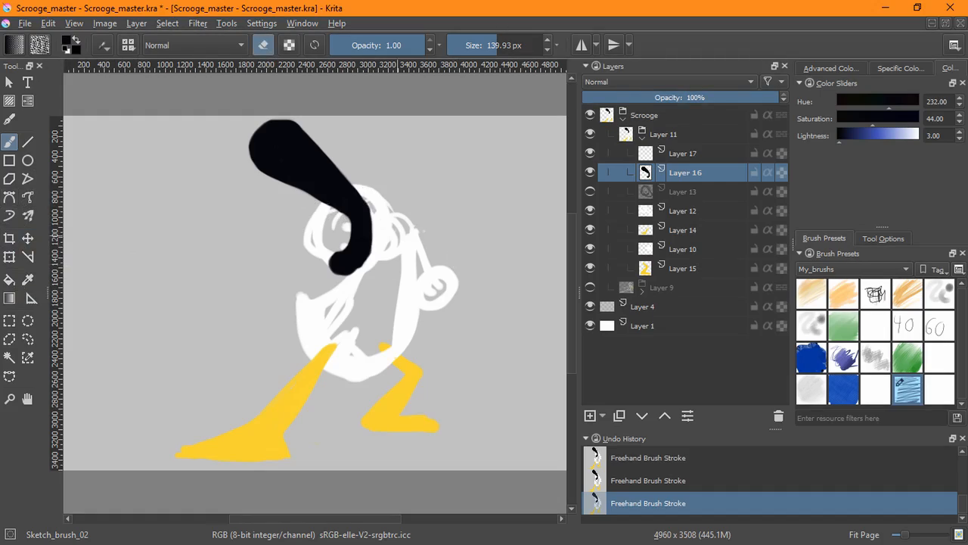
left_click(9, 257)
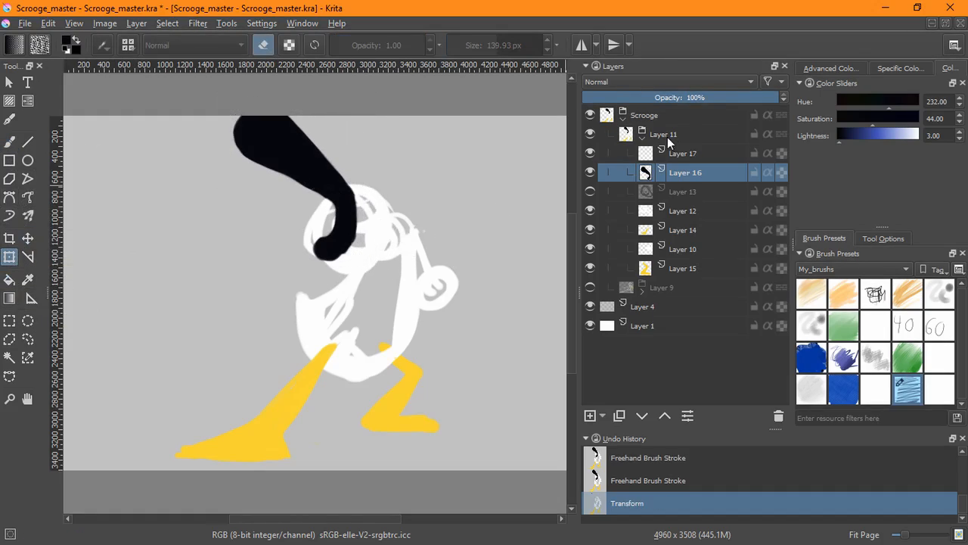
Step: Scale and move the whole Layer 11 figure group on the canvas
left_click(665, 133)
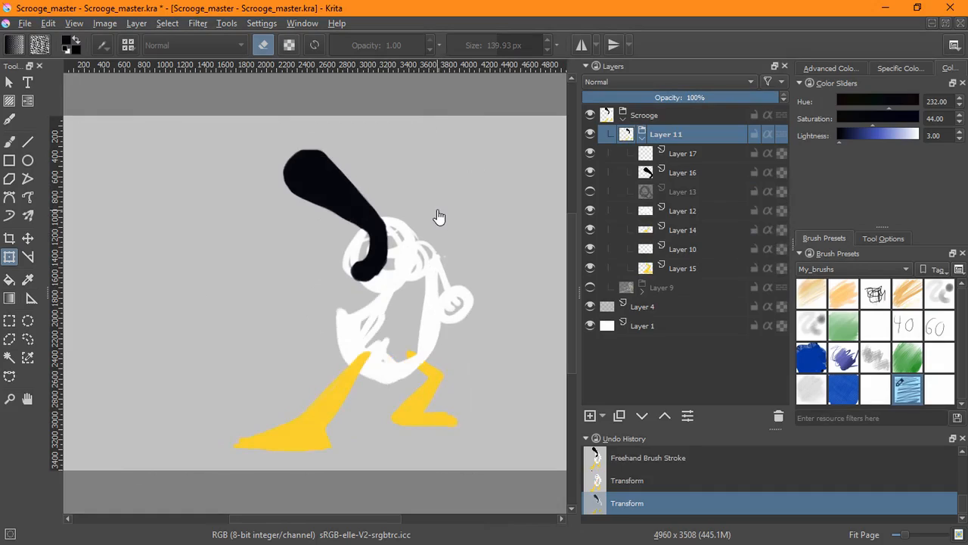
mouse_move(648, 176)
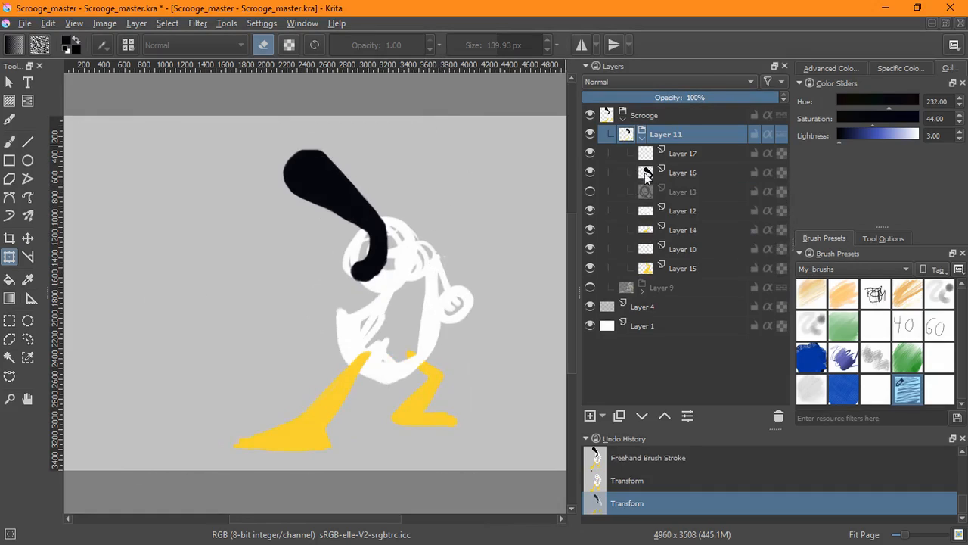
left_click(681, 173)
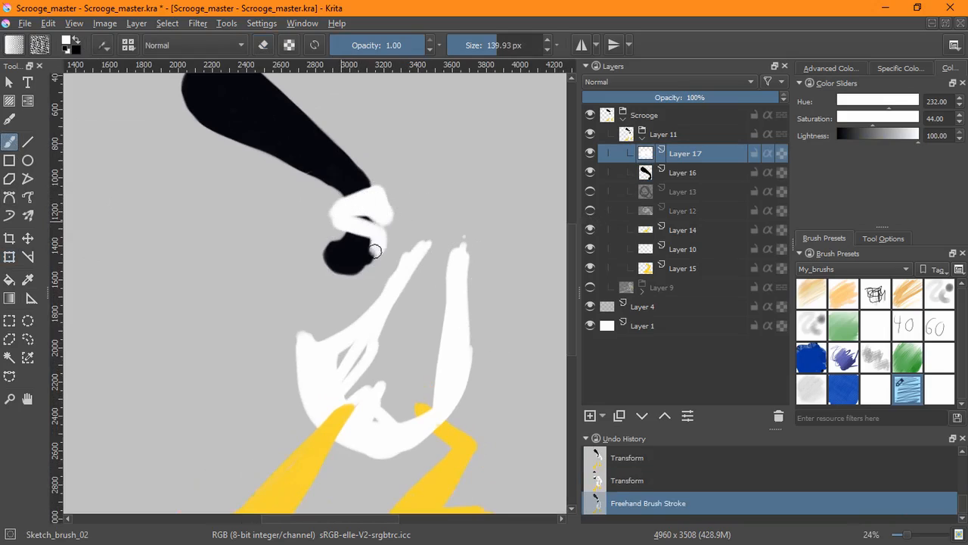
Step: Paint the head into a rounded white shape under the hat and add a sketch layer
left_click_drag(375, 251, 373, 175)
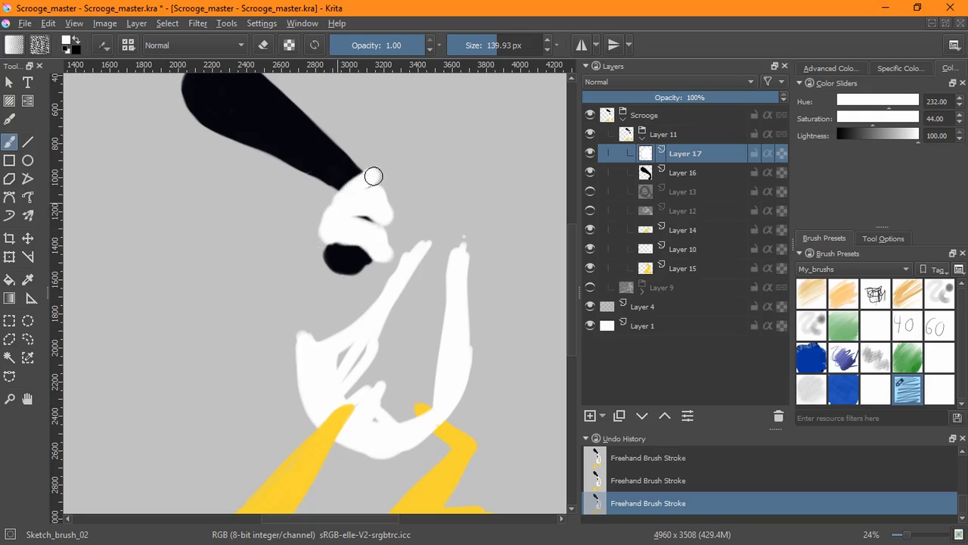
left_click_drag(372, 175, 409, 269)
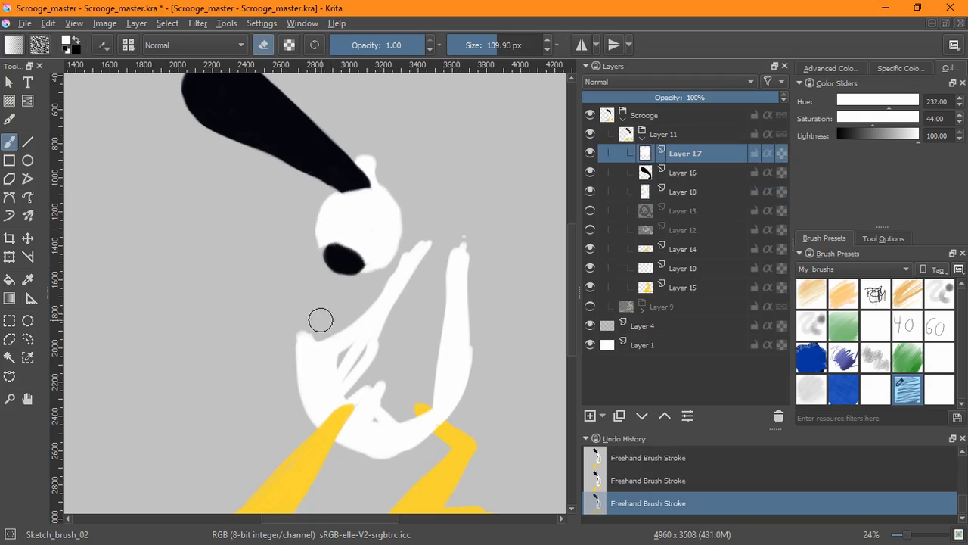
left_click(590, 414)
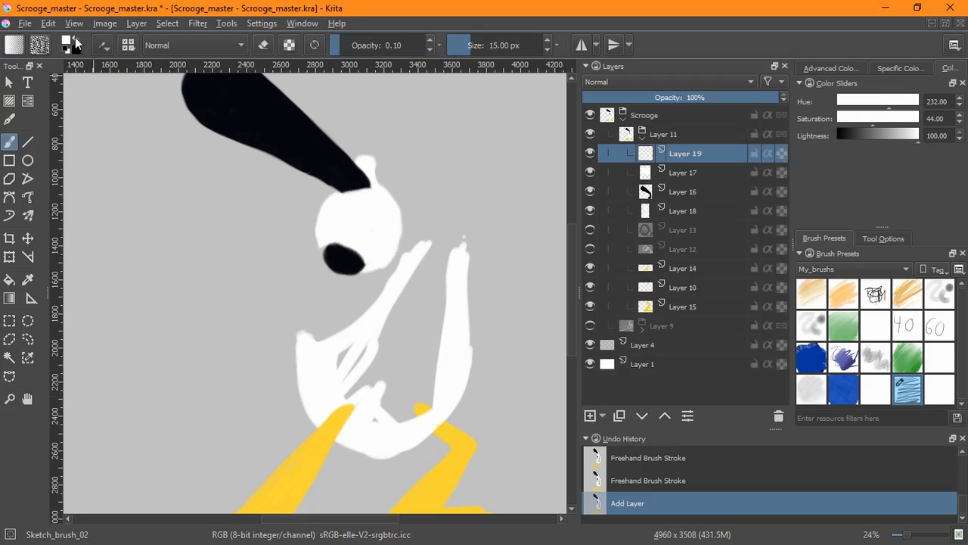
Step: Sketch dark eye and brow lines on the head on Layer 19
left_click_drag(348, 212, 394, 257)
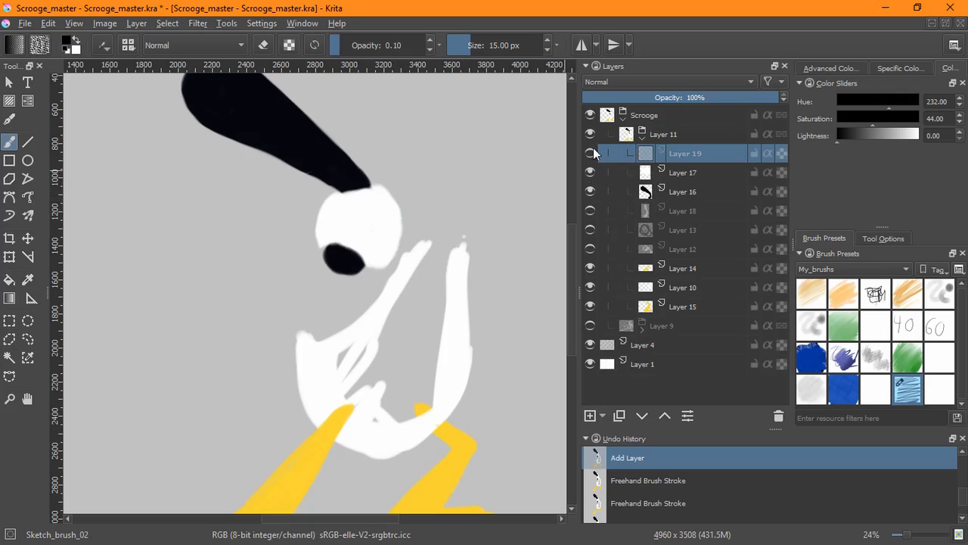
left_click_drag(378, 181, 394, 227)
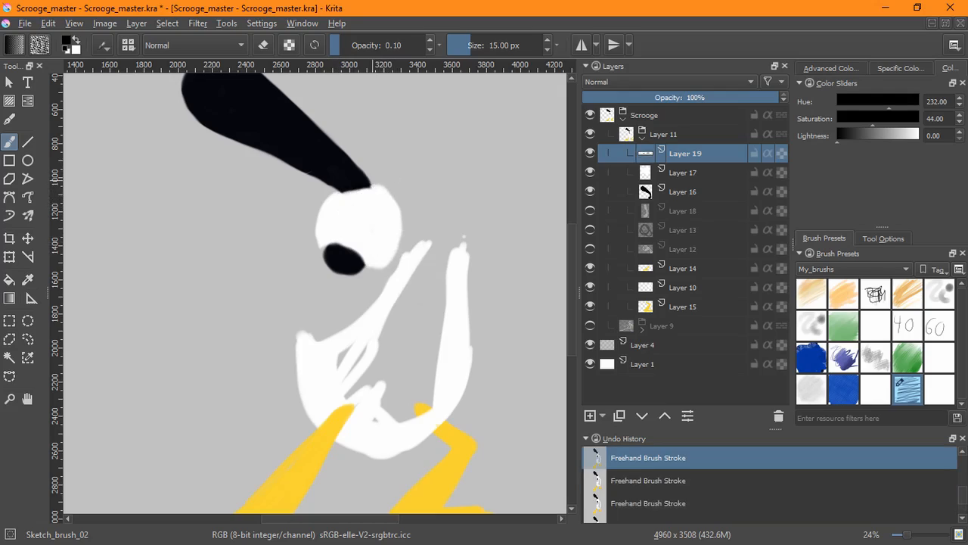
left_click_drag(333, 198, 396, 220)
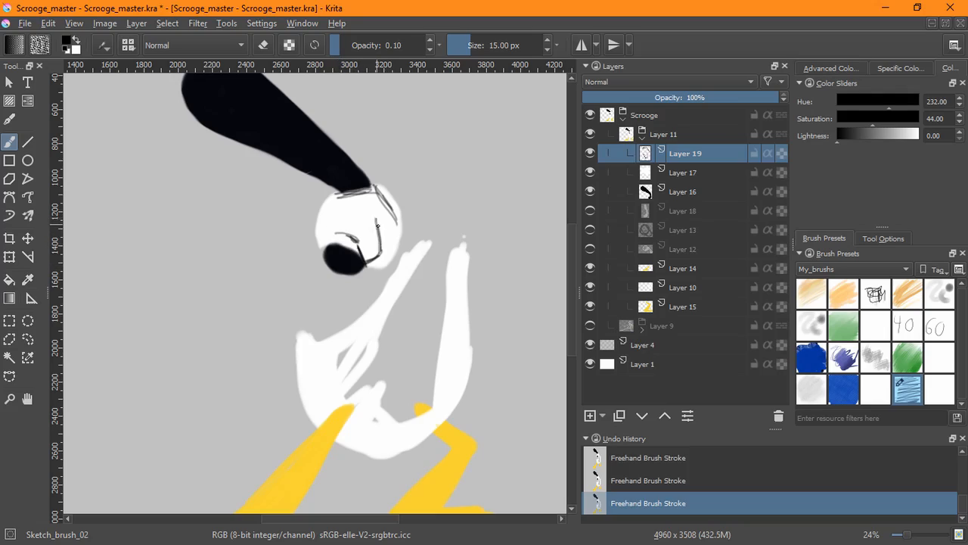
left_click_drag(351, 219, 386, 235)
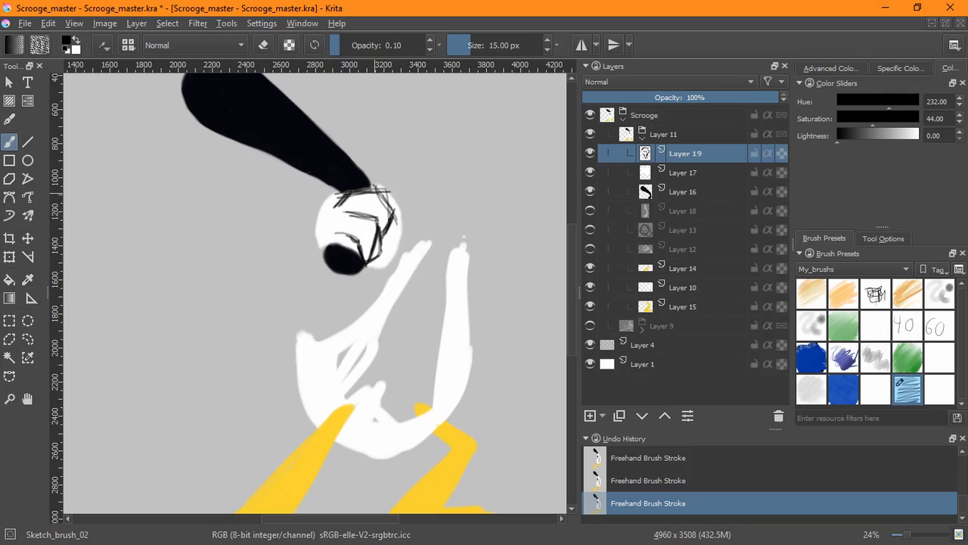
Step: Undo the scribbled strokes, add a small mark, and hide the hat and head layers
key("ctrl+z")
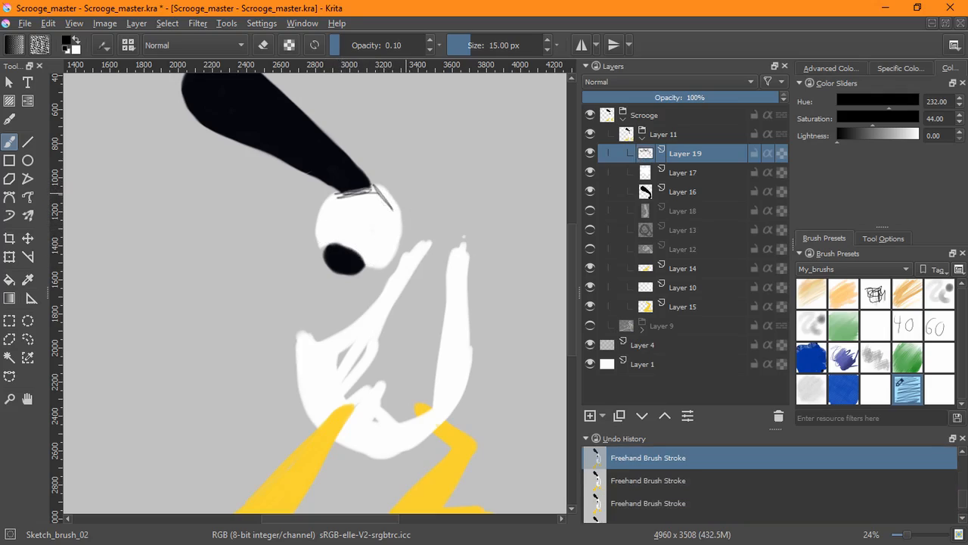
left_click(371, 196)
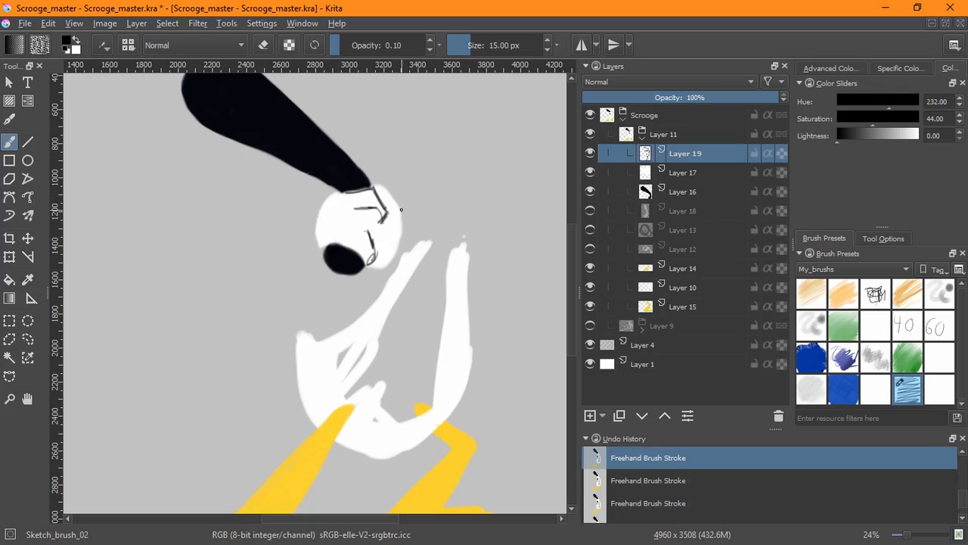
left_click(590, 230)
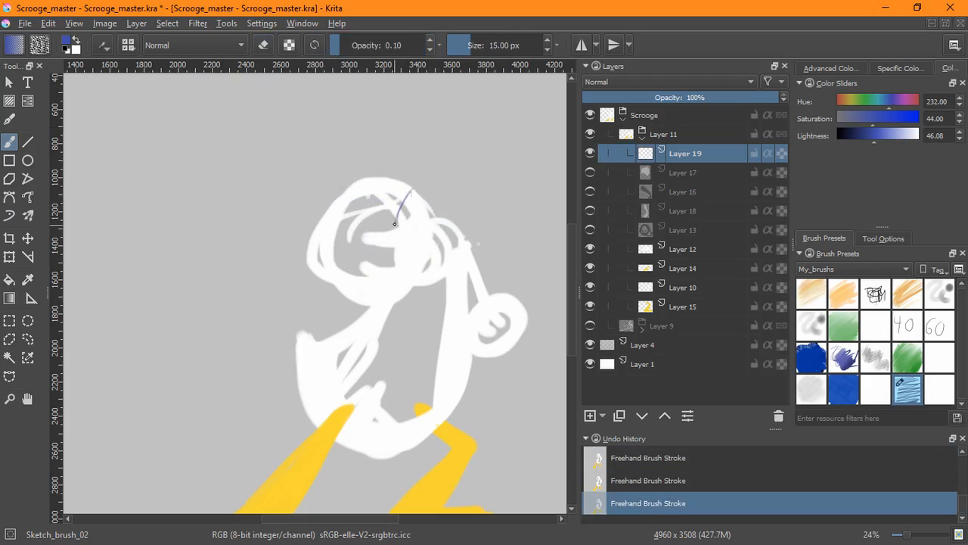
Step: Sketch the eye and head outline in loose blue lines on Layer 19
left_click_drag(416, 176, 394, 242)
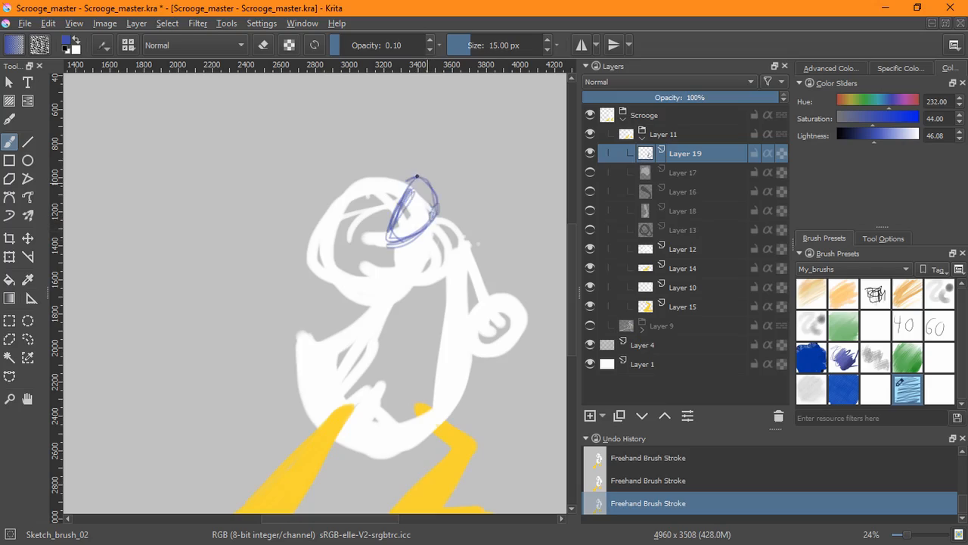
left_click_drag(416, 179, 360, 255)
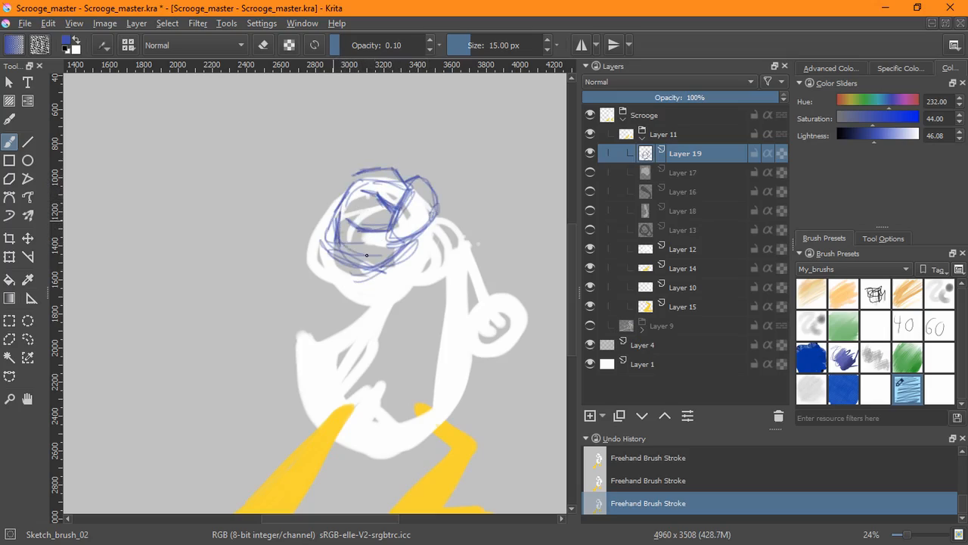
left_click_drag(363, 265, 386, 234)
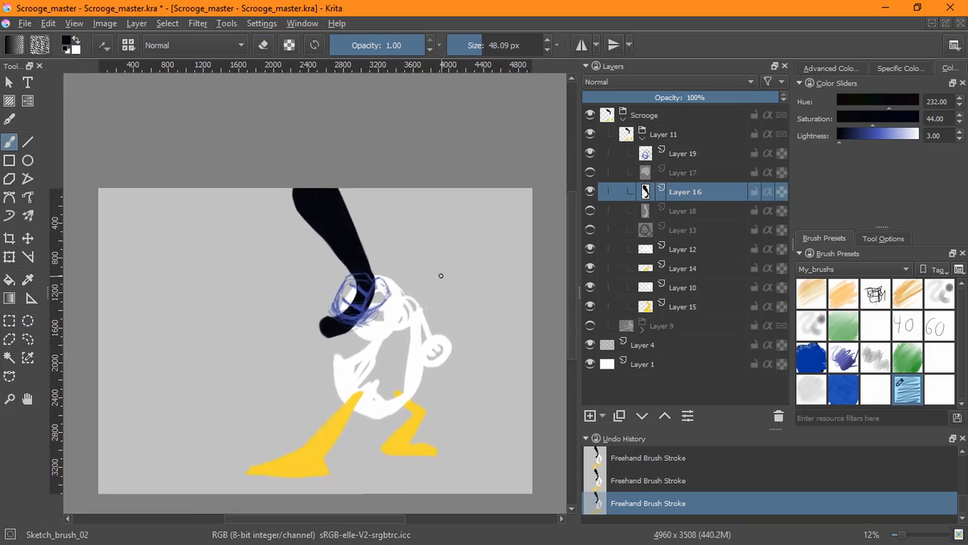
Step: Transform the figure group and paint the black hat taller
left_click(666, 133)
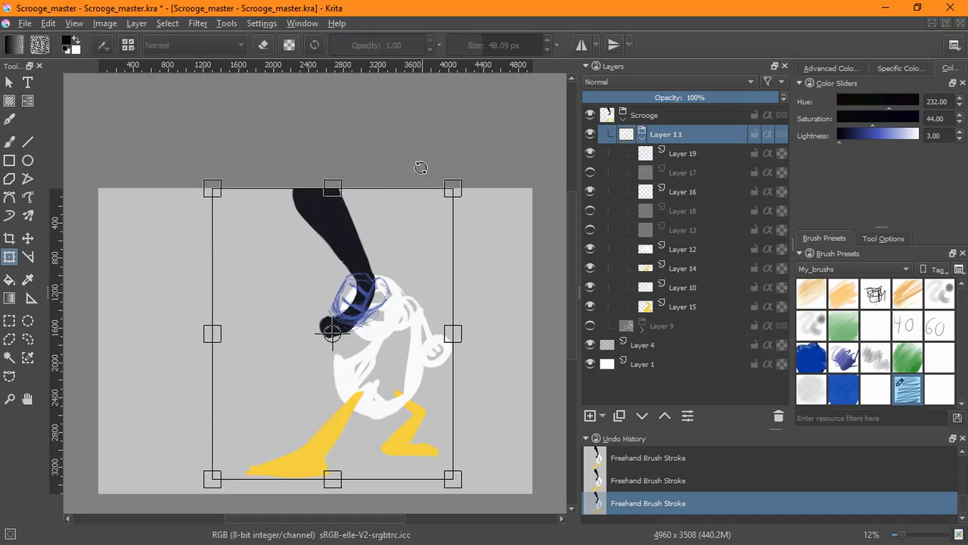
left_click(684, 191)
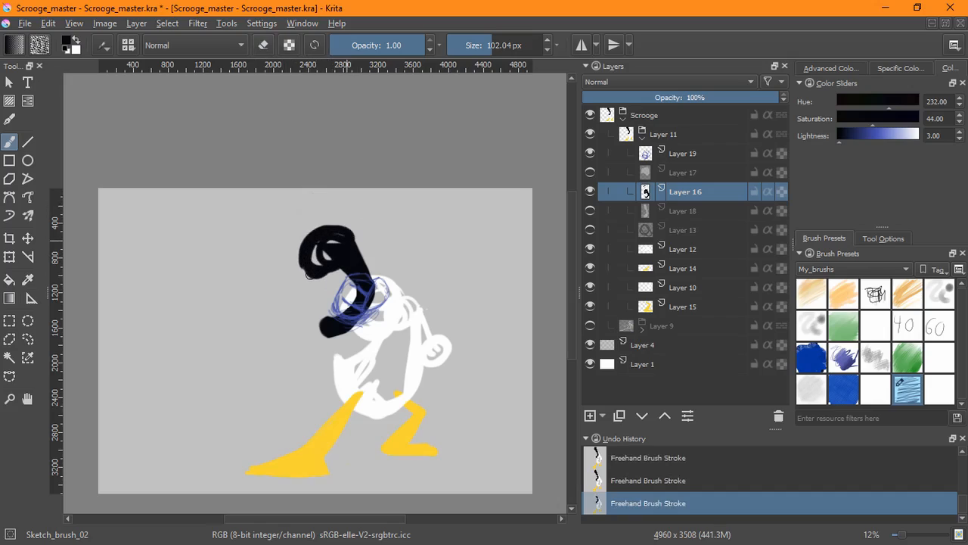
left_click_drag(333, 249, 341, 273)
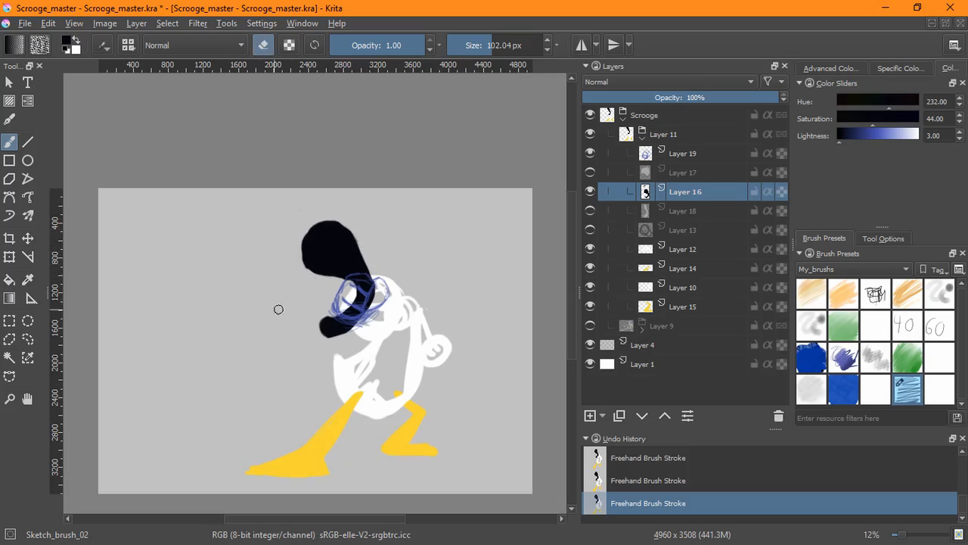
mouse_move(139, 228)
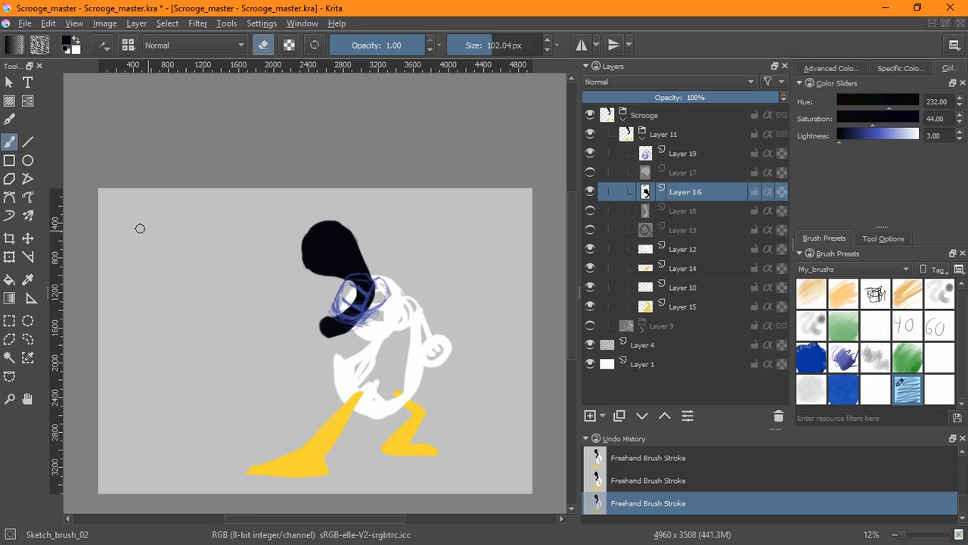
left_click(9, 258)
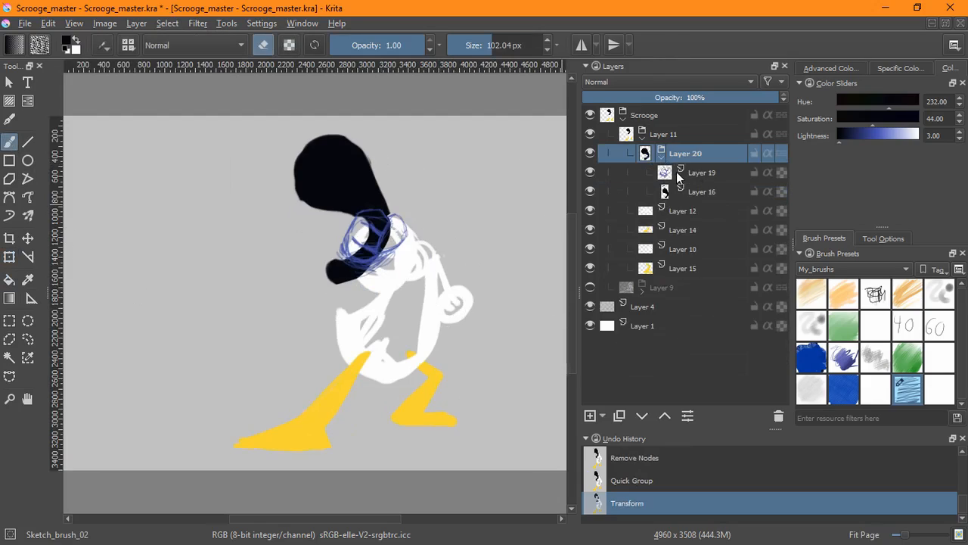
Step: Select Layer 19 inside the new group and add a layer for the brow lines
left_click(702, 173)
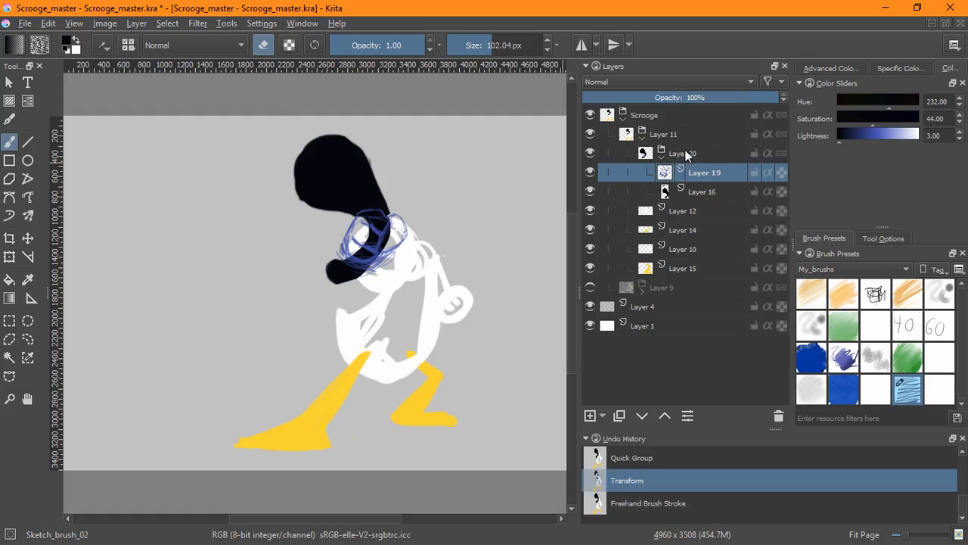
left_click(590, 414)
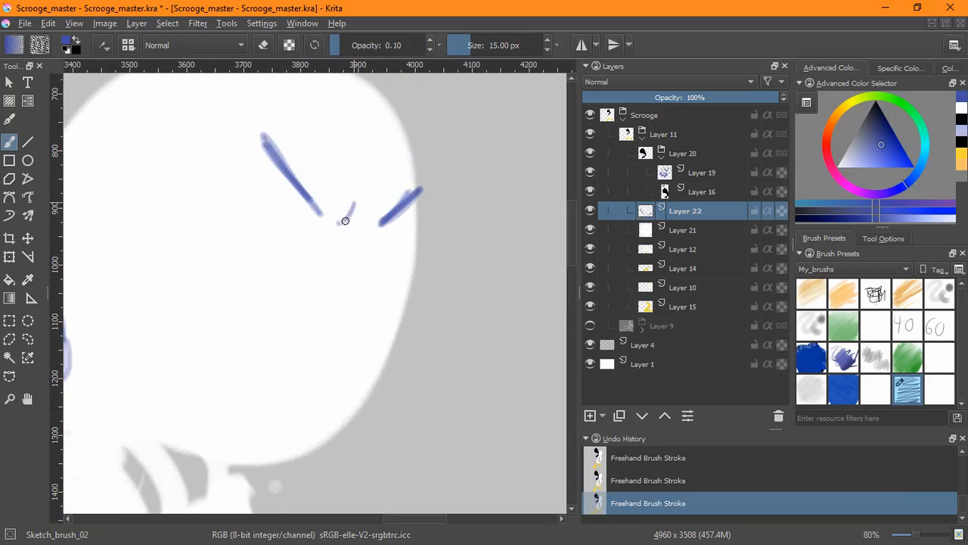
Step: Sketch the duck's beak outline in blue and strengthen its corner lines
left_click_drag(336, 220, 385, 209)
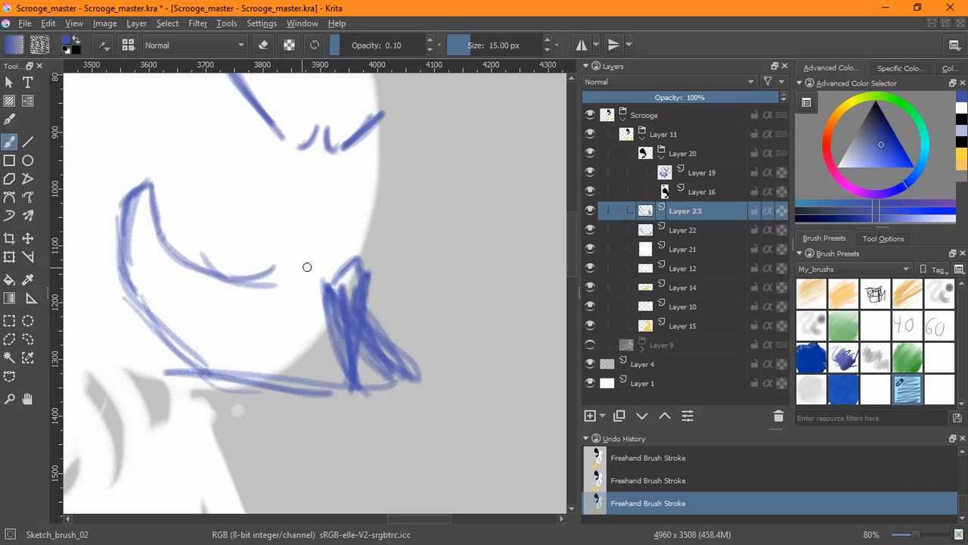
left_click_drag(325, 272, 369, 299)
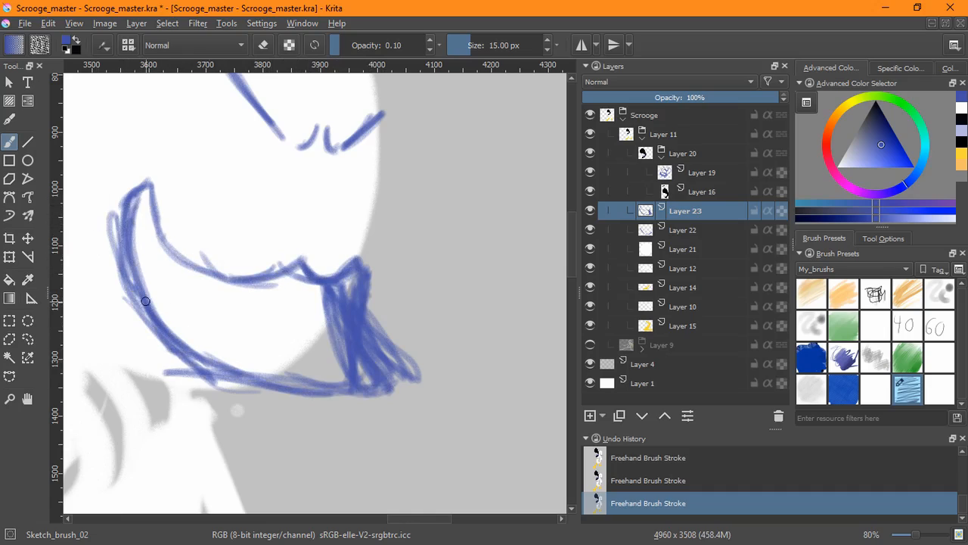
left_click_drag(151, 303, 366, 270)
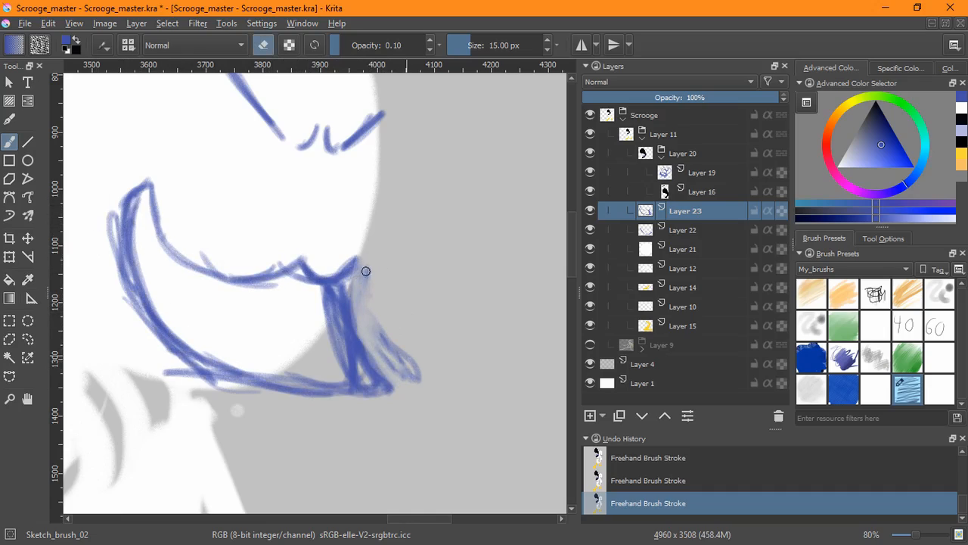
left_click_drag(366, 271, 369, 373)
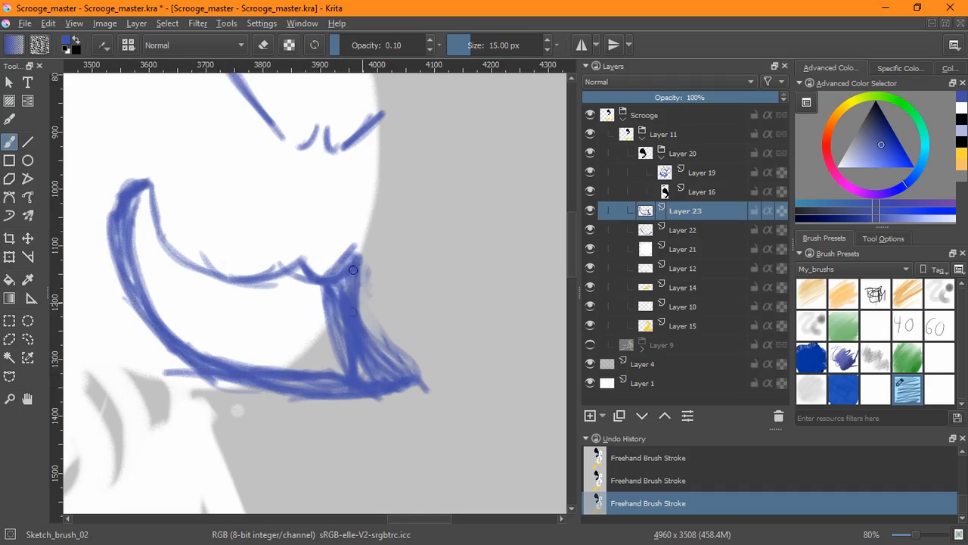
left_click_drag(354, 270, 409, 363)
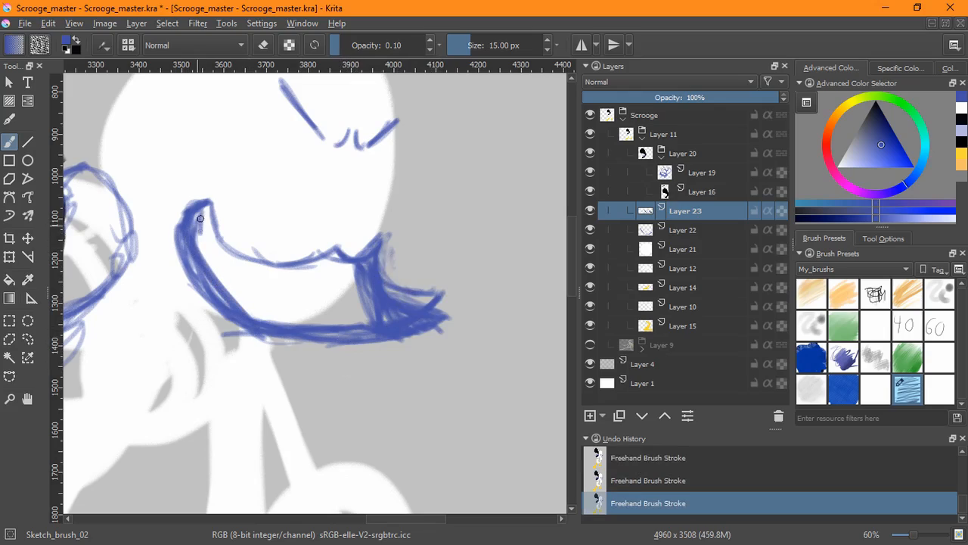
Step: Clean up rough strokes near the cheek and firm the beak's lower outline
left_click_drag(200, 219, 269, 325)
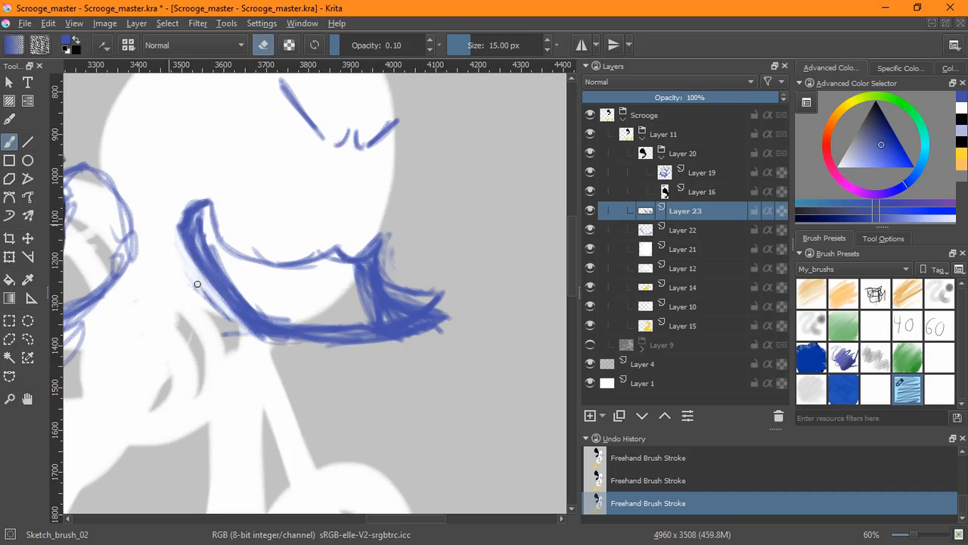
left_click_drag(196, 284, 392, 336)
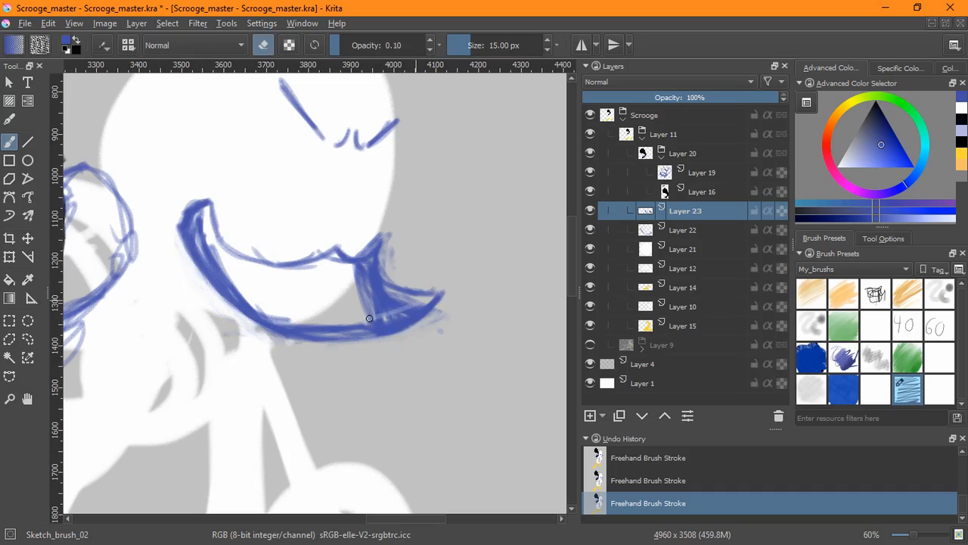
left_click_drag(369, 318, 356, 271)
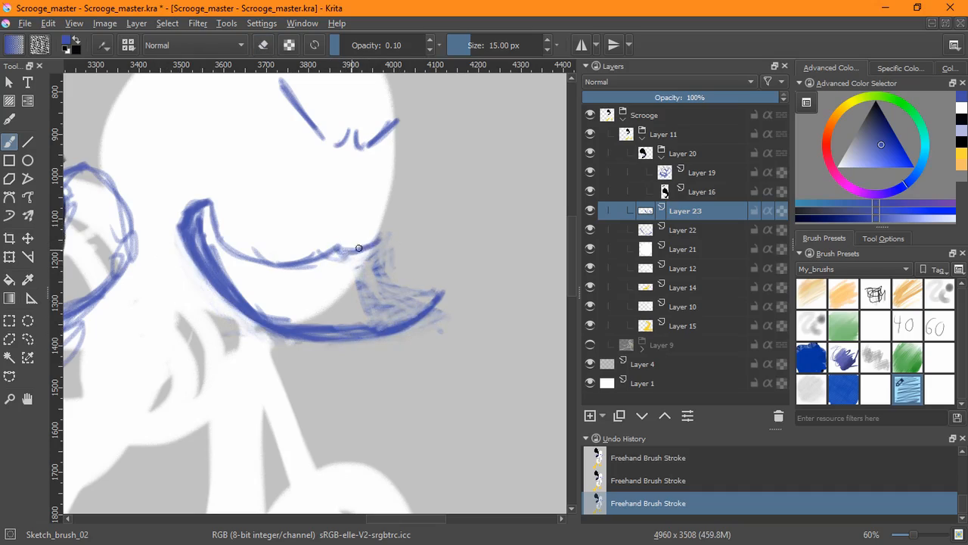
left_click_drag(360, 245, 446, 286)
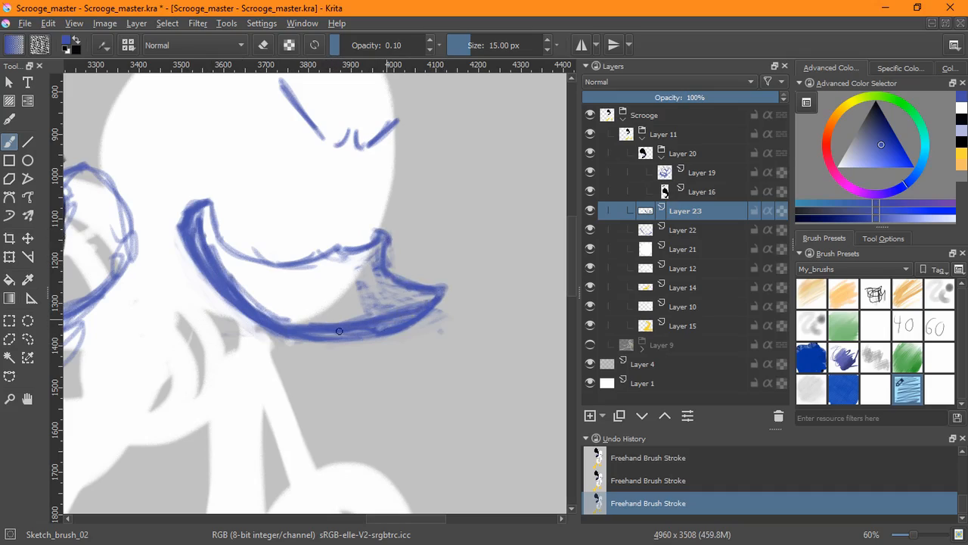
left_click_drag(339, 331, 302, 335)
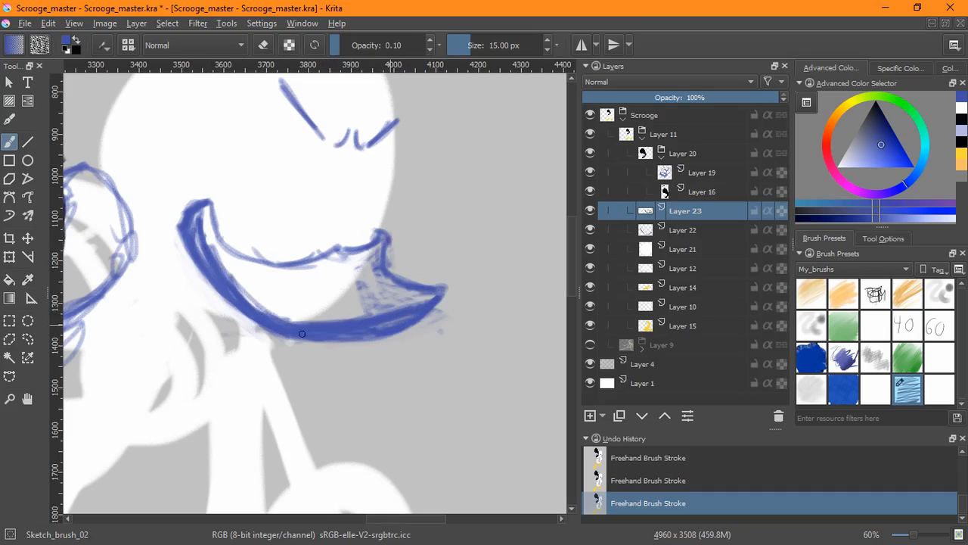
left_click_drag(302, 335, 384, 338)
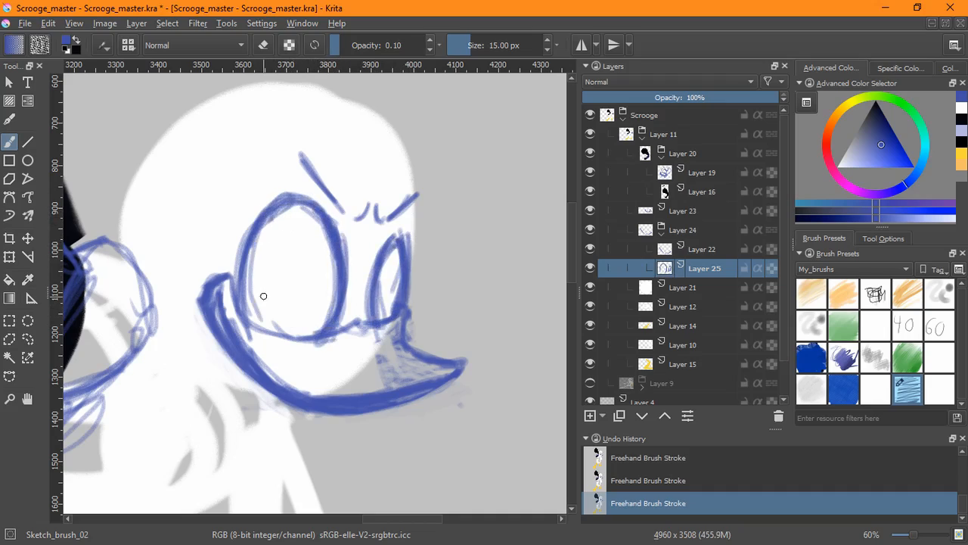
Step: Redraw both eye outlines with heavier strokes and group the face sketch layers
left_click_drag(263, 295, 372, 351)
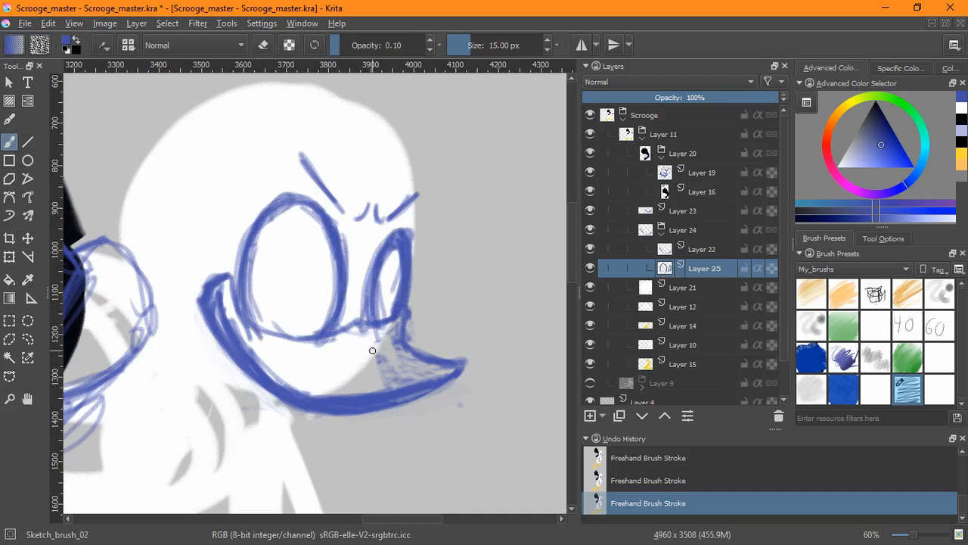
left_click(9, 257)
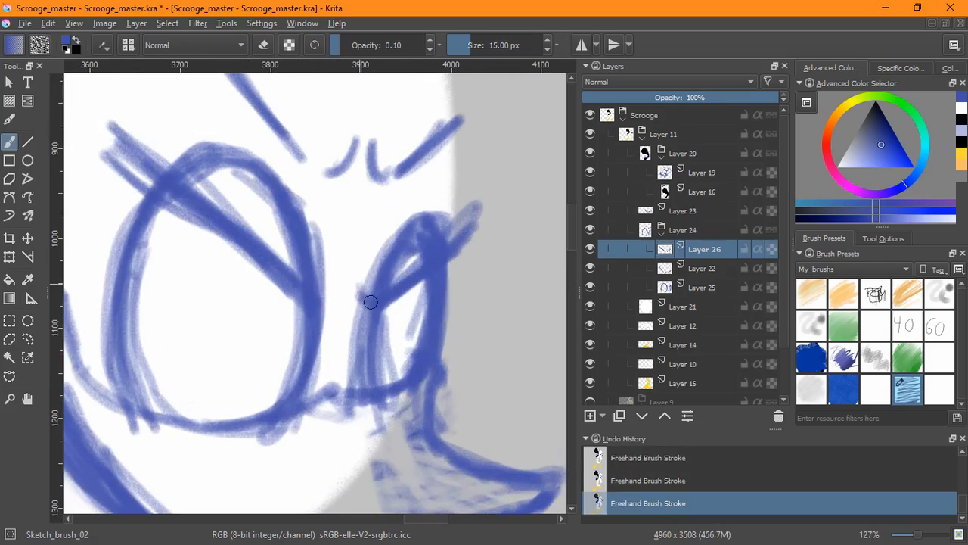
left_click_drag(371, 301, 281, 286)
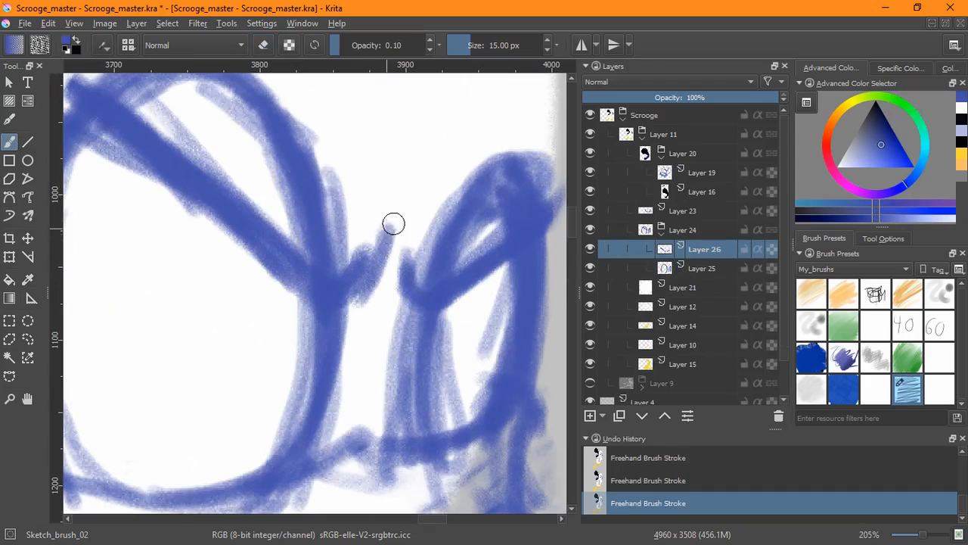
scroll("down", 3)
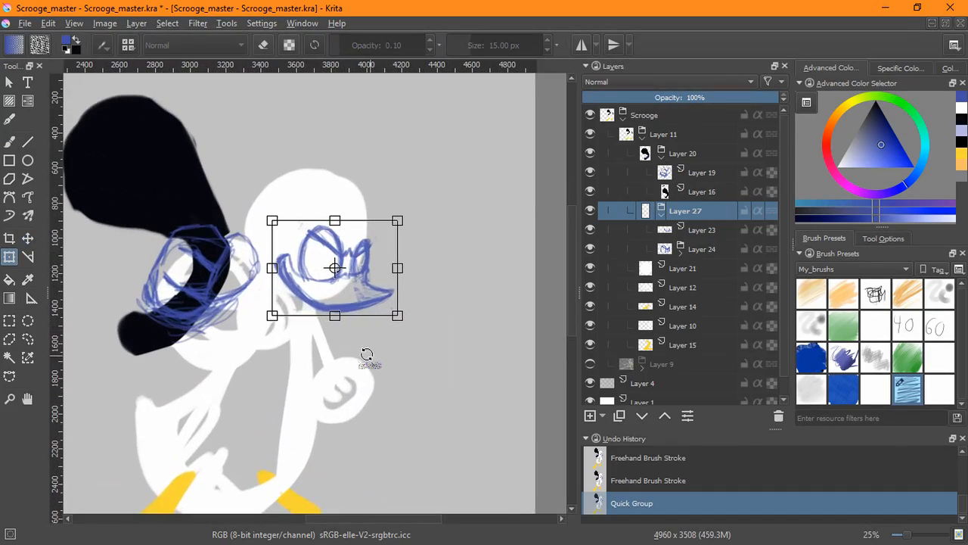
Step: Resize the face sketch, redraw the left eye and brow, and fill in the pupils
left_click_drag(336, 267, 330, 265)
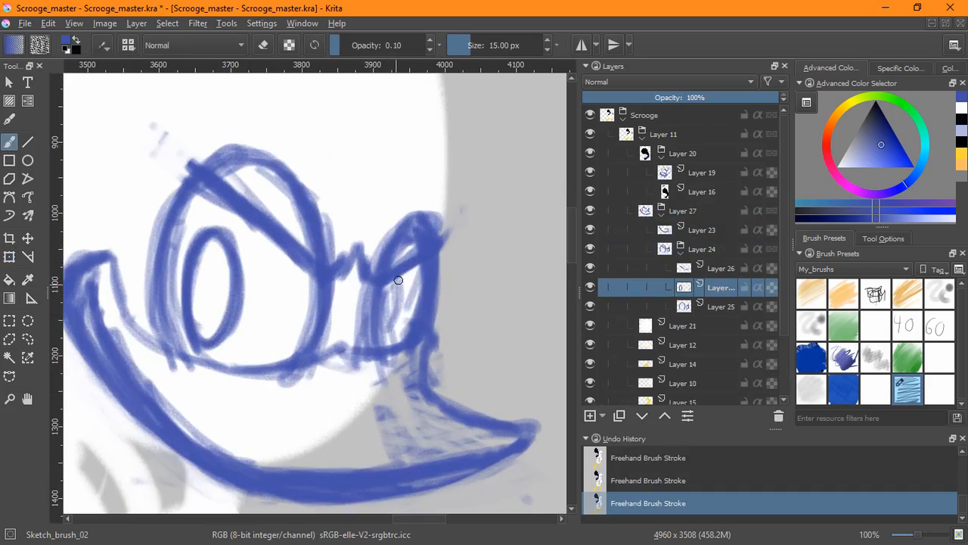
left_click_drag(400, 280, 190, 272)
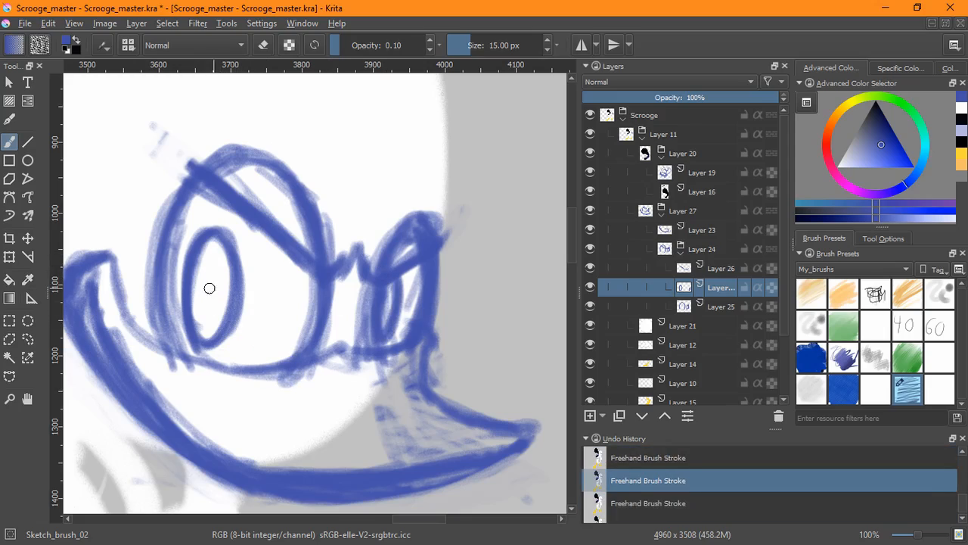
left_click_drag(209, 287, 239, 254)
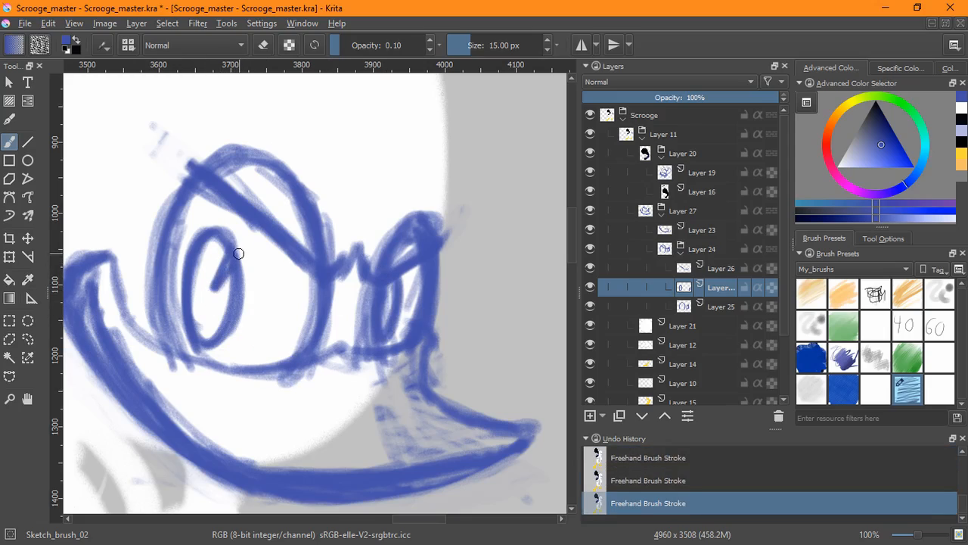
left_click_drag(239, 254, 215, 283)
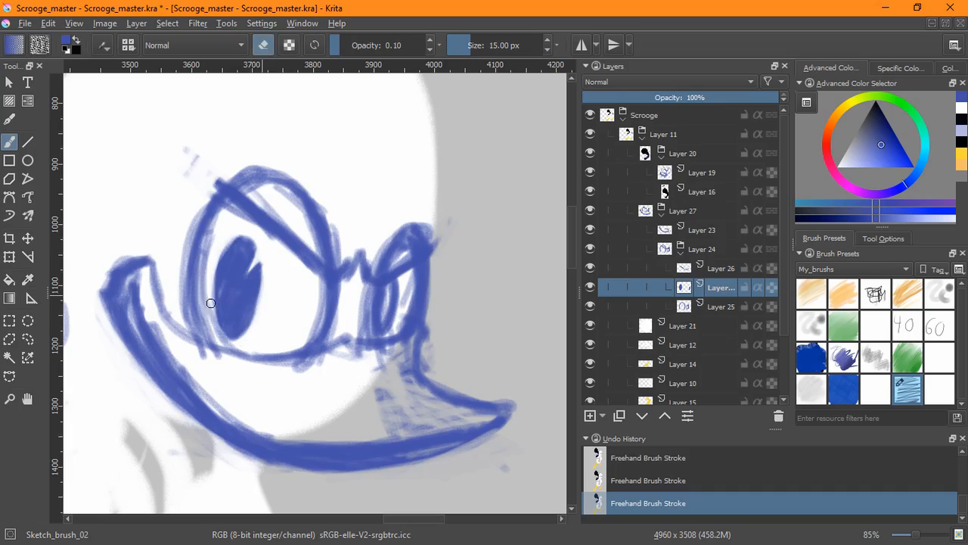
left_click_drag(212, 303, 245, 230)
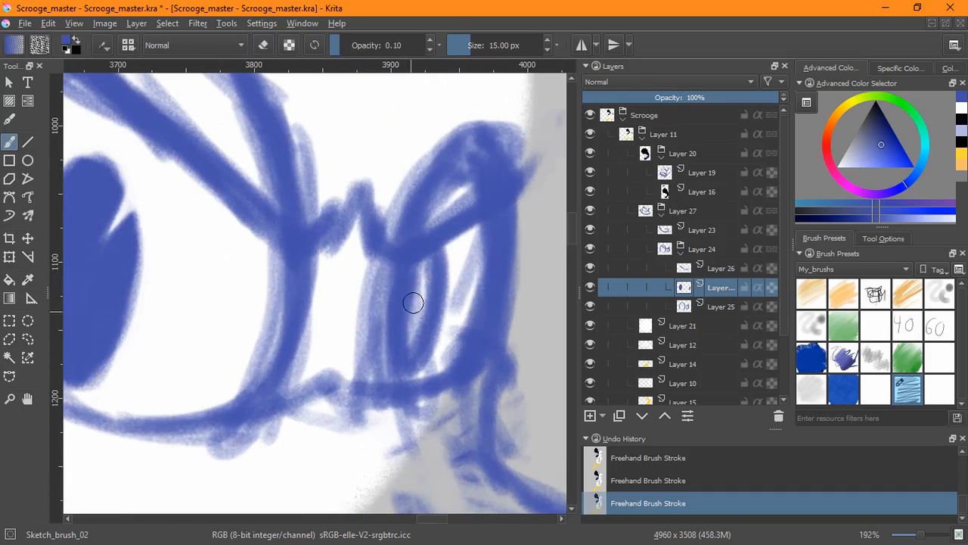
left_click_drag(415, 303, 411, 333)
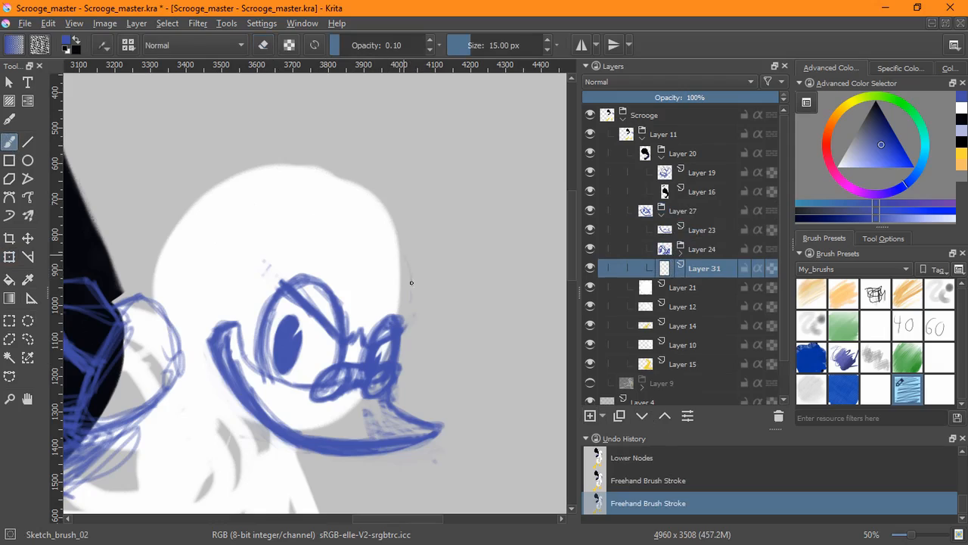
Step: Sketch the round head outline and add whisker strokes on the cheek
left_click_drag(412, 234, 393, 371)
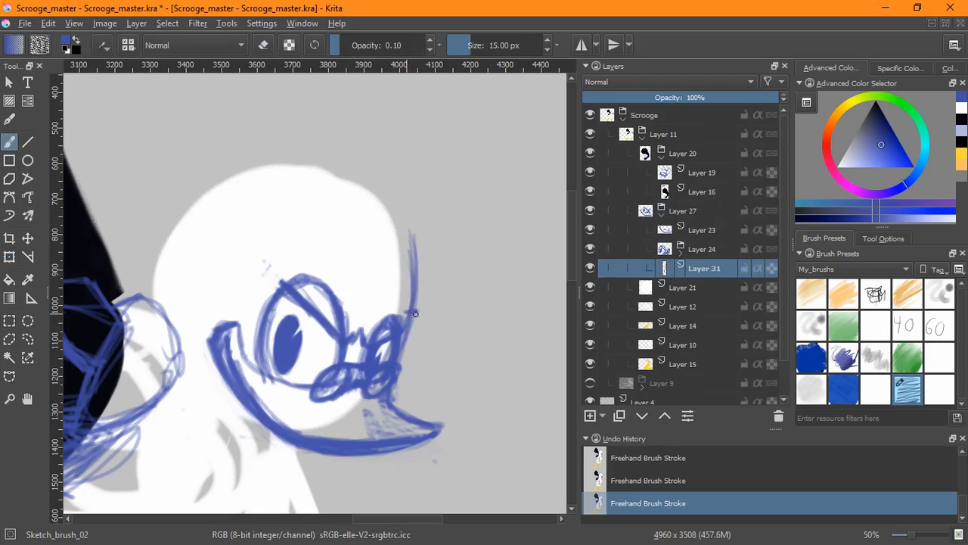
mouse_move(422, 312)
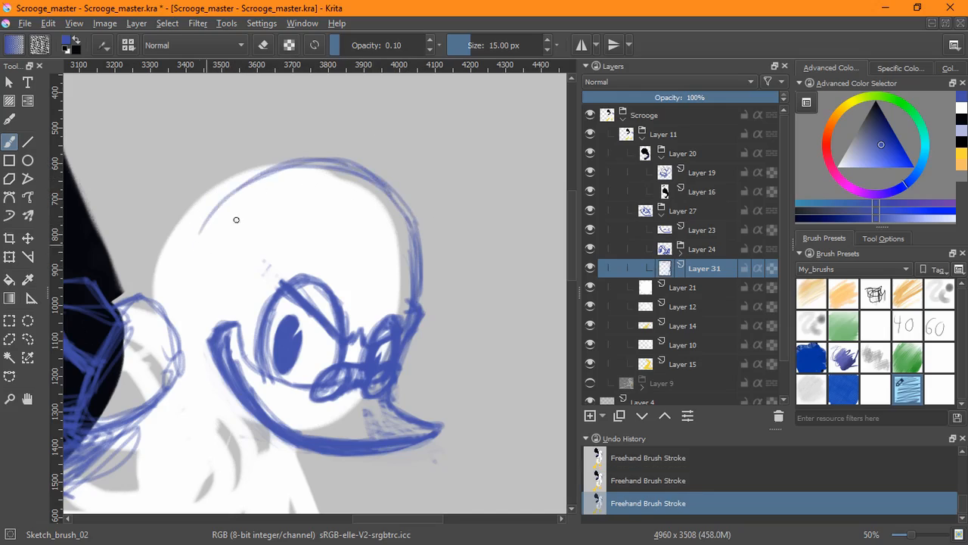
left_click_drag(236, 219, 424, 252)
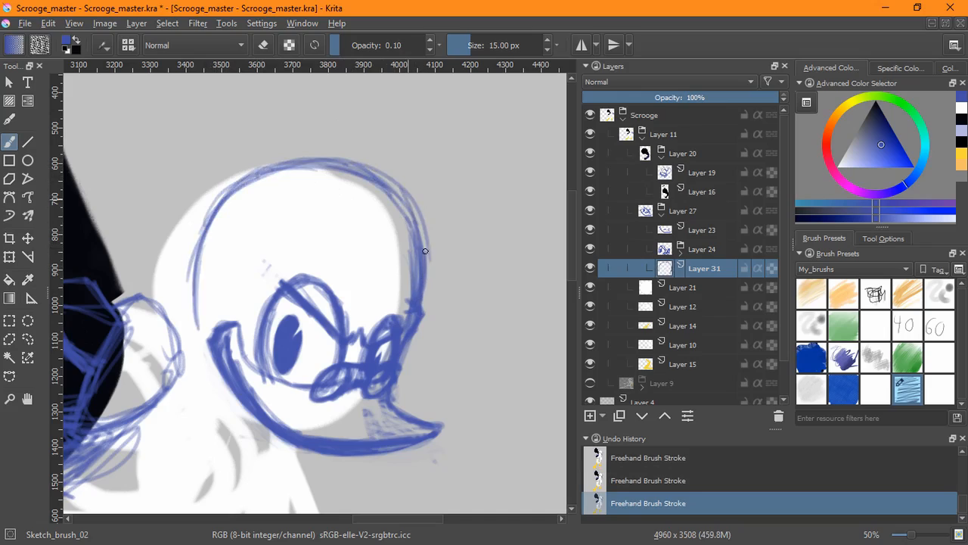
left_click_drag(426, 251, 236, 341)
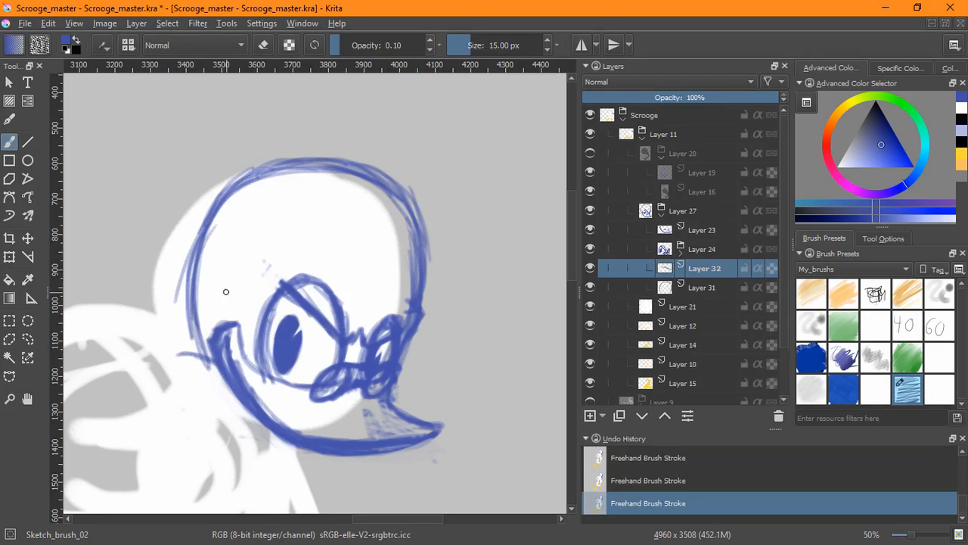
left_click_drag(227, 290, 159, 295)
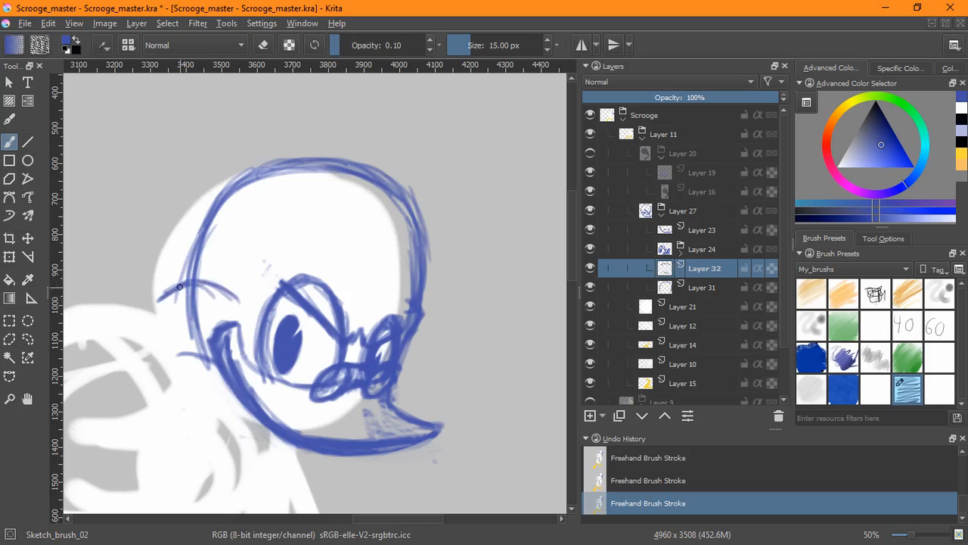
left_click_drag(179, 287, 166, 336)
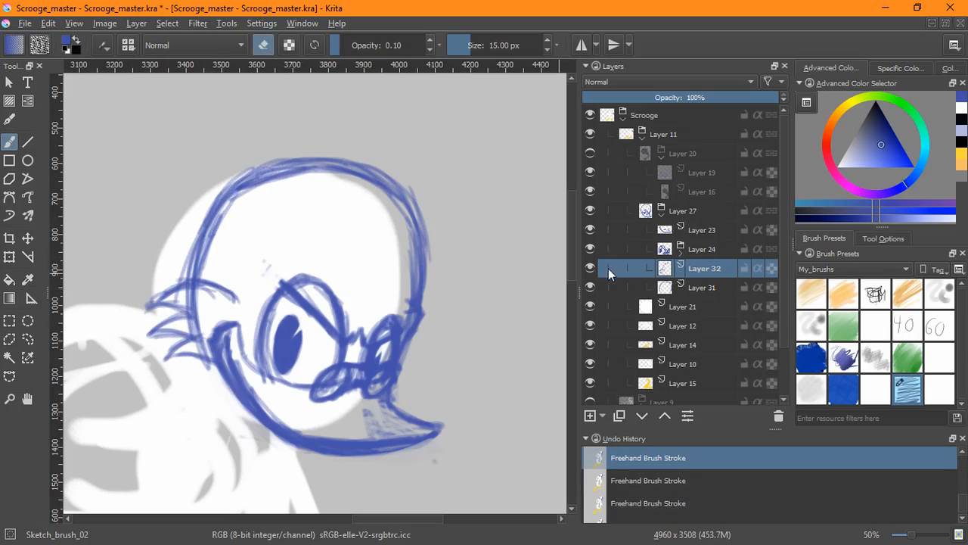
Step: On a new layer, sketch the feather tuft on top of the head
left_click(702, 287)
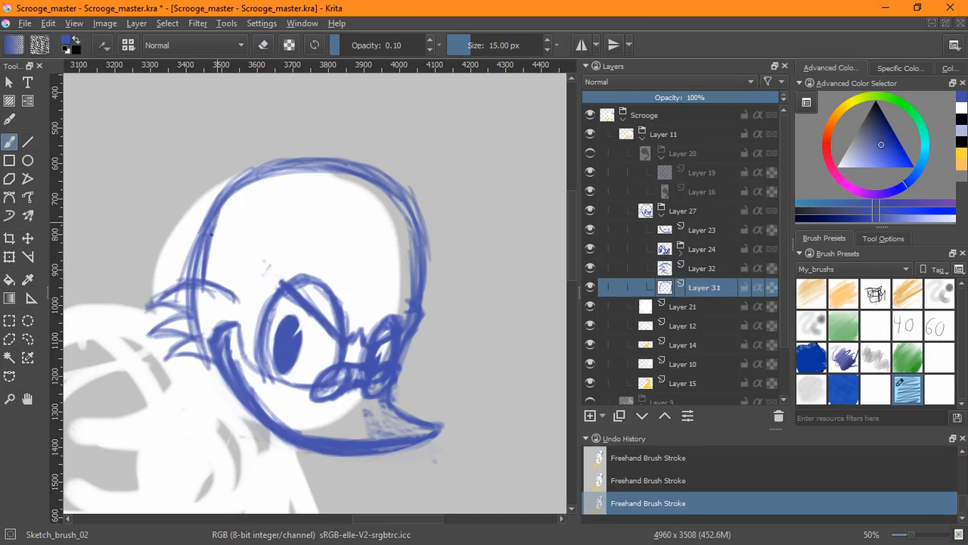
left_click_drag(215, 235, 245, 152)
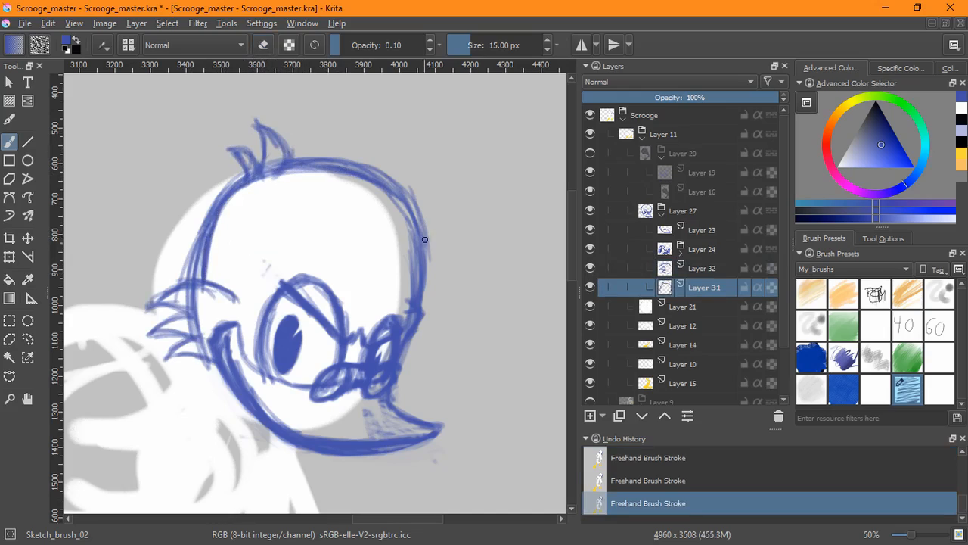
left_click_drag(393, 173, 424, 239)
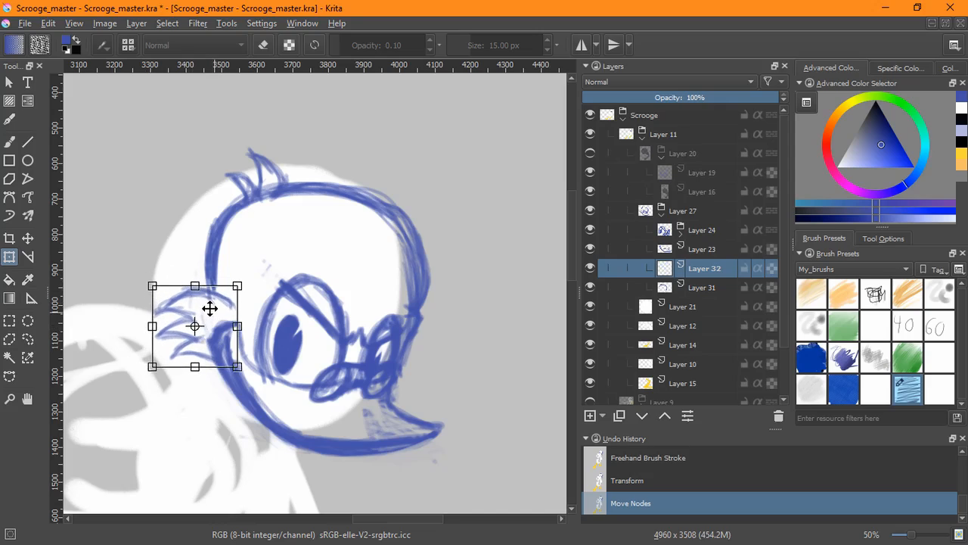
Step: Move the cheek whisker tuft into place beside the face
left_click_drag(208, 309, 196, 330)
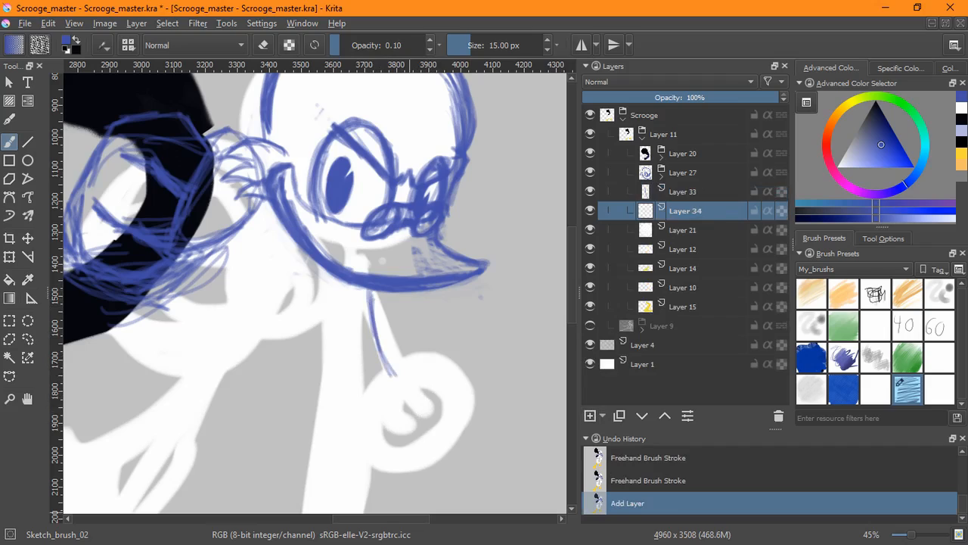
Step: Sketch the sleeve, arm and outstretched hand shape below the beak
left_click_drag(409, 325, 375, 382)
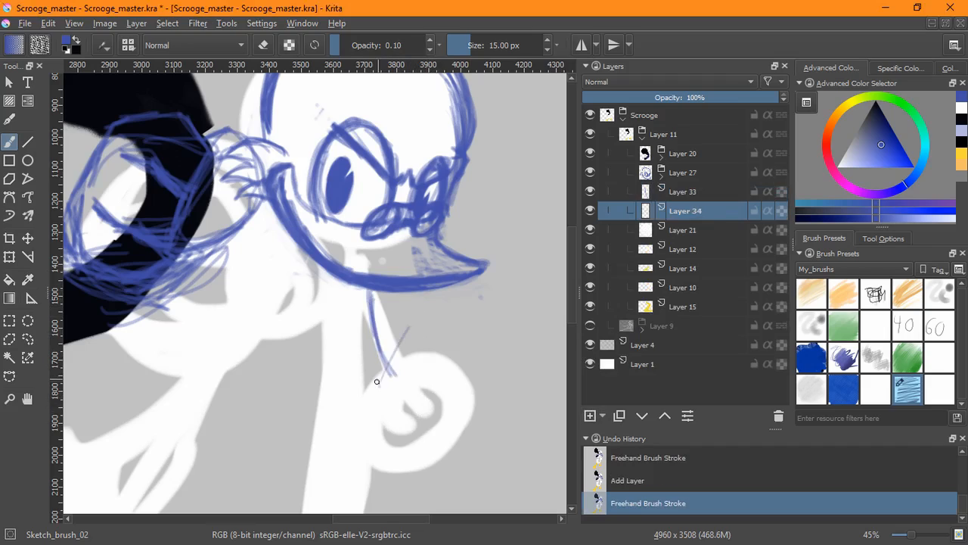
left_click_drag(378, 381, 475, 365)
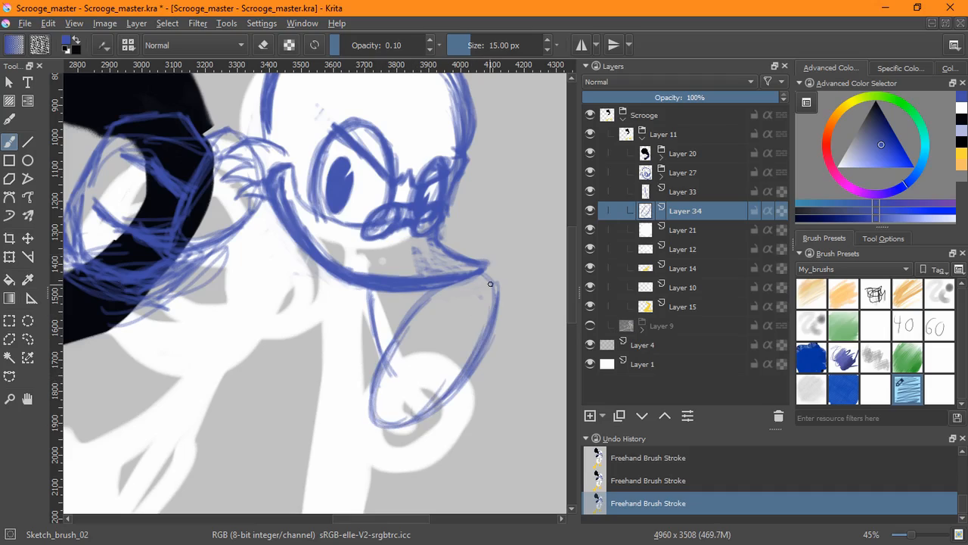
left_click_drag(490, 286, 369, 396)
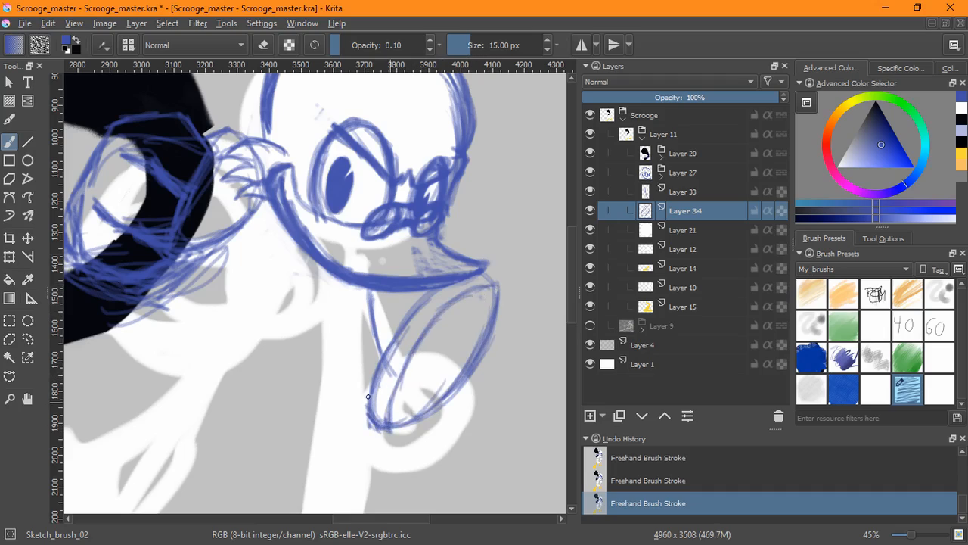
left_click_drag(366, 396, 441, 421)
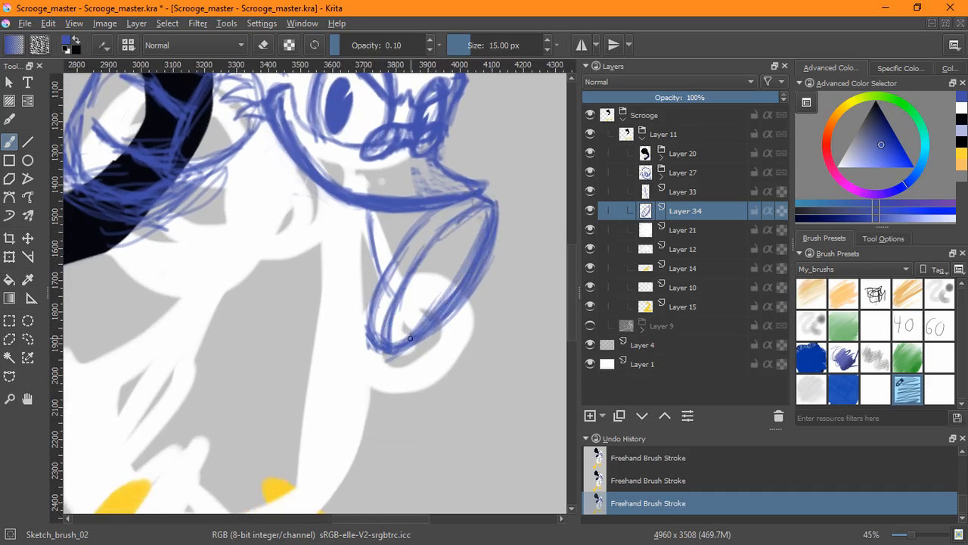
left_click_drag(408, 339, 472, 281)
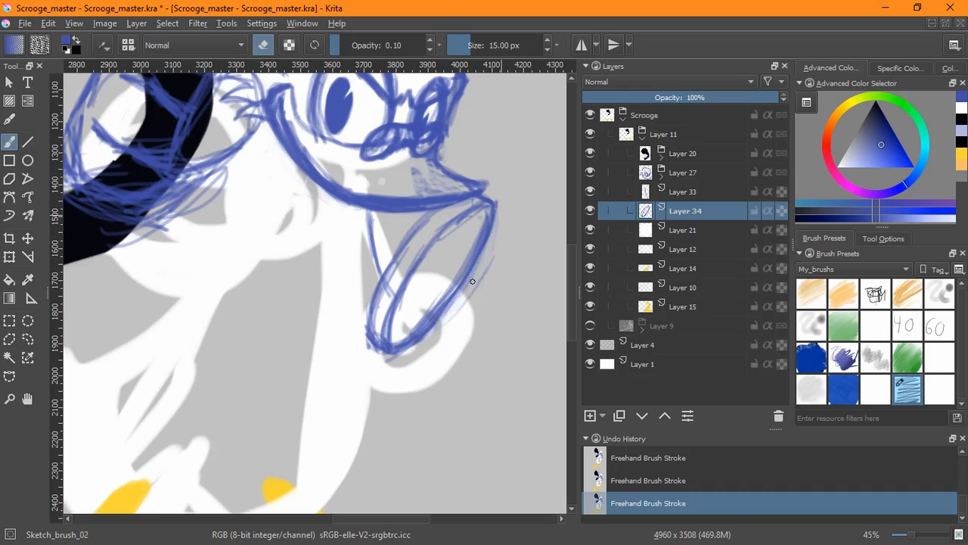
left_click_drag(472, 282, 491, 233)
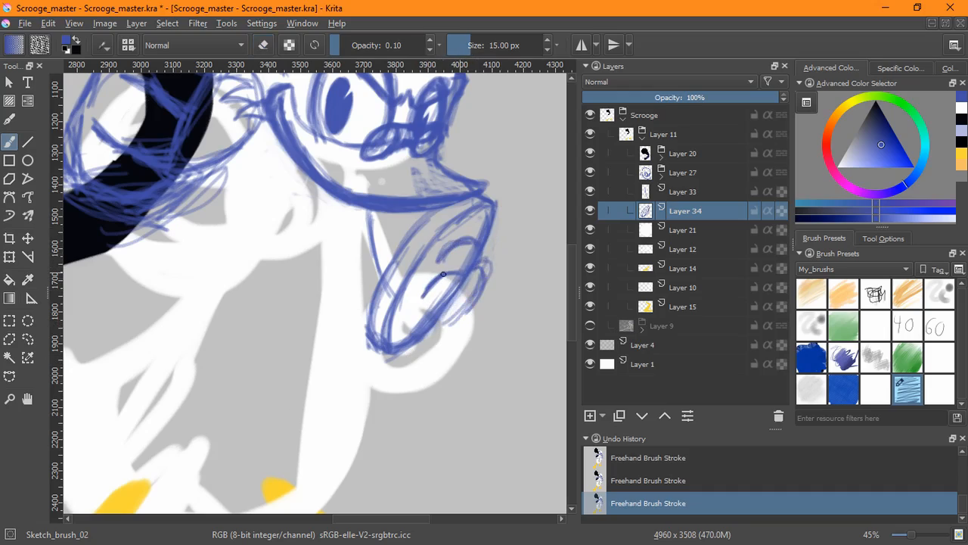
left_click_drag(443, 274, 422, 330)
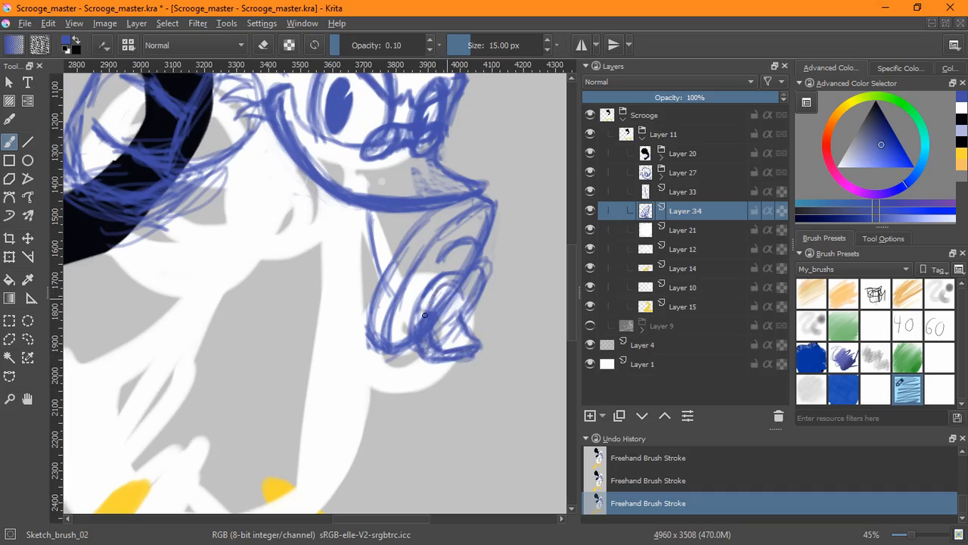
left_click_drag(426, 310, 476, 285)
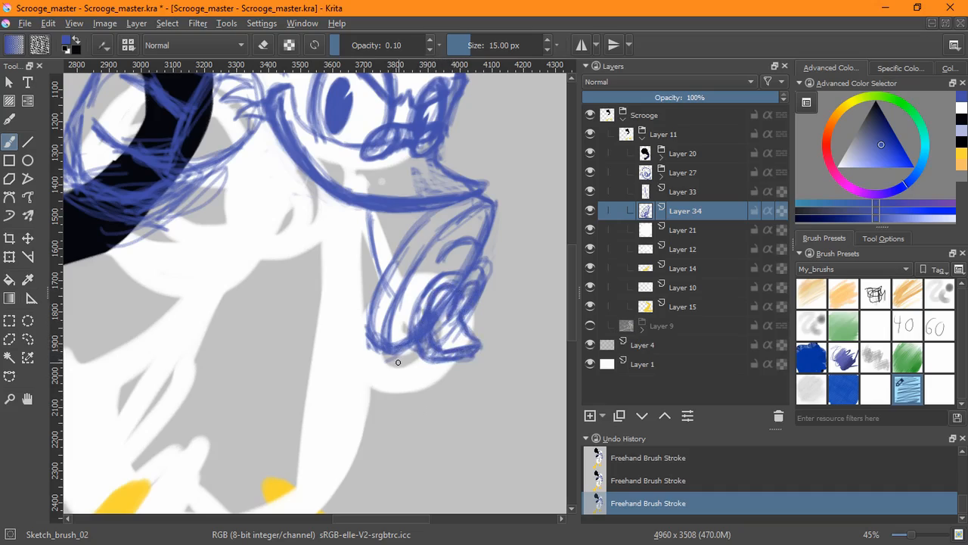
Step: Rework the cuff outline and extend a line down the front of the body
left_click_drag(396, 361, 448, 321)
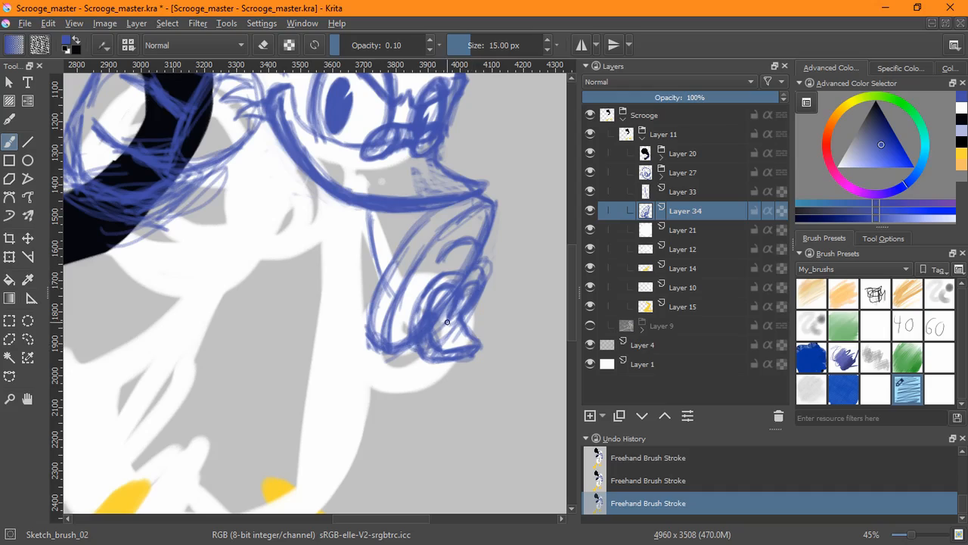
left_click(9, 257)
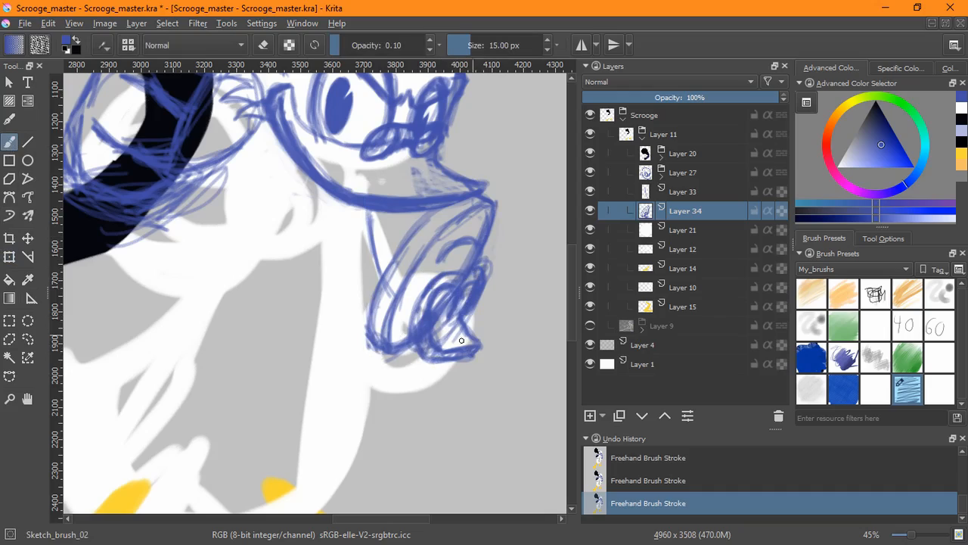
left_click_drag(462, 341, 481, 264)
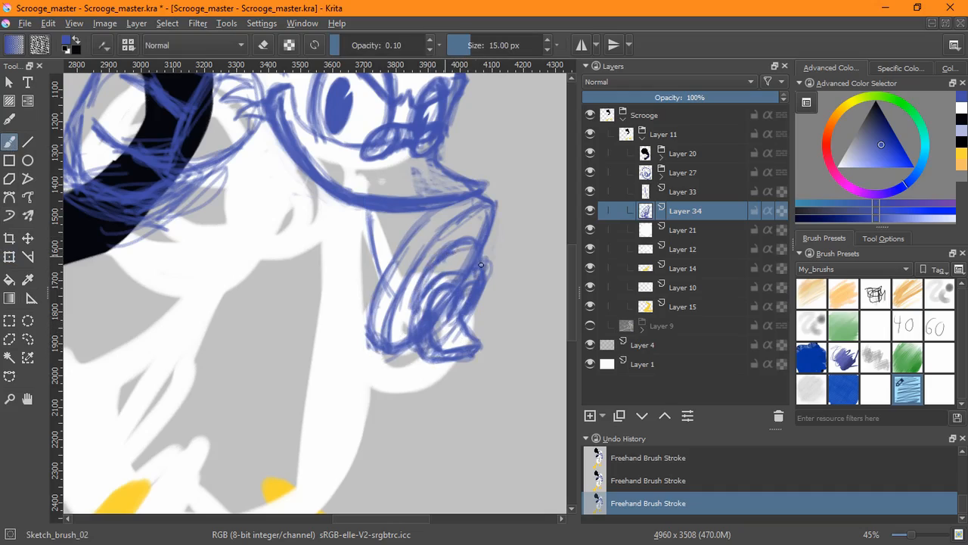
left_click_drag(481, 265, 506, 230)
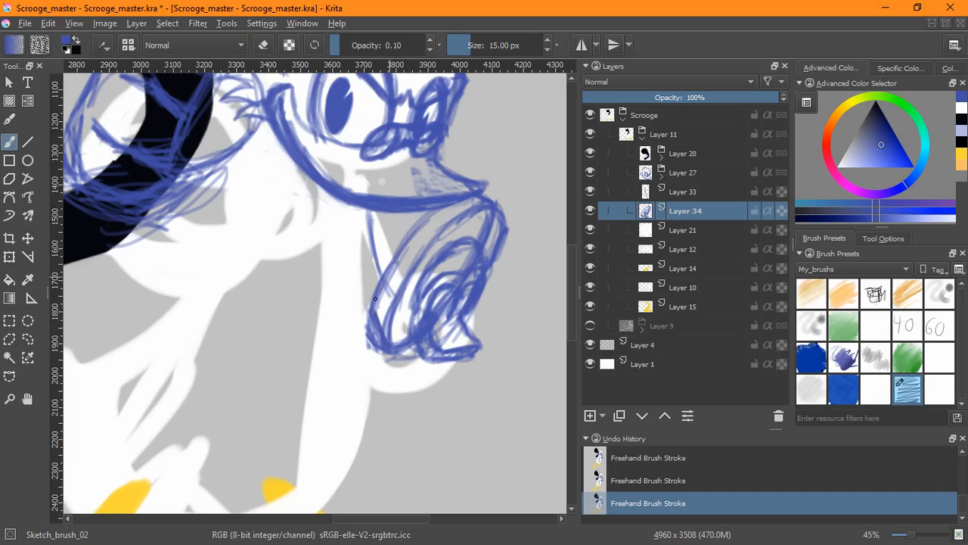
left_click_drag(375, 300, 490, 215)
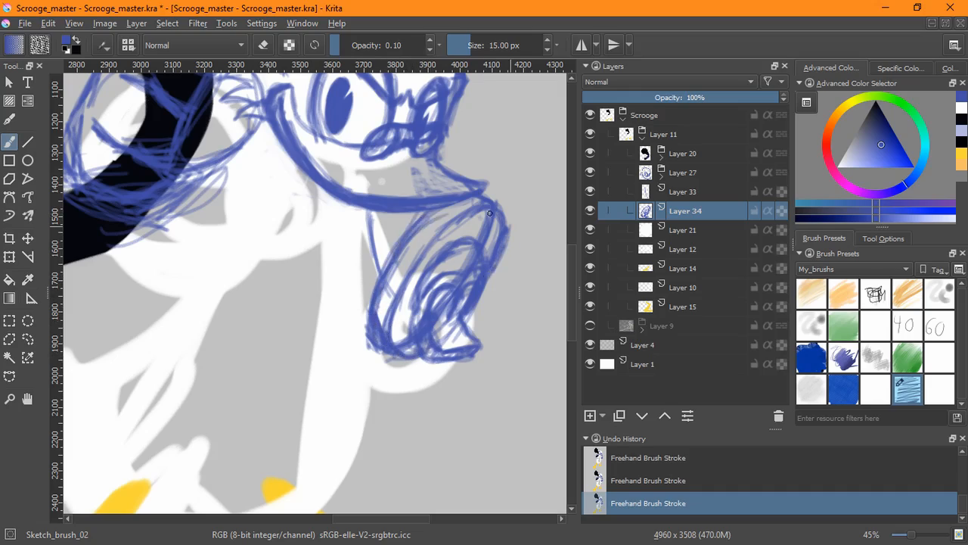
left_click_drag(490, 212, 363, 437)
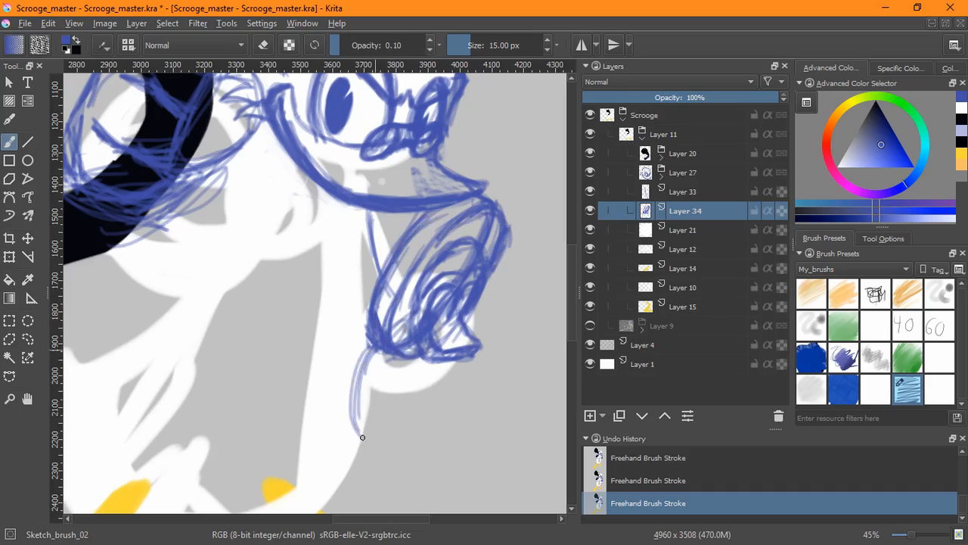
left_click_drag(361, 437, 446, 338)
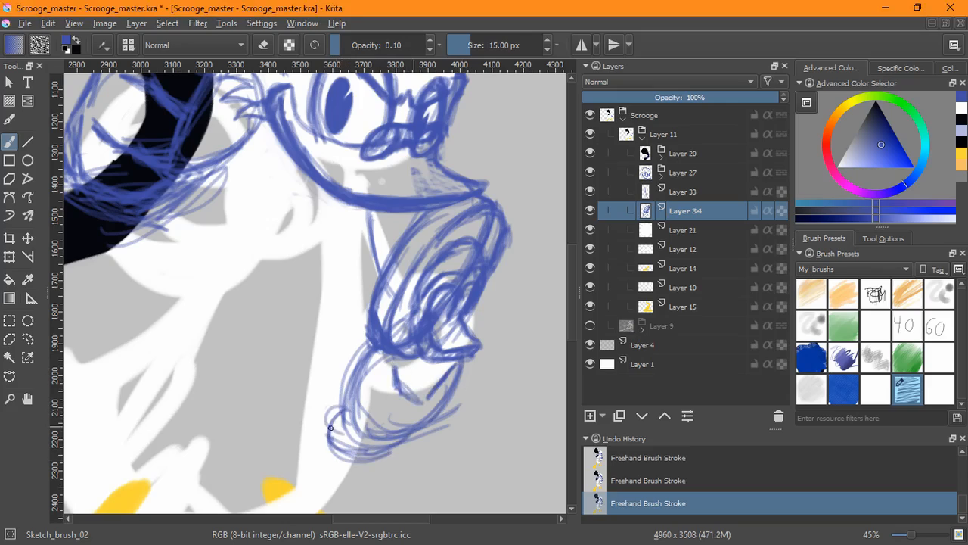
left_click_drag(330, 426, 411, 422)
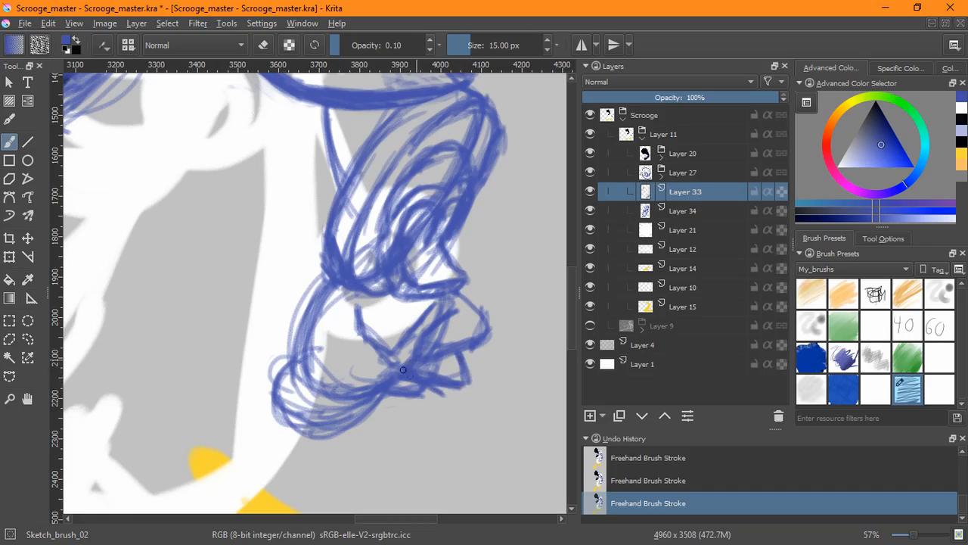
Step: Sketch rough loops over the lower hand, hat brim and cheek, then zoom out
left_click_drag(402, 369, 402, 406)
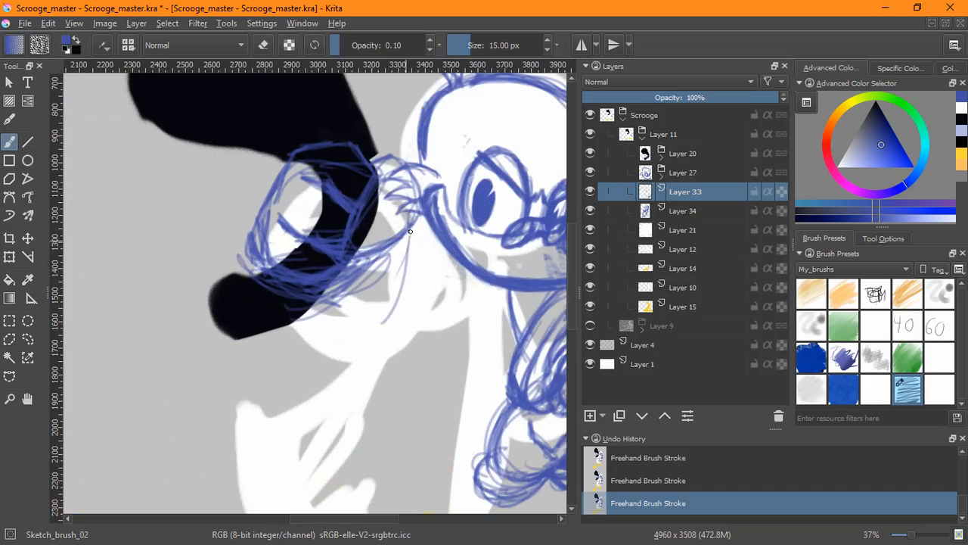
left_click_drag(411, 230, 363, 325)
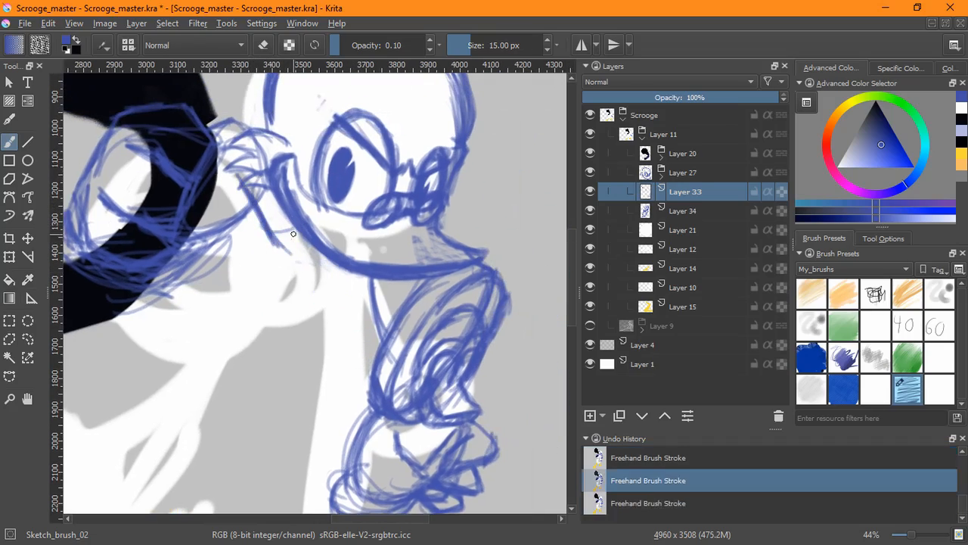
left_click_drag(294, 233, 385, 326)
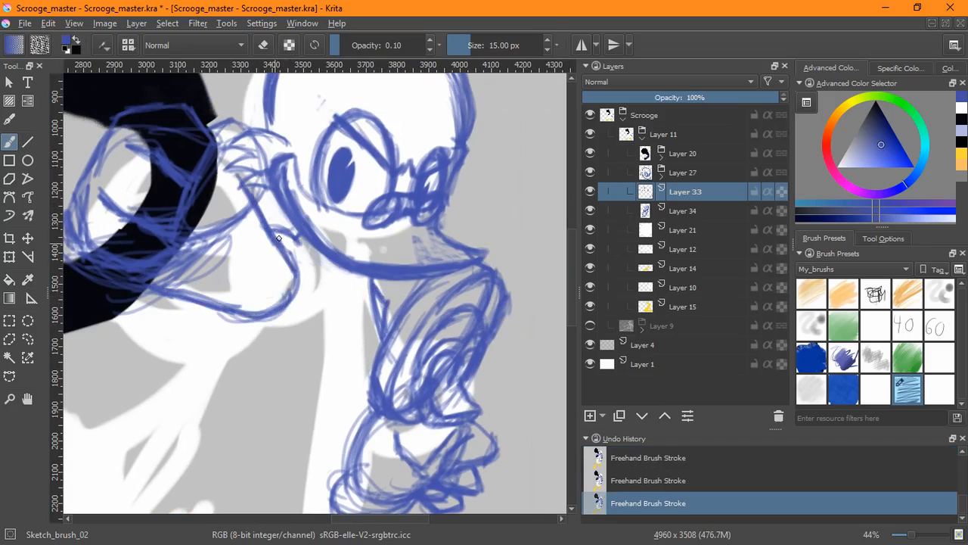
left_click_drag(279, 239, 227, 310)
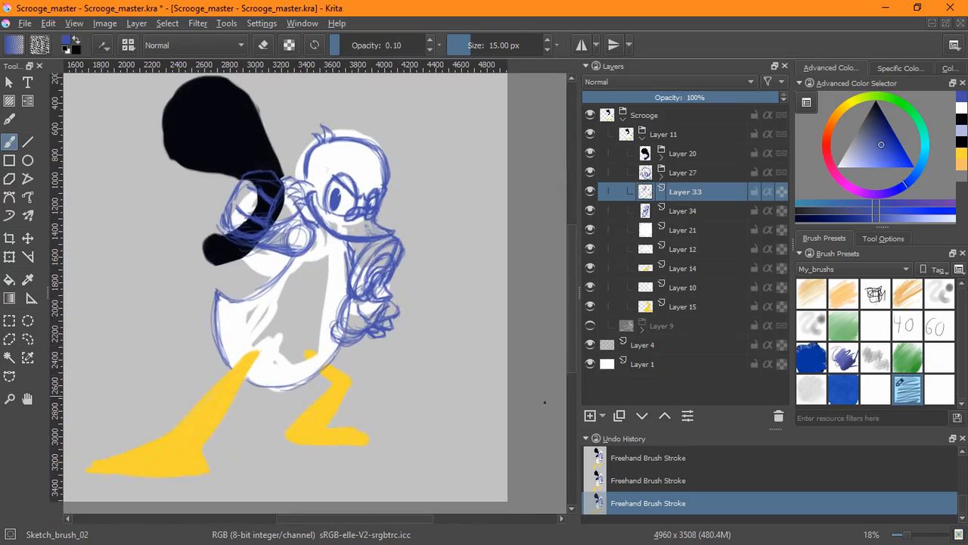
left_click(590, 414)
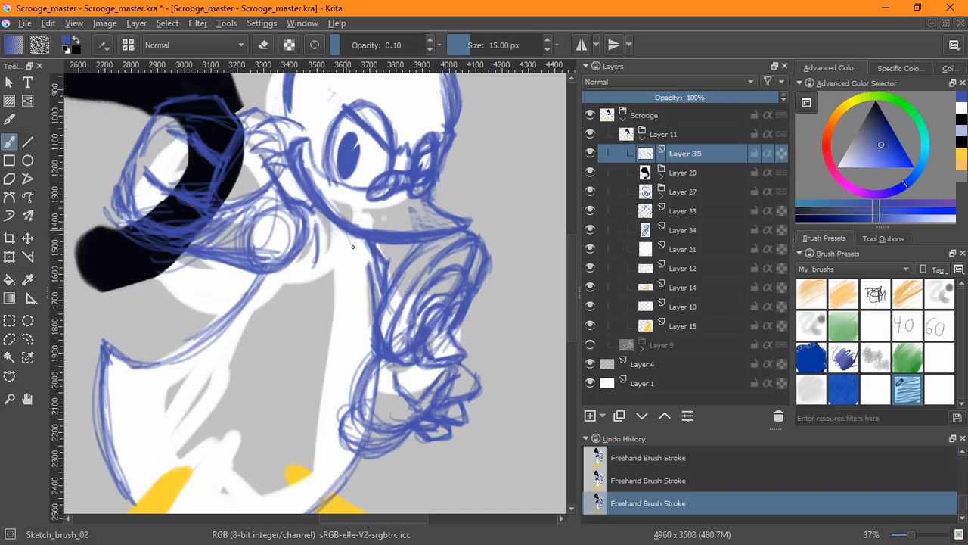
mouse_move(321, 218)
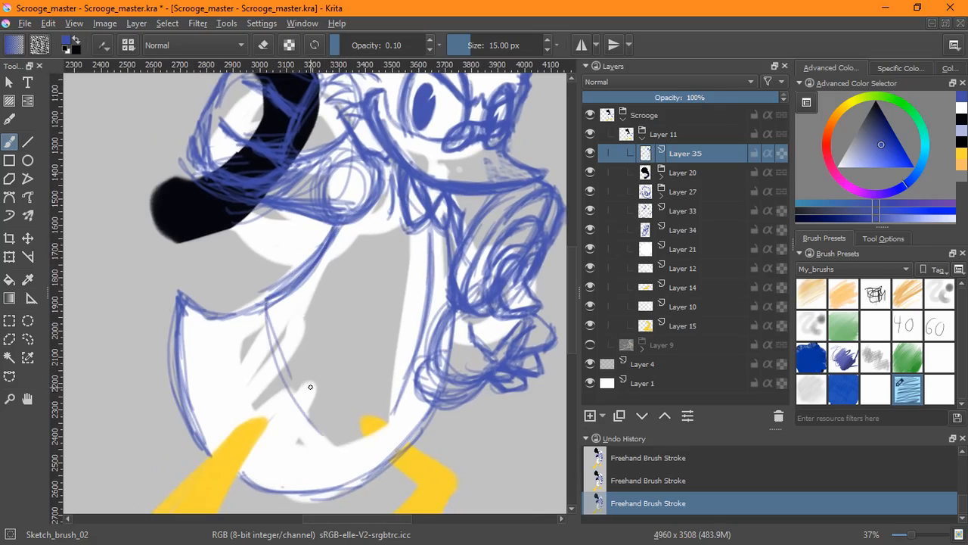
Step: Sketch the coat outline and its bottom edge over the legs
left_click_drag(265, 303, 379, 425)
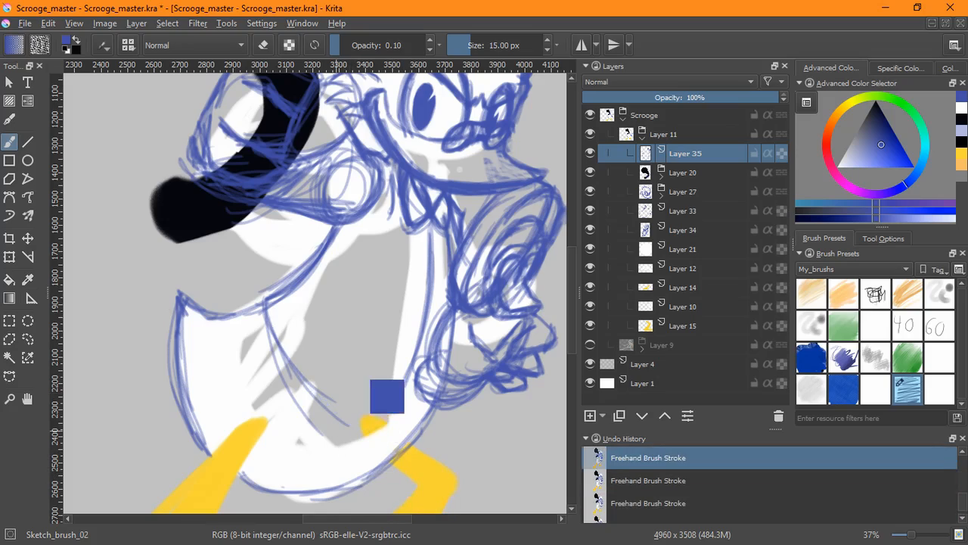
left_click_drag(387, 396, 357, 399)
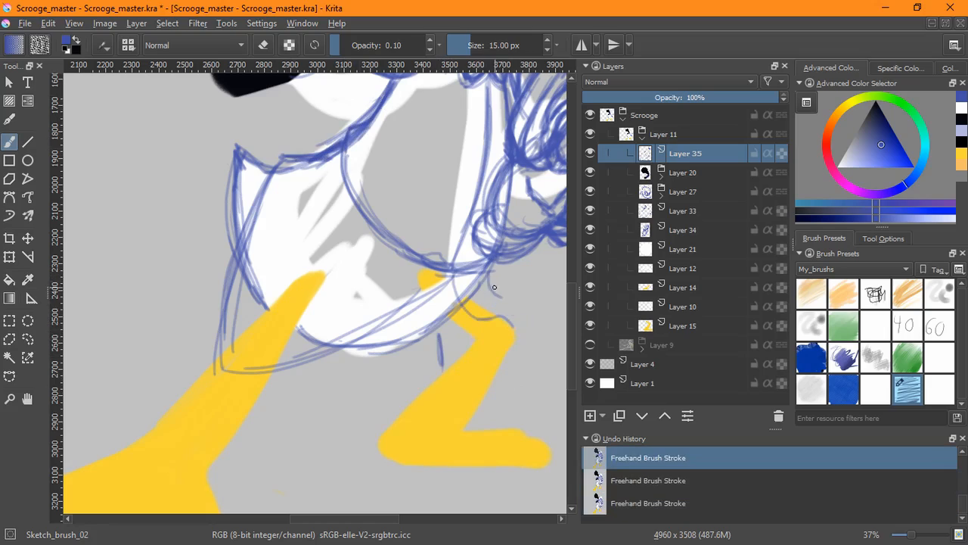
left_click_drag(495, 269, 520, 339)
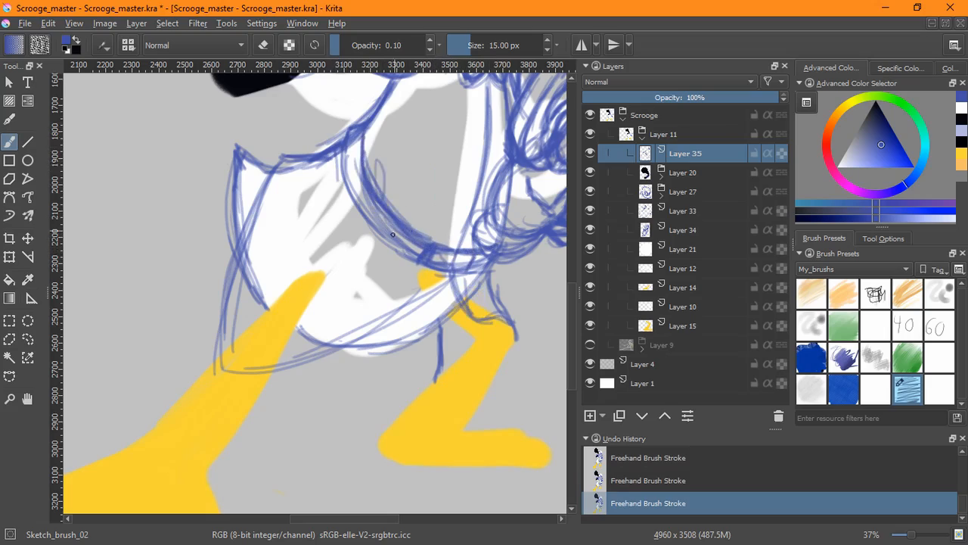
left_click_drag(392, 233, 351, 153)
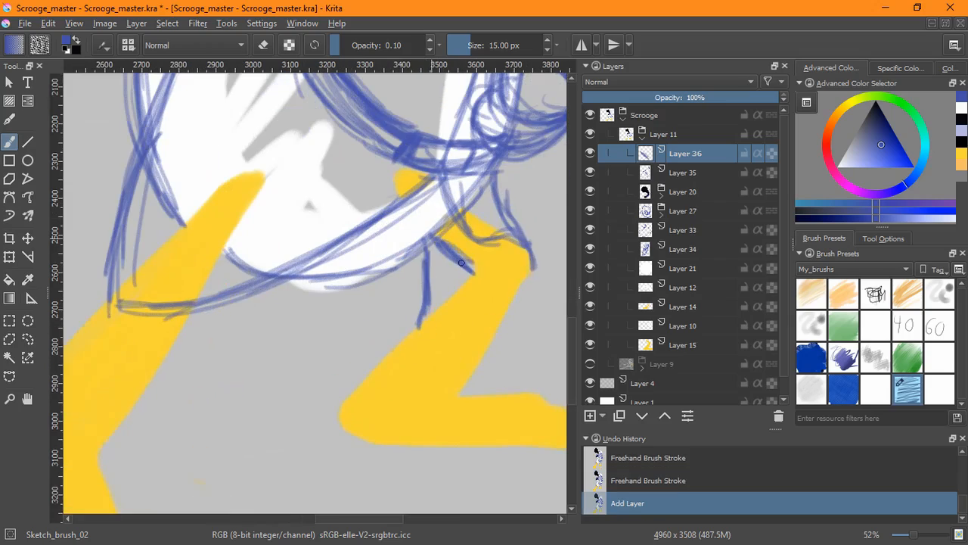
Step: Outline both yellow legs and the feet with blue lines
left_click_drag(461, 263, 413, 327)
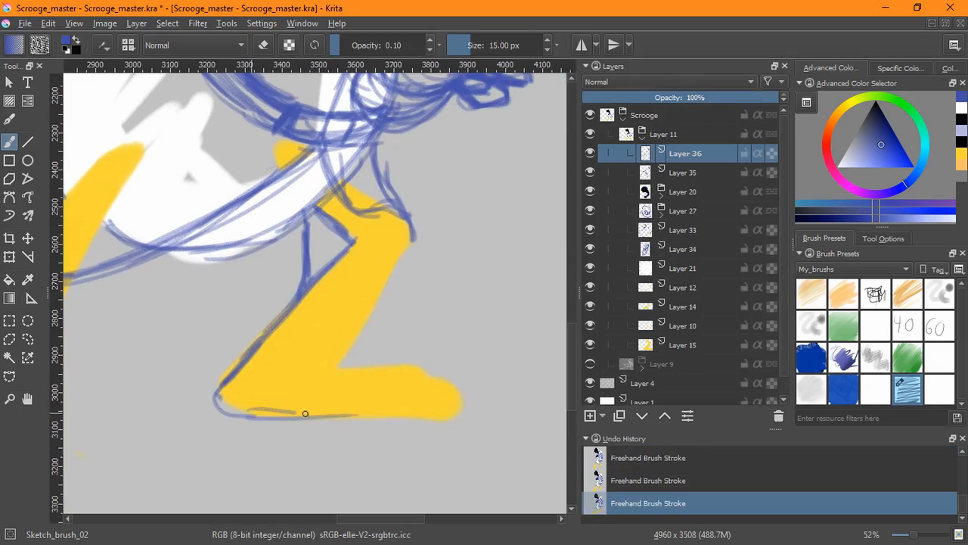
left_click_drag(306, 413, 467, 415)
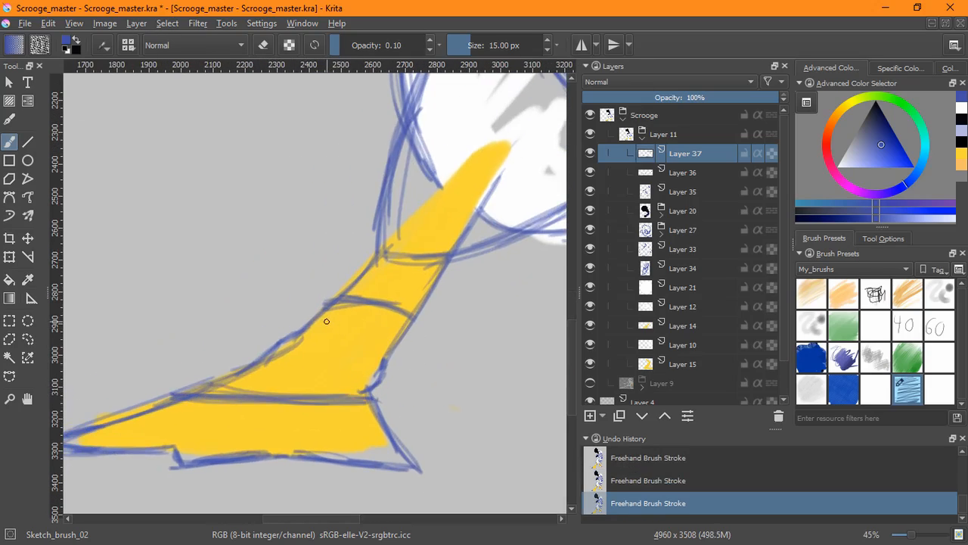
scroll("right", 3)
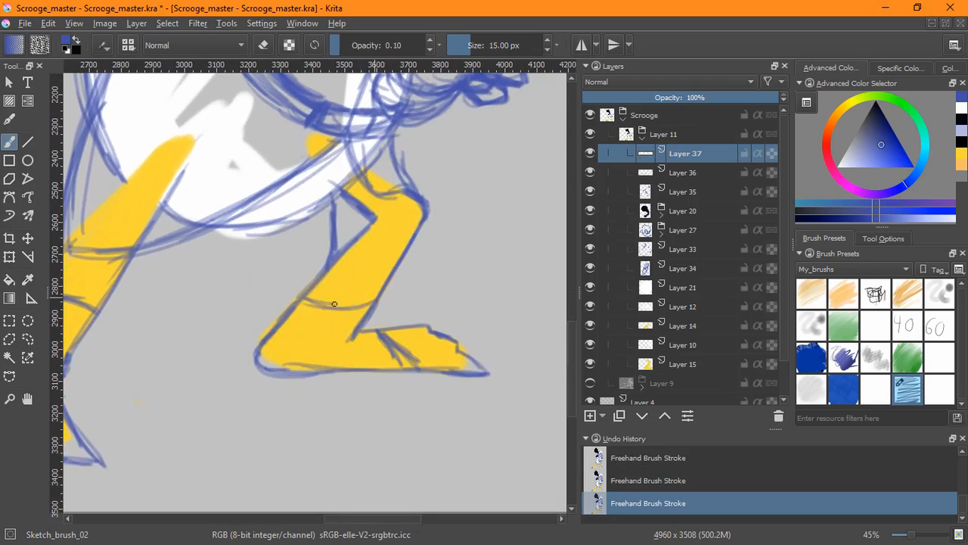
left_click_drag(333, 306, 381, 363)
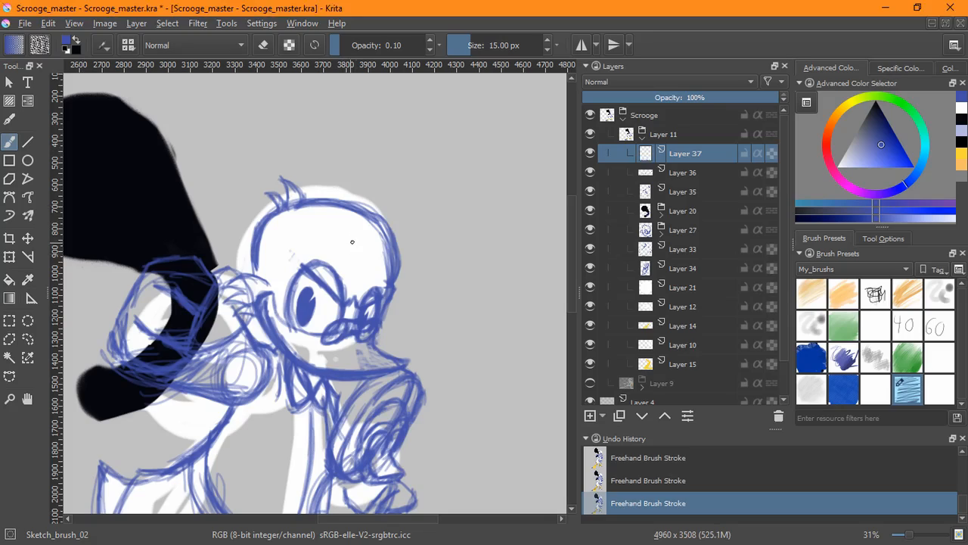
mouse_move(307, 237)
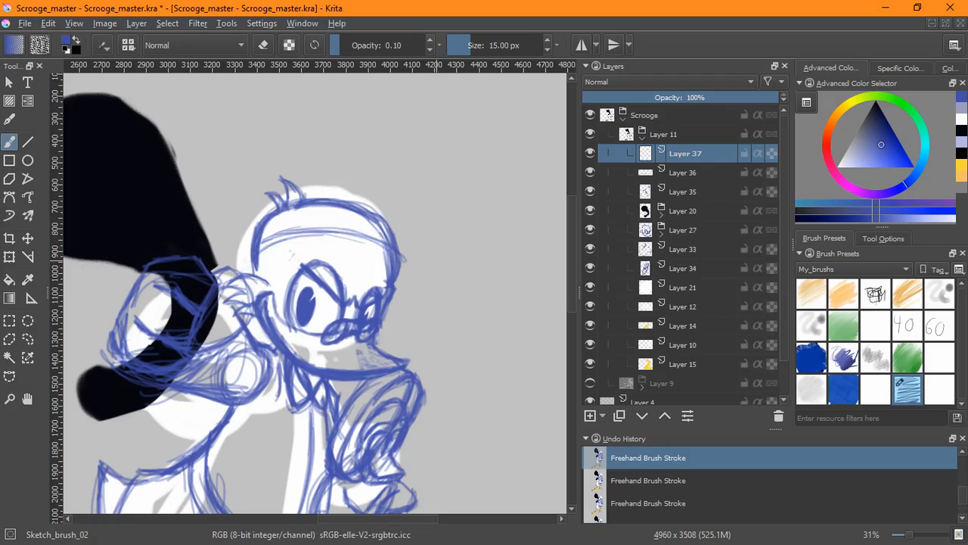
Step: Sketch hat-band strokes across the forehead and top of the head
left_click_drag(260, 250, 405, 255)
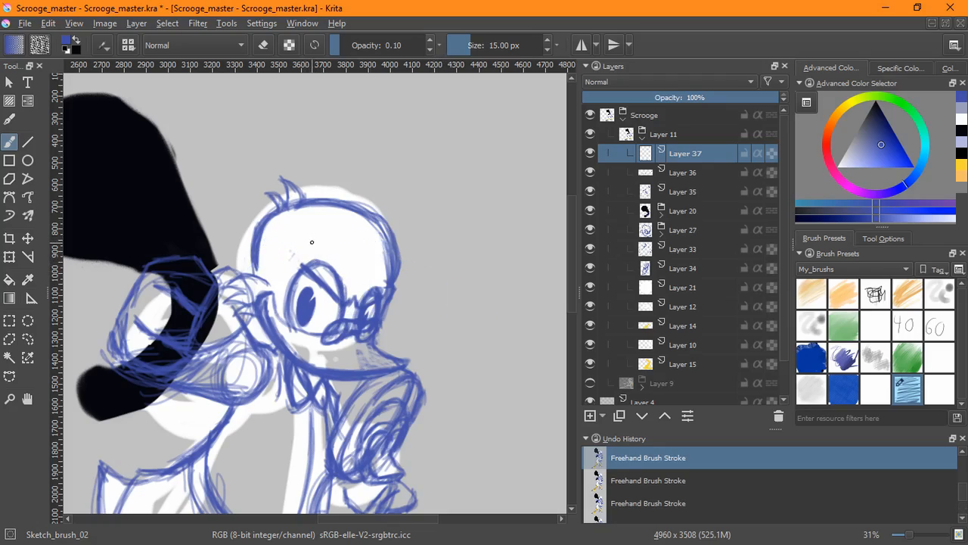
left_click_drag(257, 269, 391, 272)
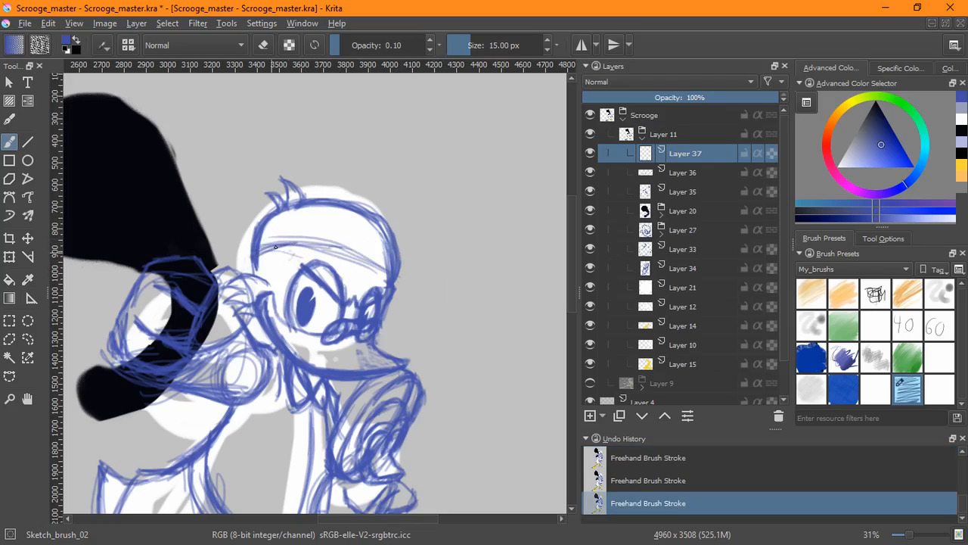
left_click_drag(260, 250, 401, 284)
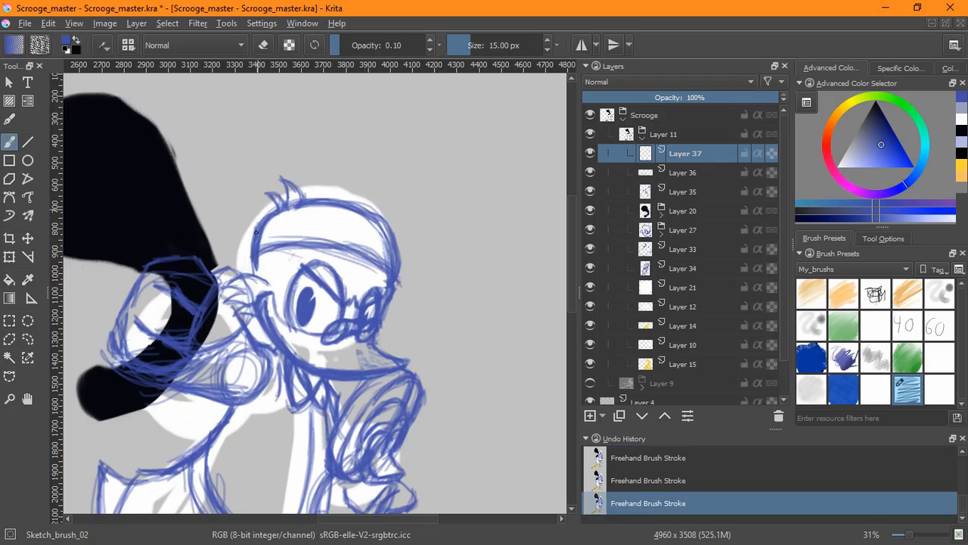
left_click_drag(258, 227, 421, 280)
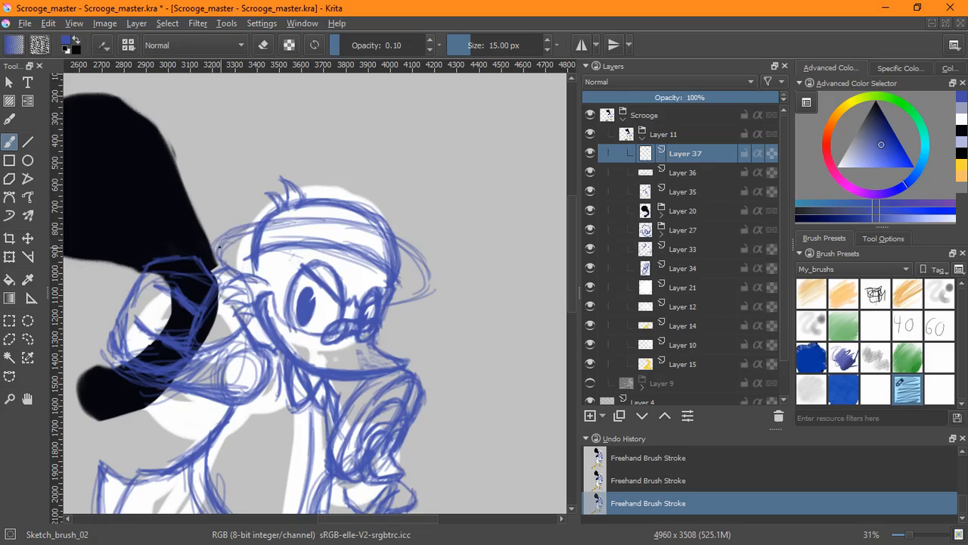
left_click_drag(219, 249, 423, 295)
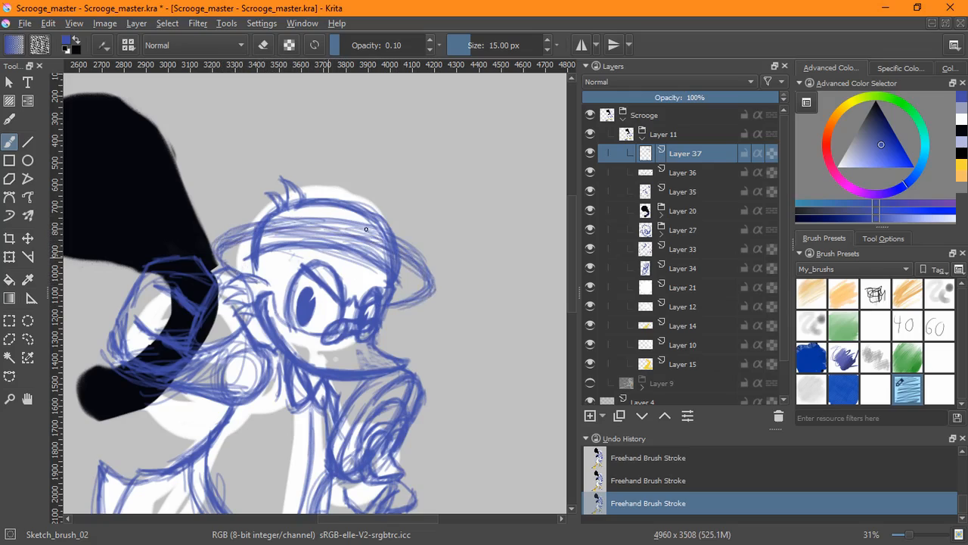
left_click_drag(363, 227, 444, 302)
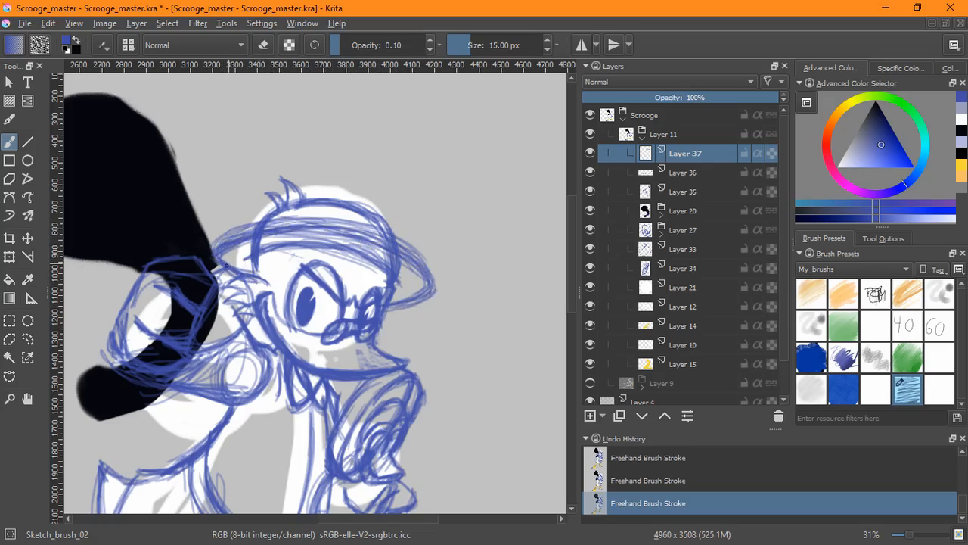
left_click_drag(227, 265, 397, 285)
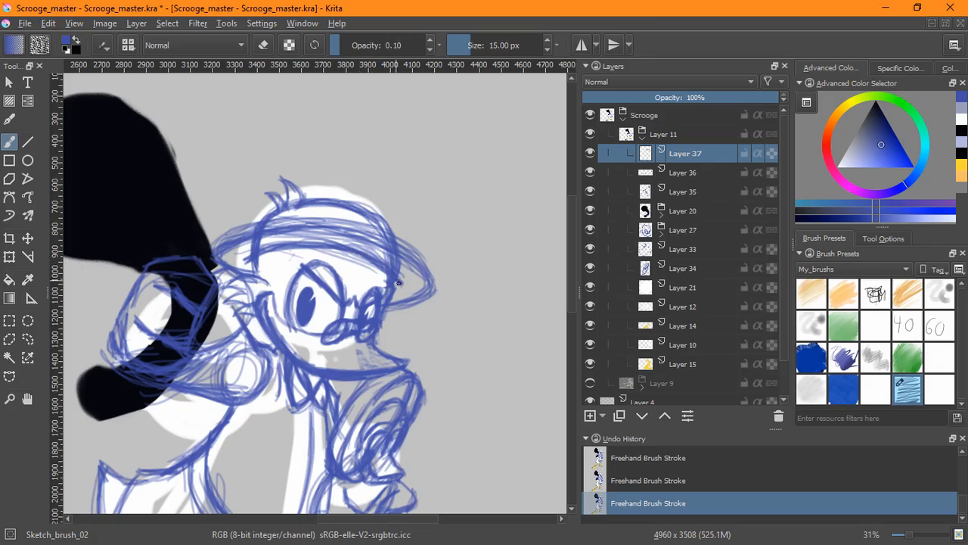
left_click(9, 257)
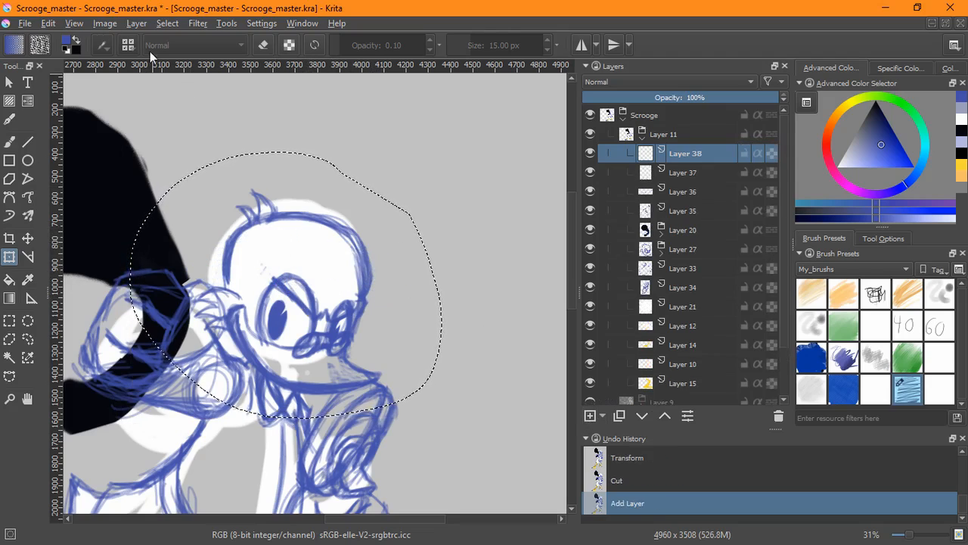
Step: Use the selection menu to cut out the head sketch
left_click(166, 22)
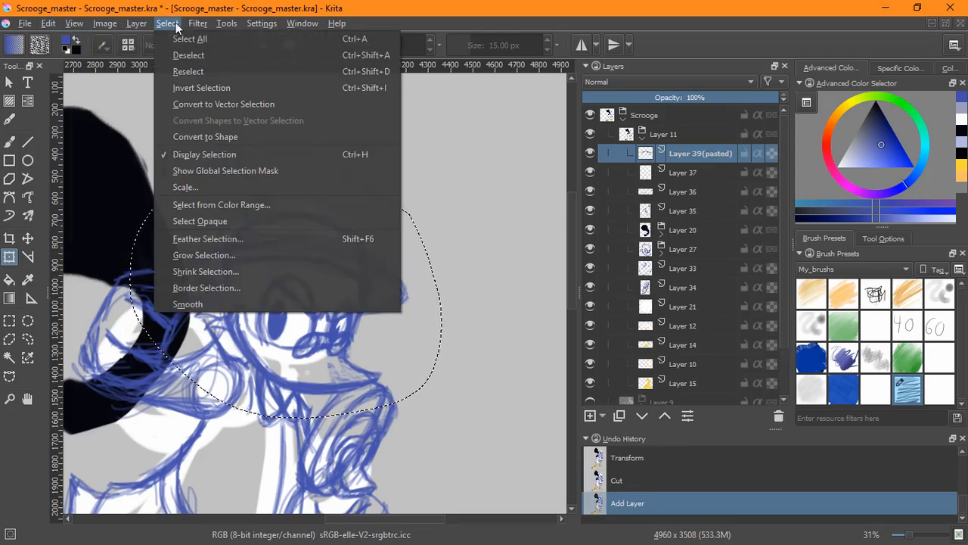
left_click(188, 55)
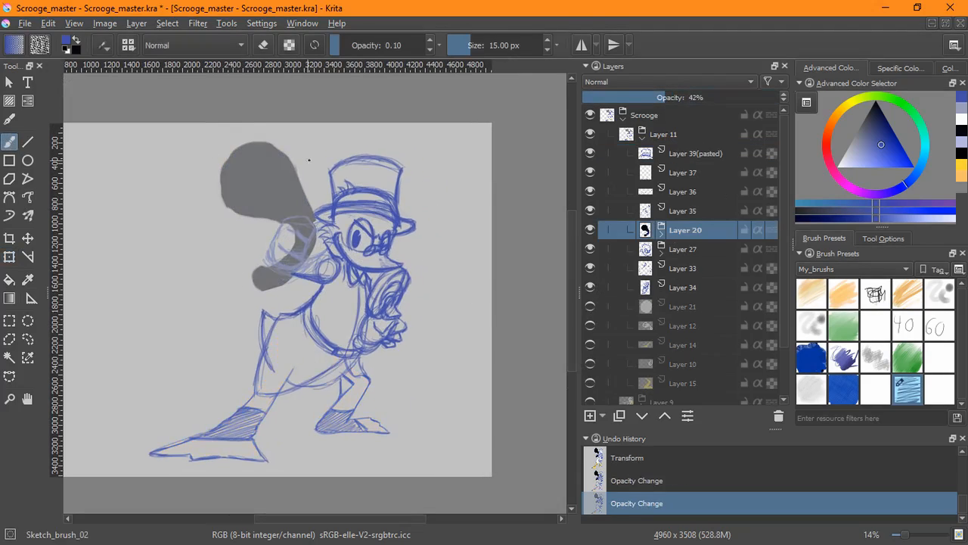
Step: Add a new layer and sketch the large round shape over the grey area at upper left
left_click(684, 173)
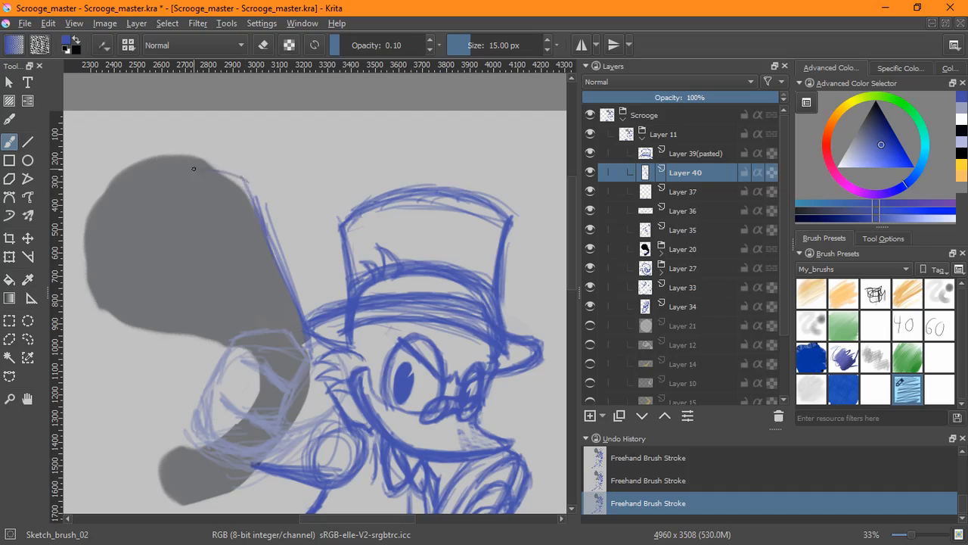
left_click_drag(194, 168, 164, 290)
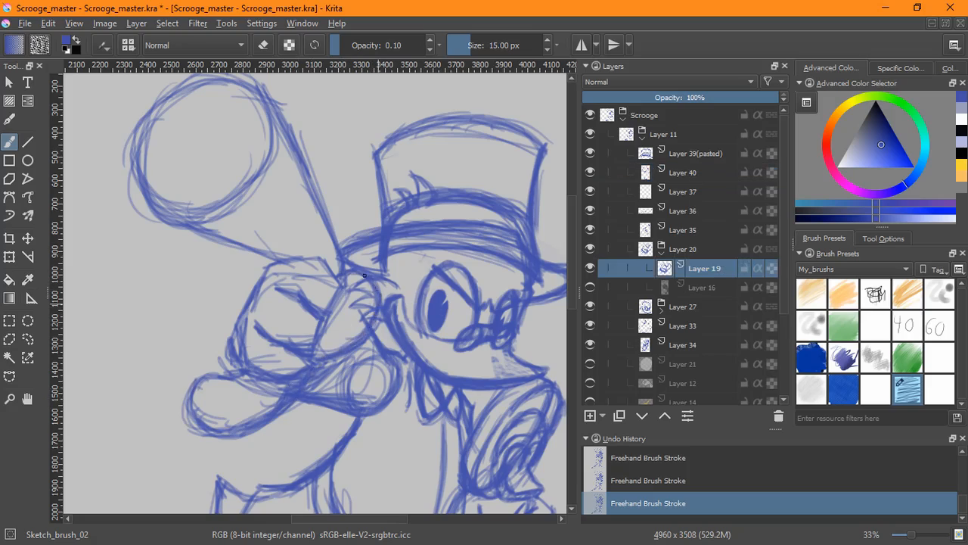
left_click(683, 172)
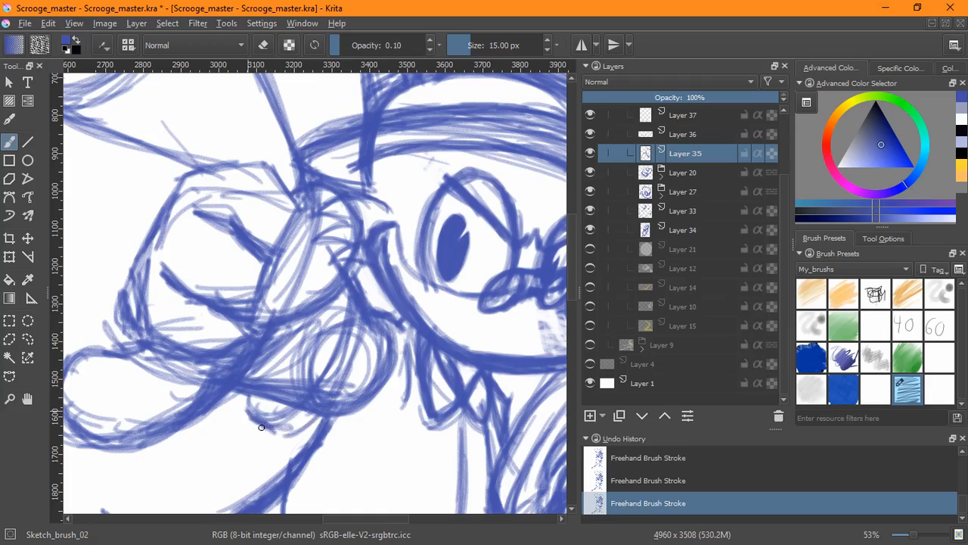
Step: Firm up the raised hand and fingers on Layer 35, then add a new layer for body details
left_click_drag(260, 427, 245, 427)
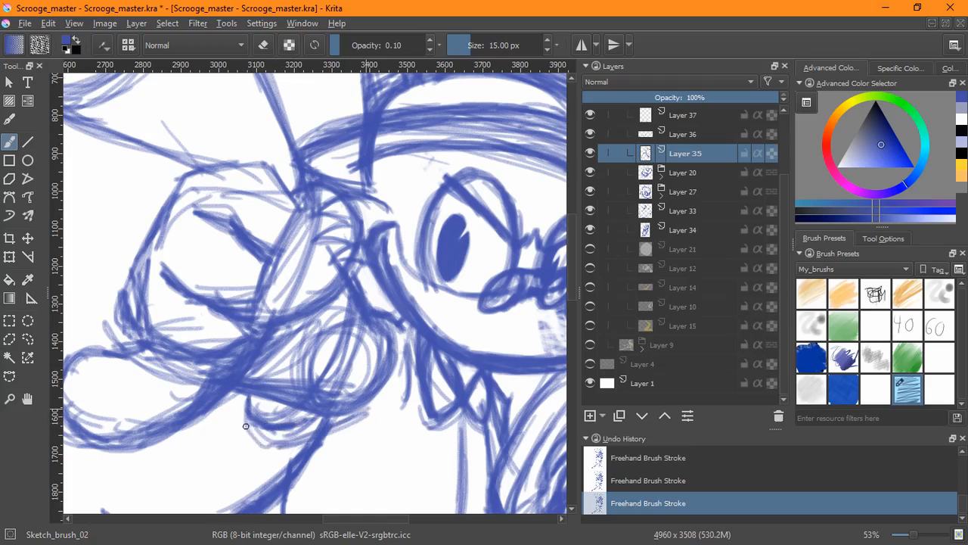
left_click_drag(245, 427, 272, 439)
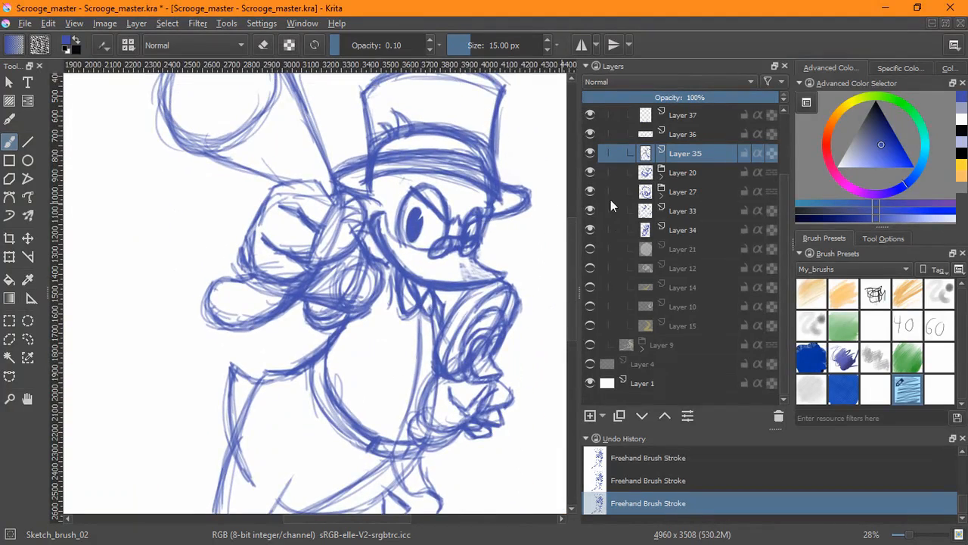
left_click(684, 211)
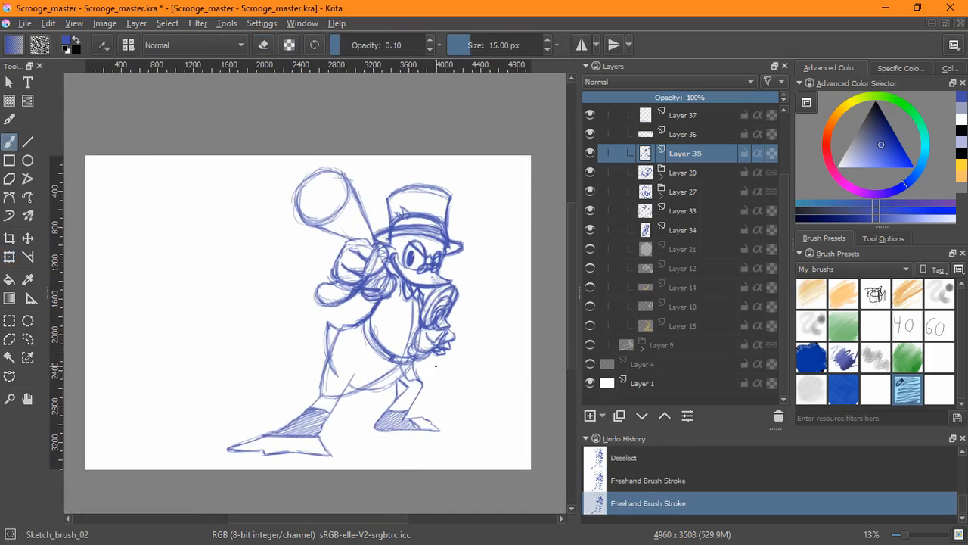
left_click(590, 415)
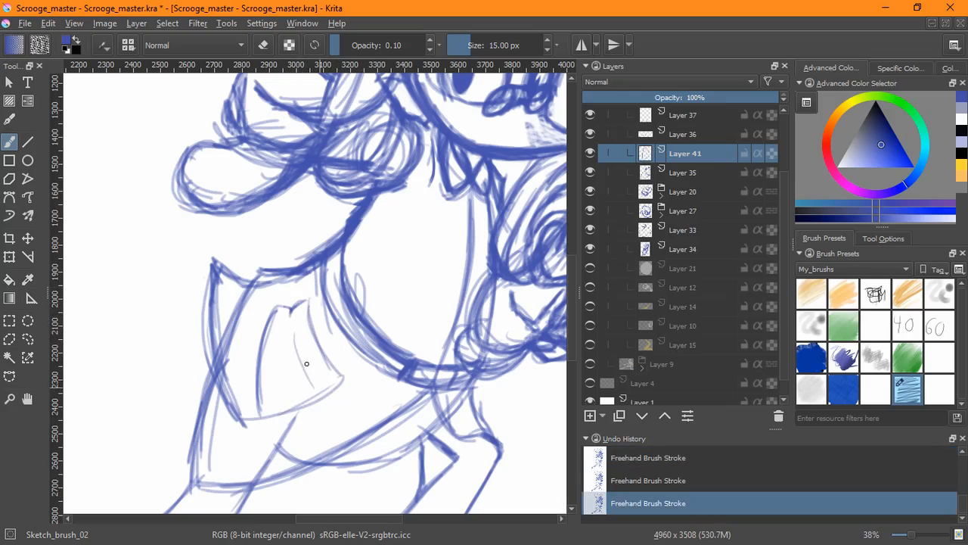
Step: Sketch coat lines on the belly, then fix the belly curve on Layer 35 and return to Layer 41
left_click_drag(306, 363, 318, 401)
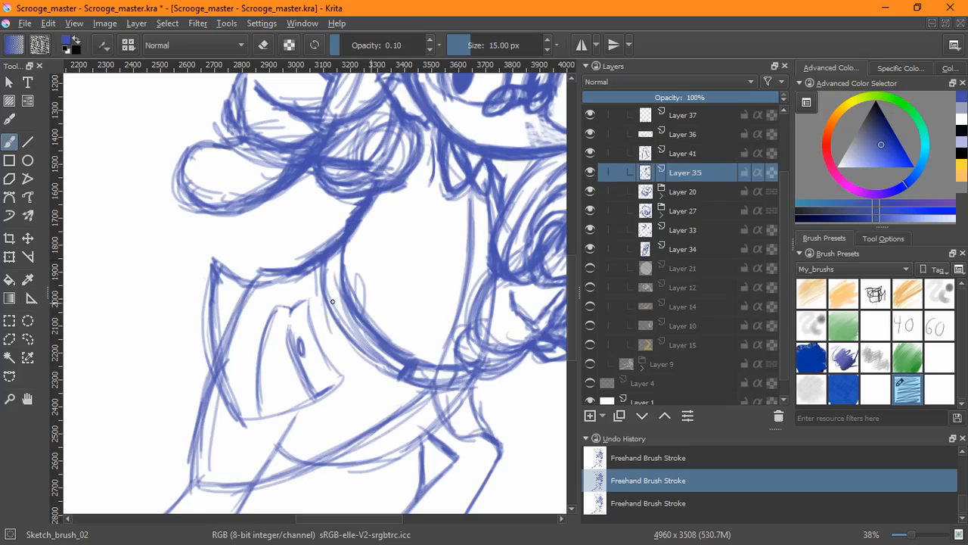
left_click_drag(330, 257, 393, 378)
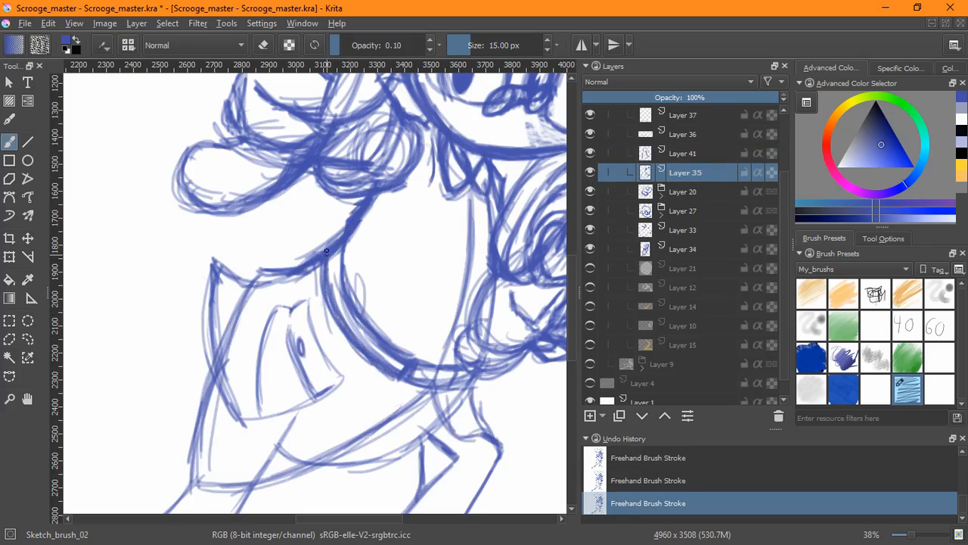
left_click(681, 152)
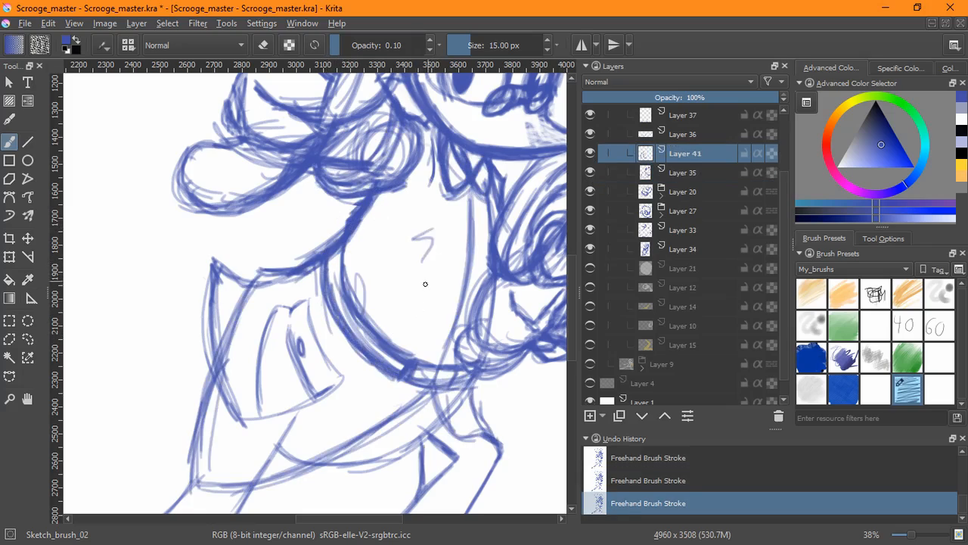
scroll("down", 3)
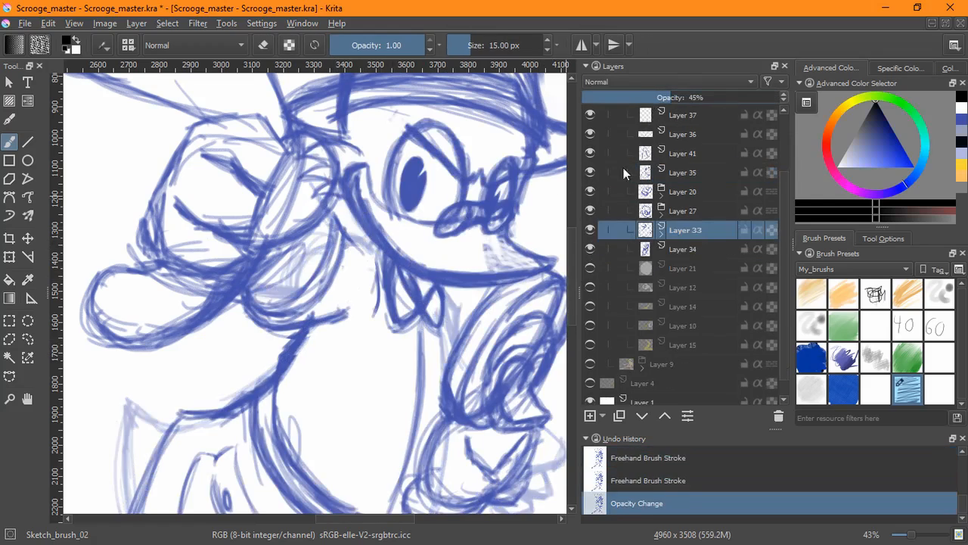
Step: On Layer 35, refine the neck and collar lines and erase stray strokes under the chin
left_click(681, 173)
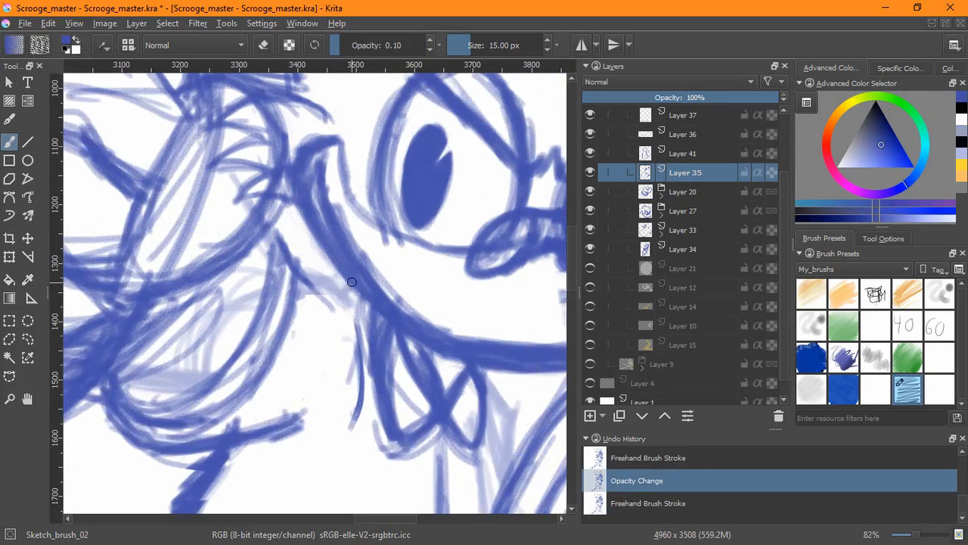
left_click_drag(351, 283, 276, 230)
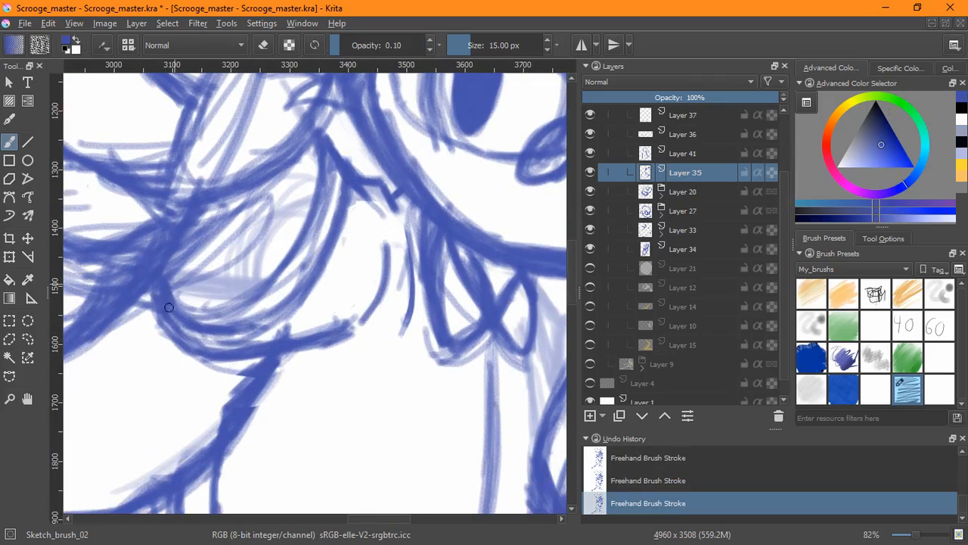
left_click_drag(170, 307, 259, 289)
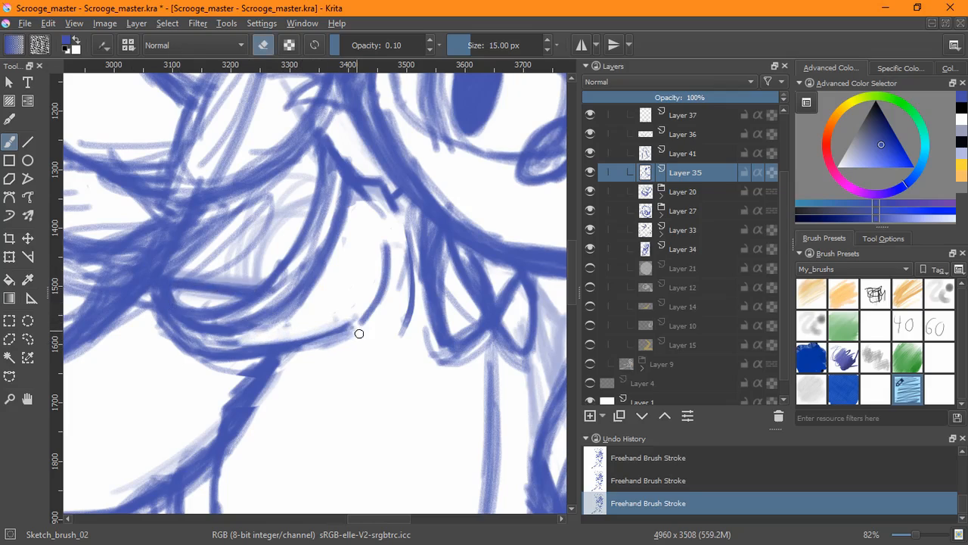
left_click_drag(360, 333, 239, 433)
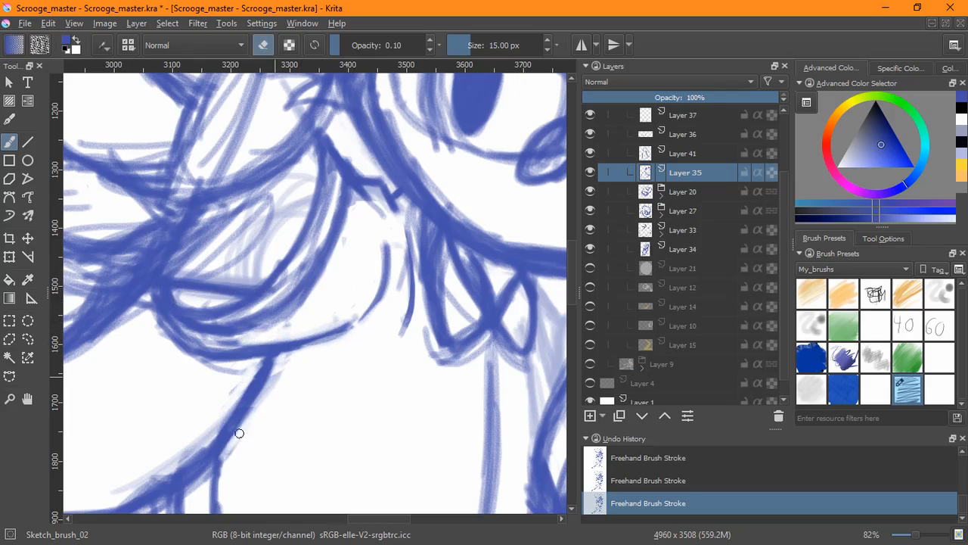
left_click_drag(239, 432, 171, 327)
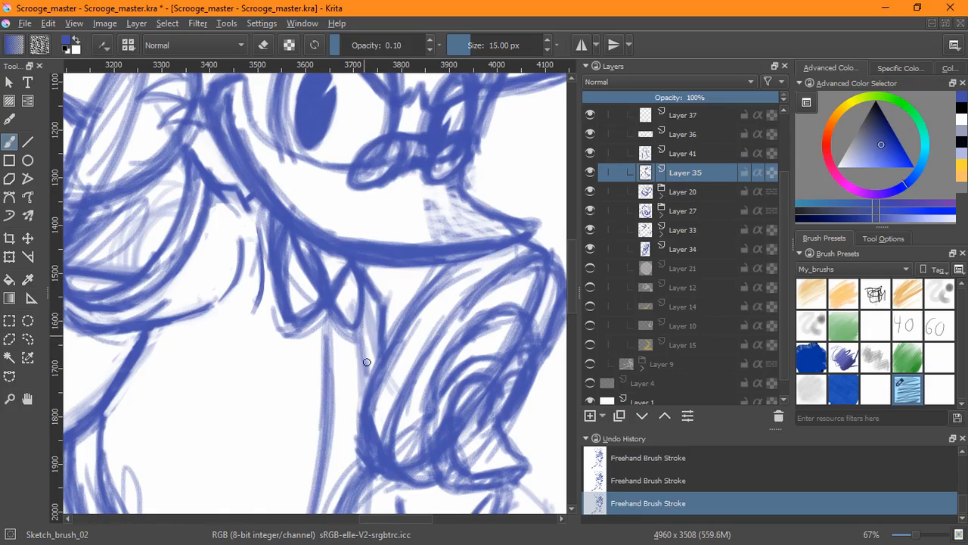
Step: Mask out parts of the older sketch on Layer 33 with a transparency mask
scroll("down", 3)
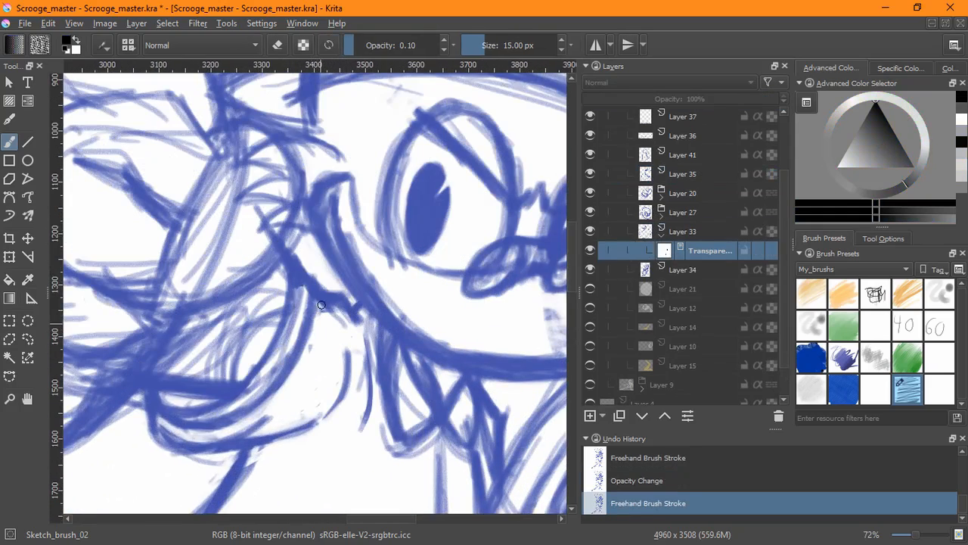
left_click_drag(318, 302, 355, 318)
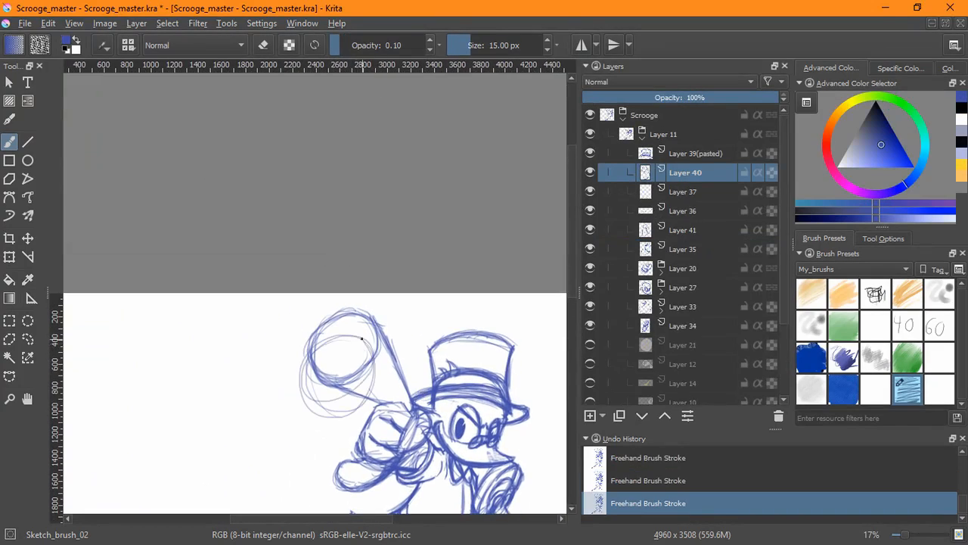
left_click_drag(371, 325, 391, 406)
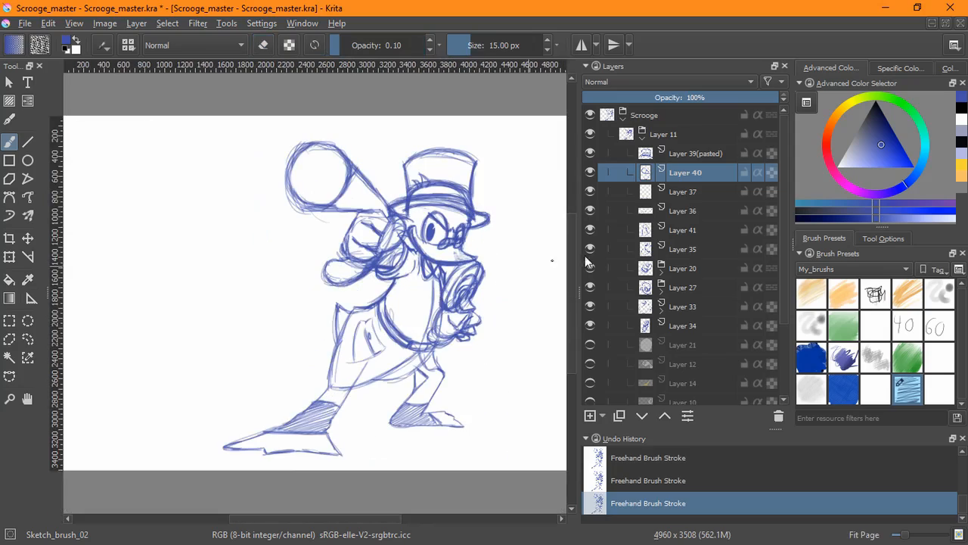
Step: Hatch diagonal shading onto the front and rear spats on Layer 37
left_click(684, 191)
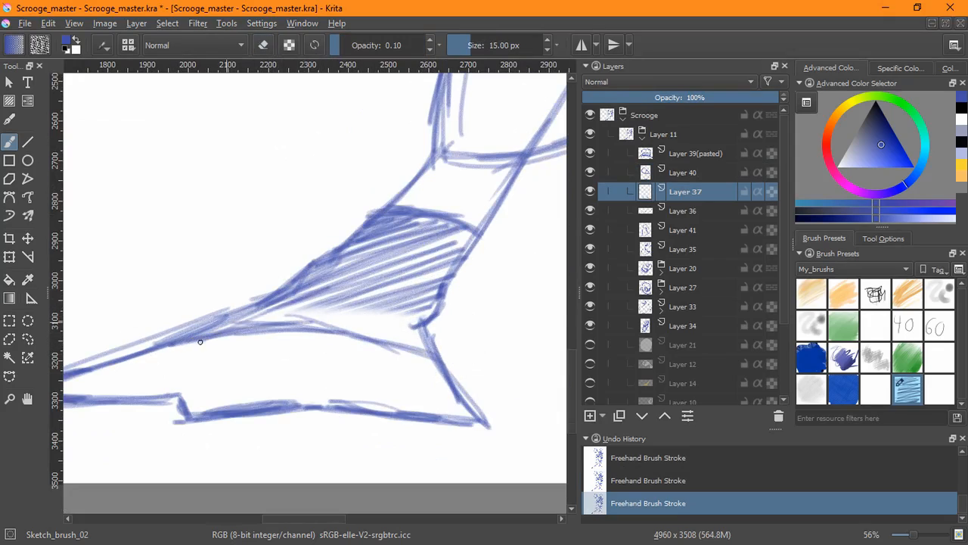
left_click_drag(200, 342, 414, 335)
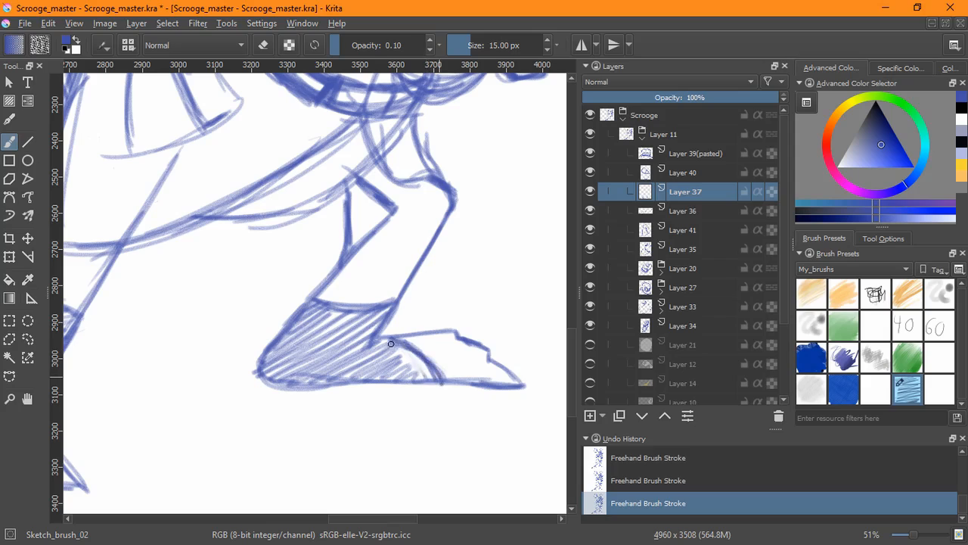
left_click_drag(390, 344, 394, 338)
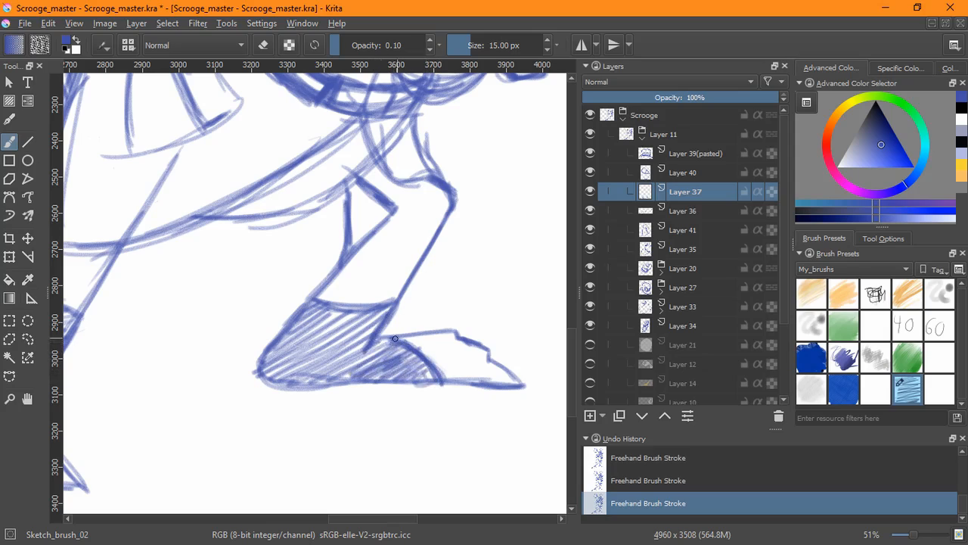
scroll("down", 3)
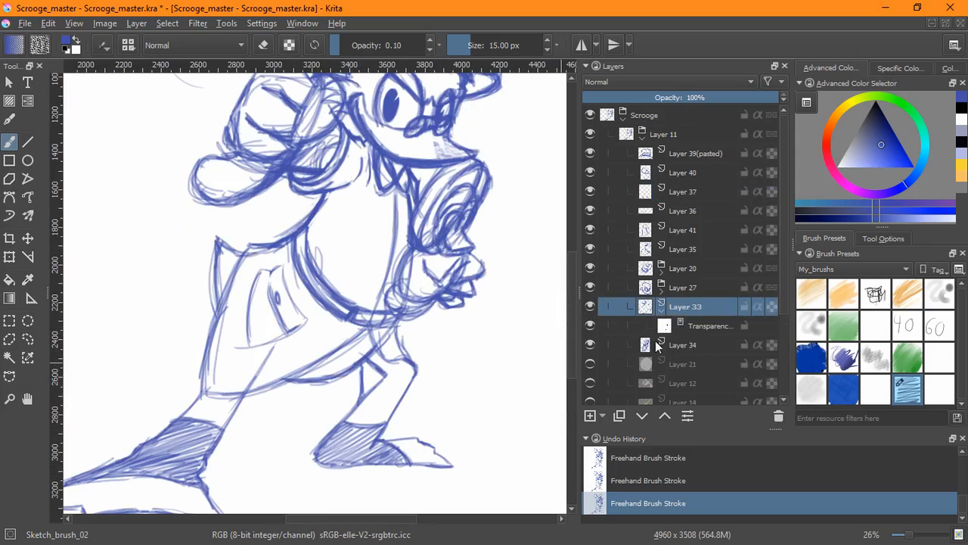
left_click(710, 327)
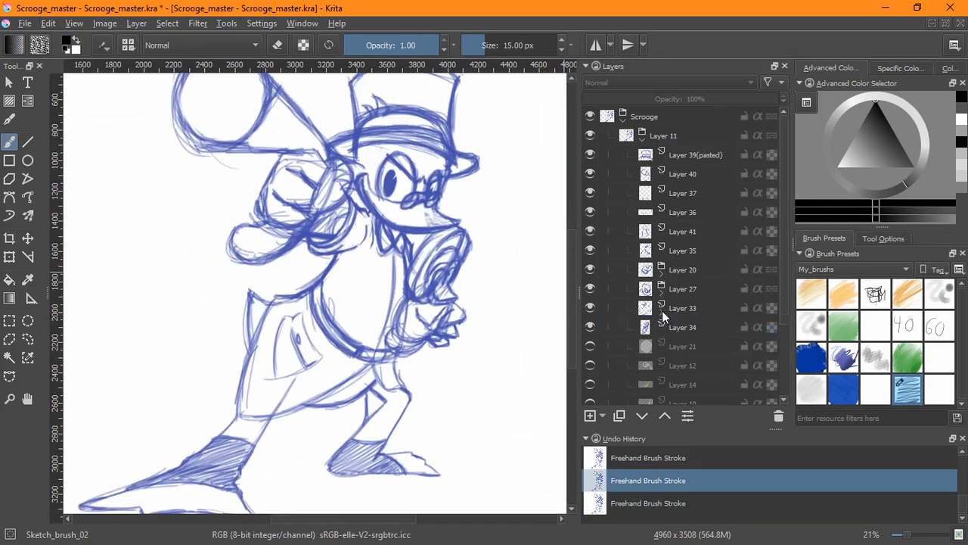
Step: Faintly hide stray sketch lines on the money bag via a transparency mask at 10% opacity
left_click(682, 326)
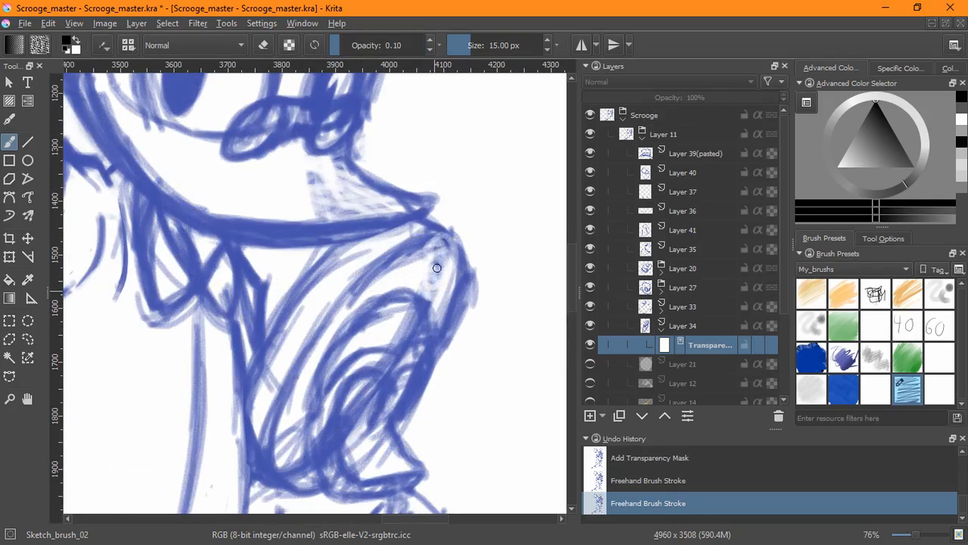
left_click_drag(437, 267, 392, 307)
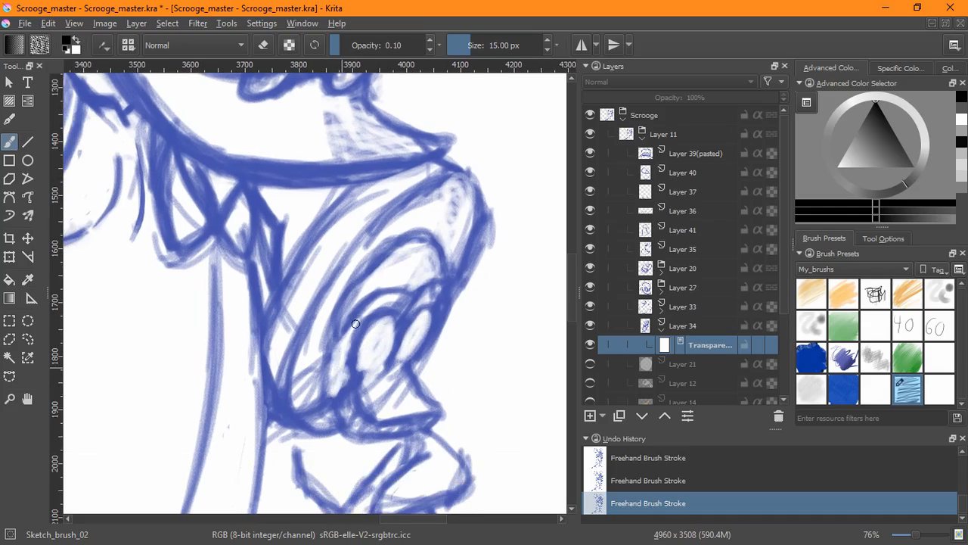
left_click_drag(356, 324, 391, 373)
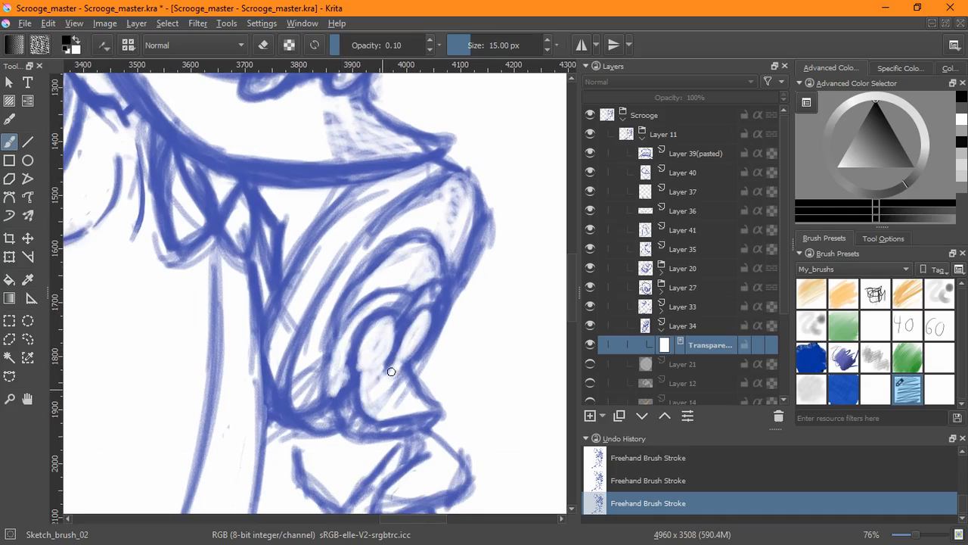
left_click_drag(391, 372, 478, 283)
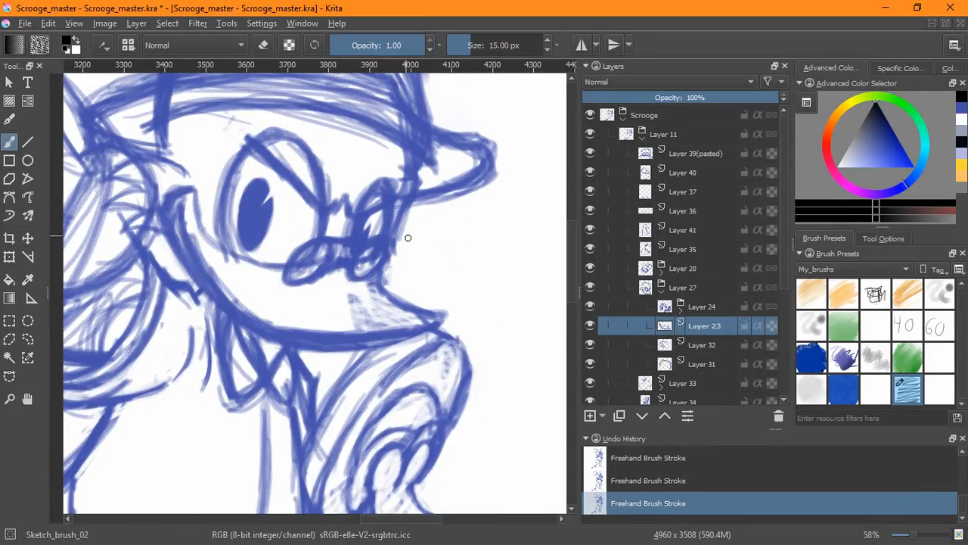
Step: On Layer 23, lightly erase stray strokes below the beak and beside the cheek
left_click(381, 46)
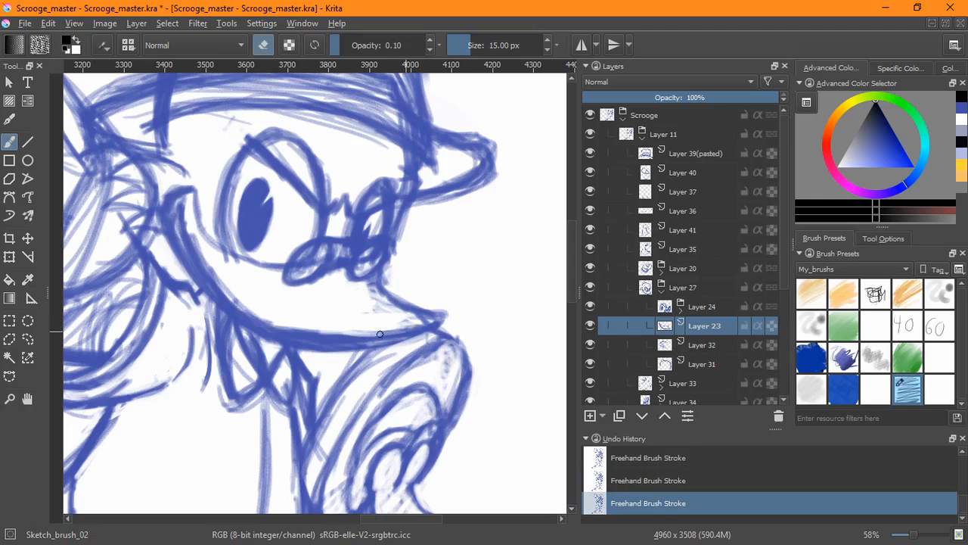
left_click_drag(378, 334, 375, 294)
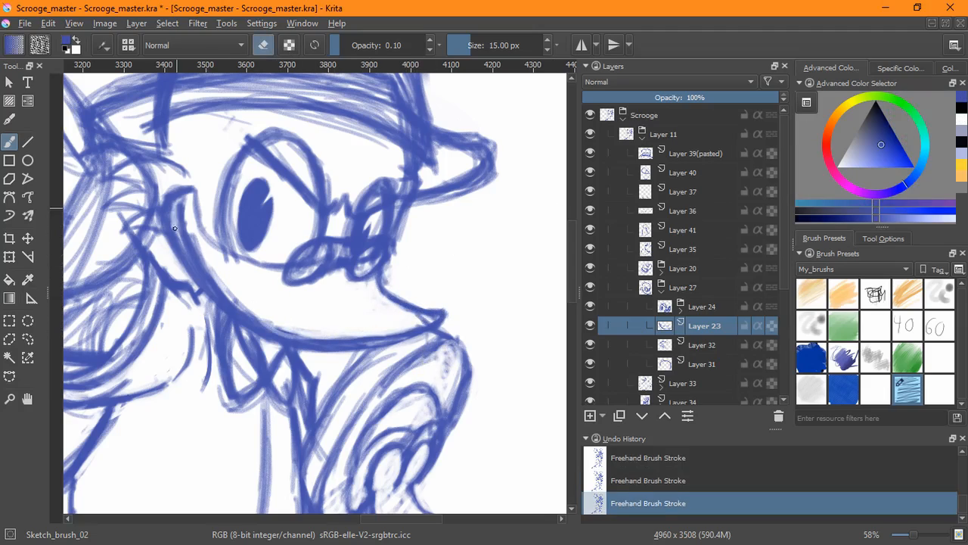
left_click_drag(174, 224, 221, 280)
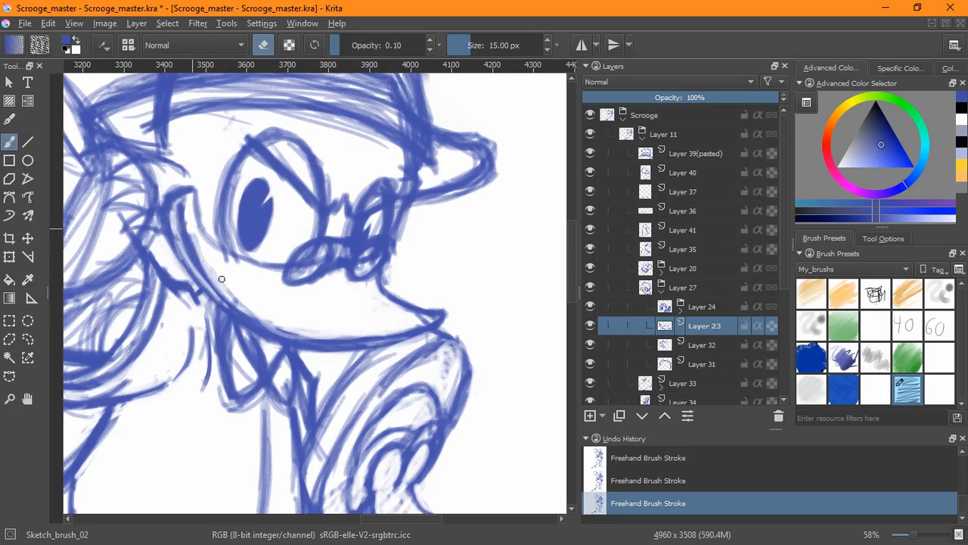
left_click_drag(221, 280, 201, 227)
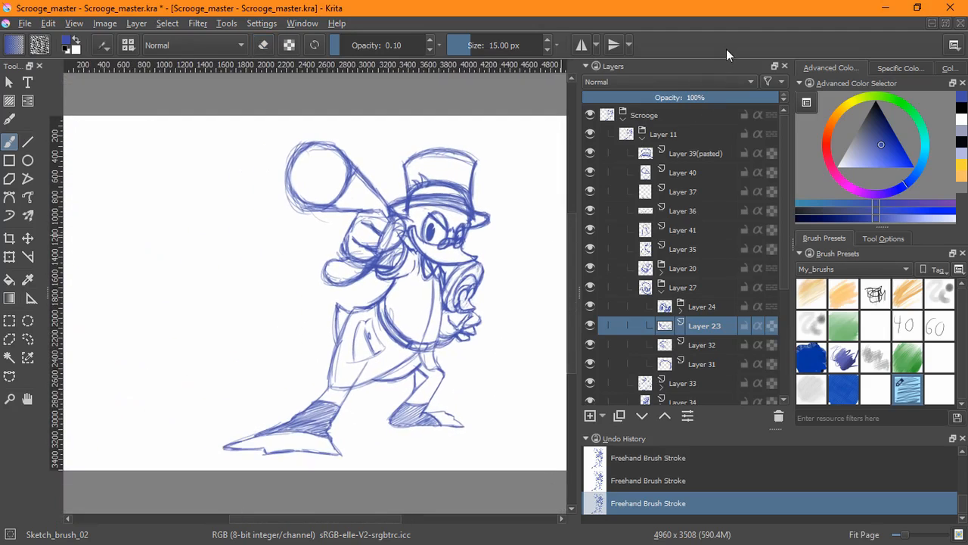
Step: Mask out rough strokes over the hat brim, then duplicate Layer 40
key("ctrl+s")
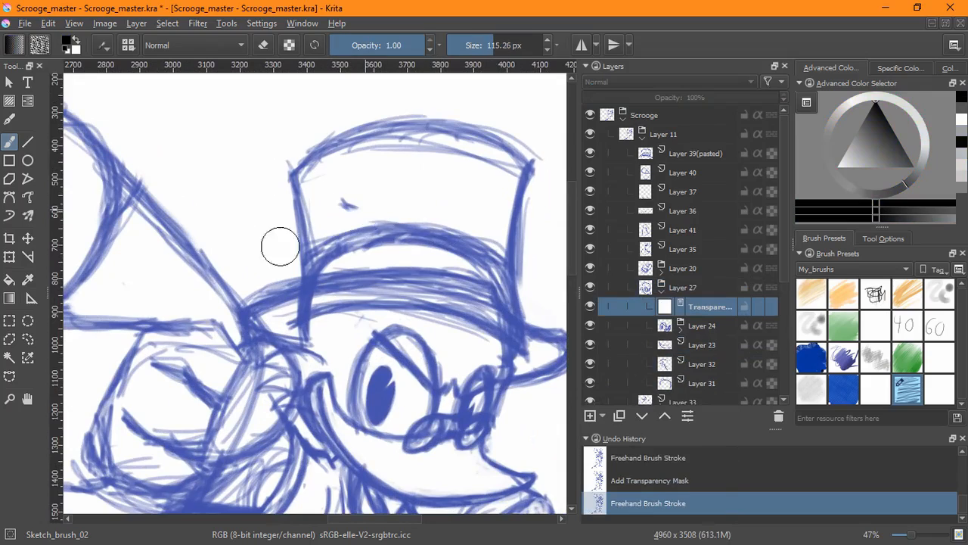
left_click_drag(280, 246, 481, 284)
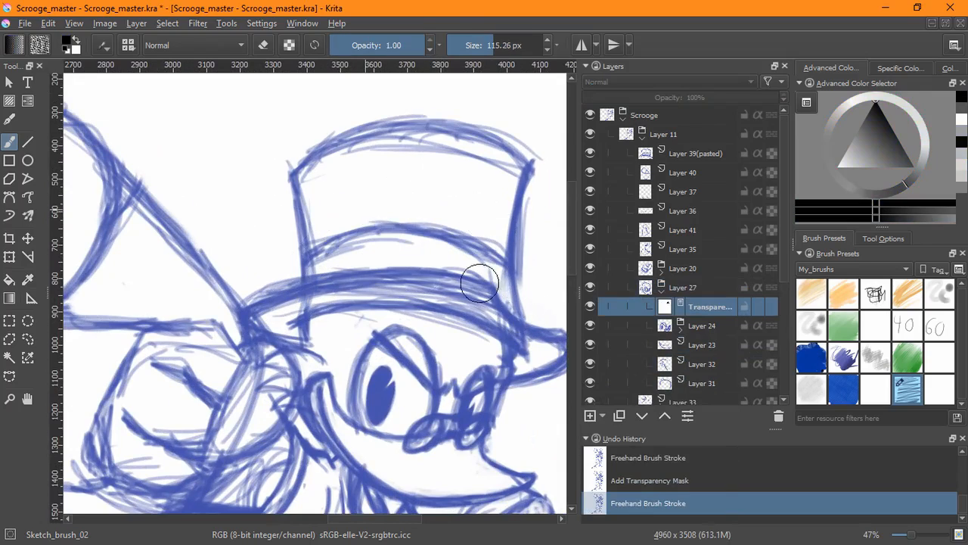
scroll("down", 3)
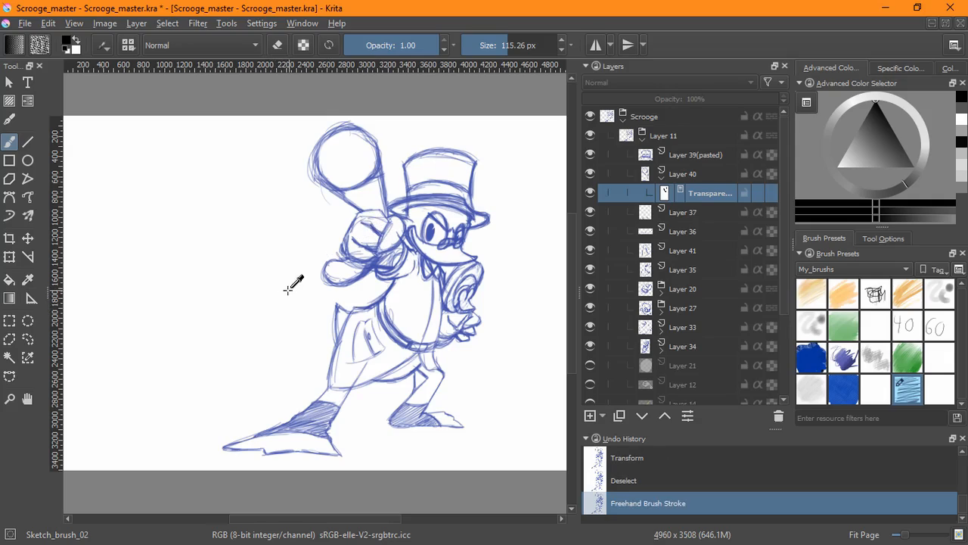
key("ctrl+s")
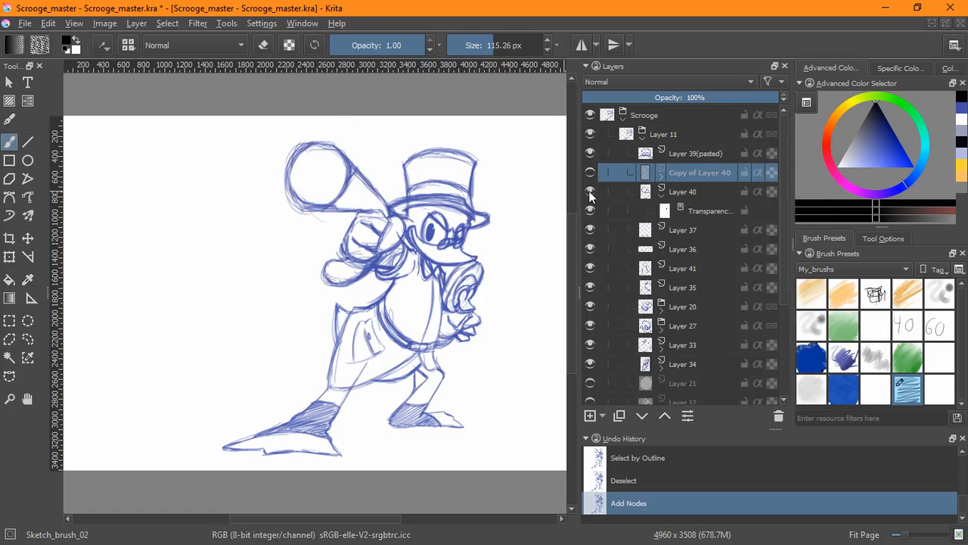
Step: Add a blank layer and lightly refine lines near the raised fist, face and above the eye
key("ctrl+s")
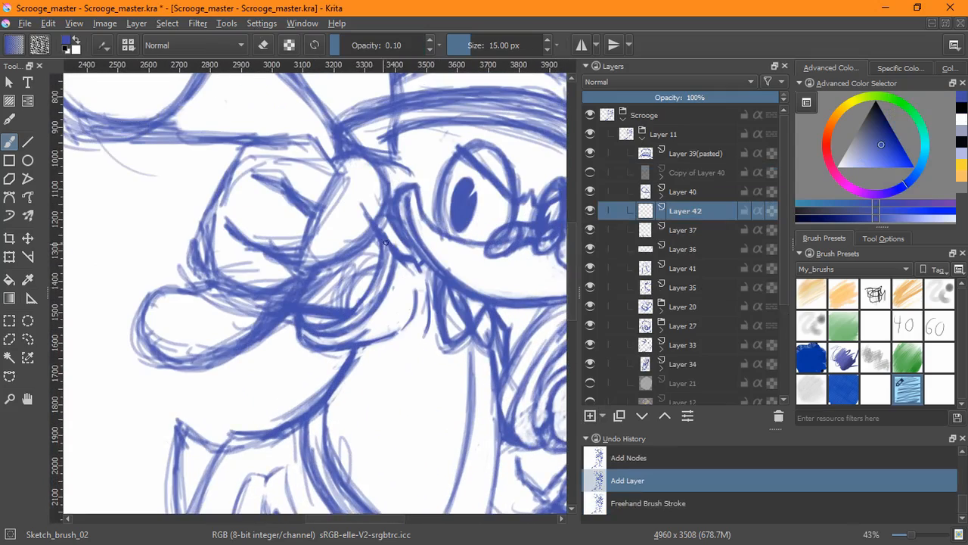
left_click_drag(386, 242, 302, 331)
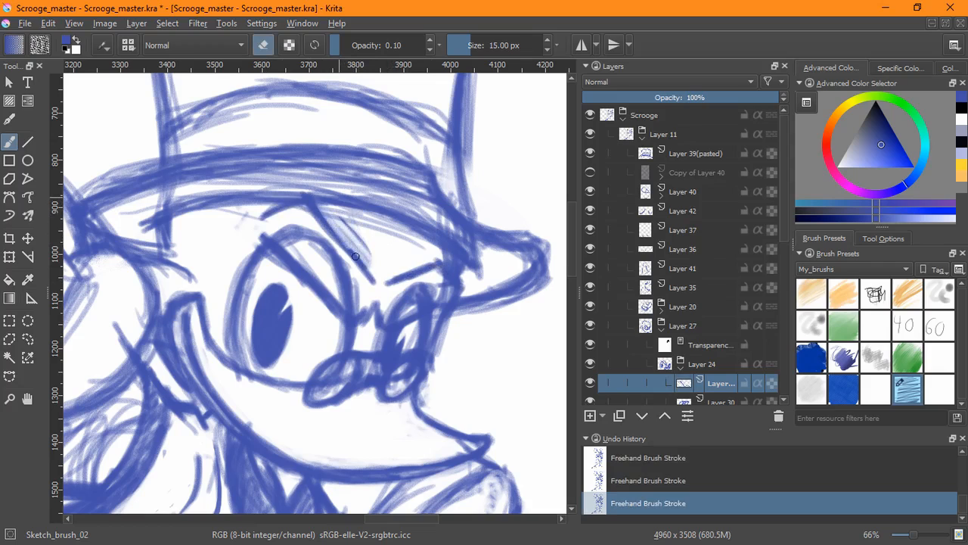
scroll("down", 3)
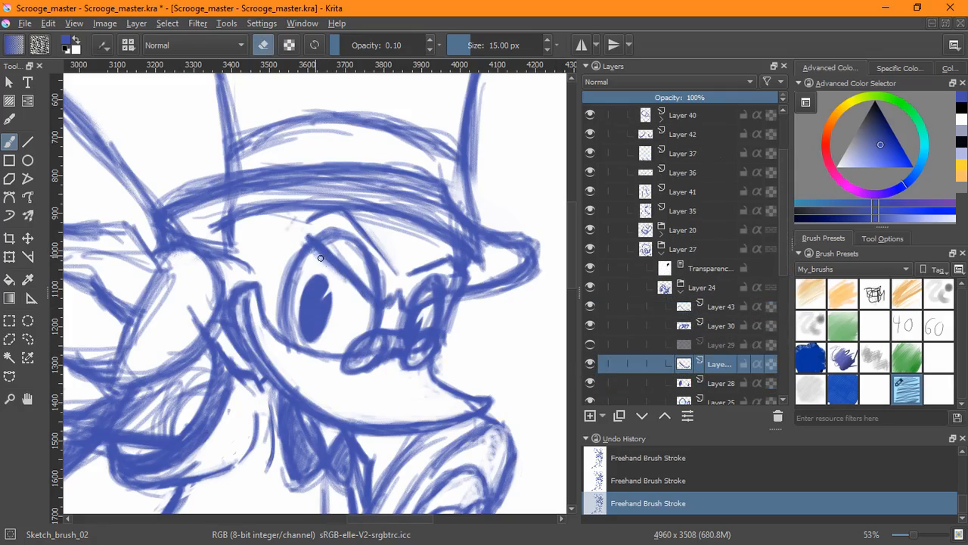
left_click_drag(320, 257, 337, 253)
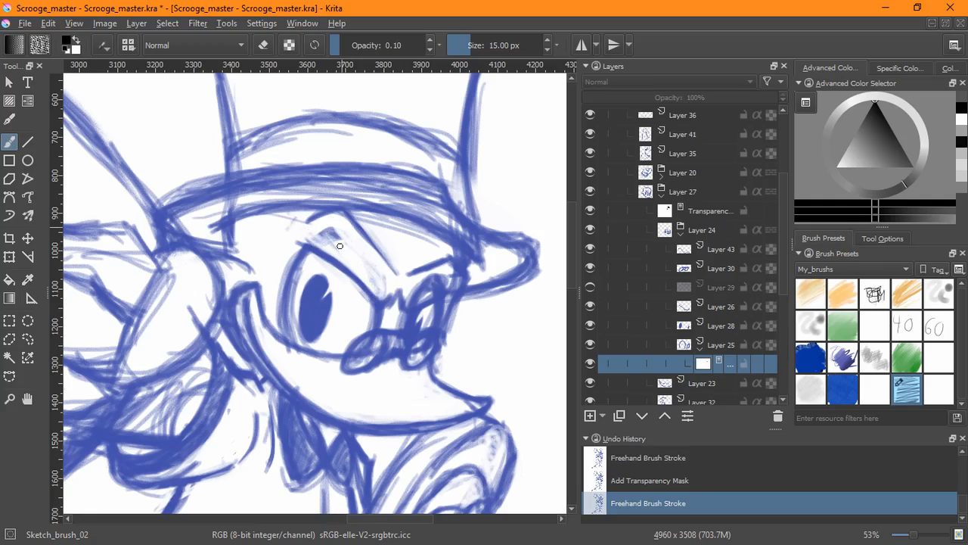
Step: Erase stray strokes above the eye, tidy the glasses bridge, and refine the brow line on Layer 31
left_click_drag(340, 245, 427, 289)
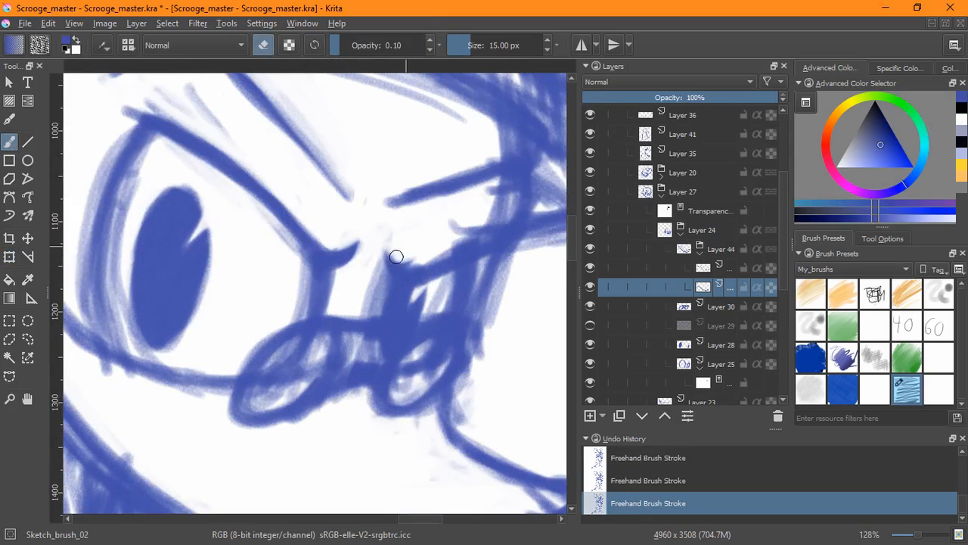
left_click_drag(396, 257, 348, 254)
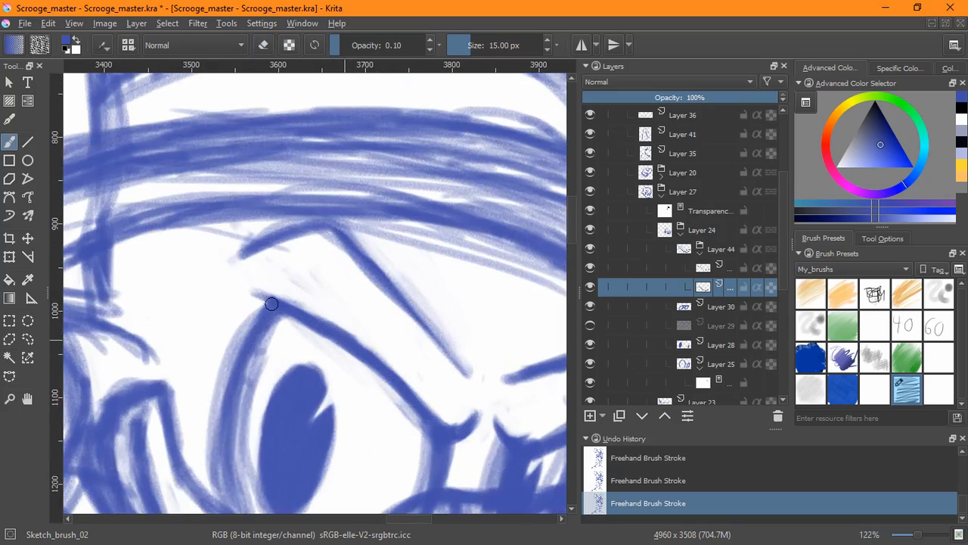
scroll("down", 3)
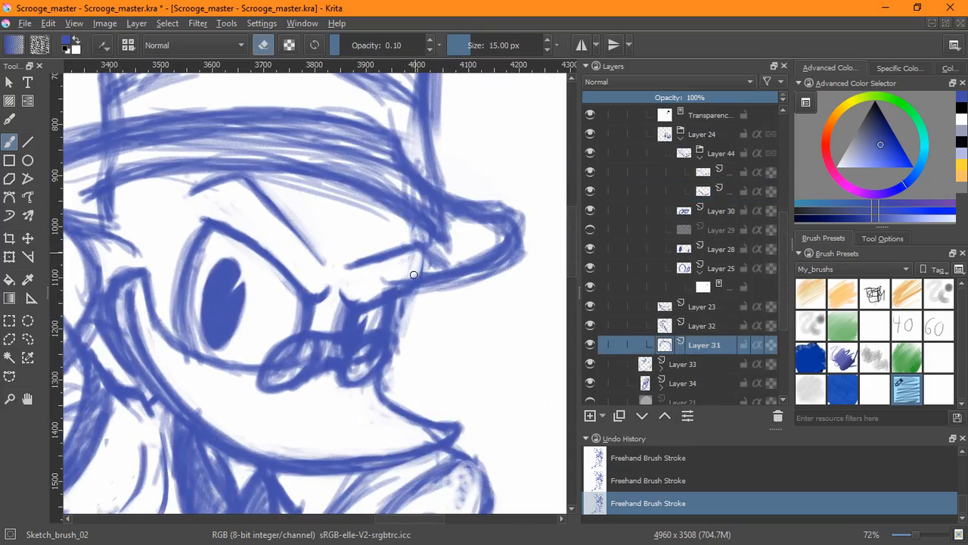
left_click_drag(415, 275, 393, 270)
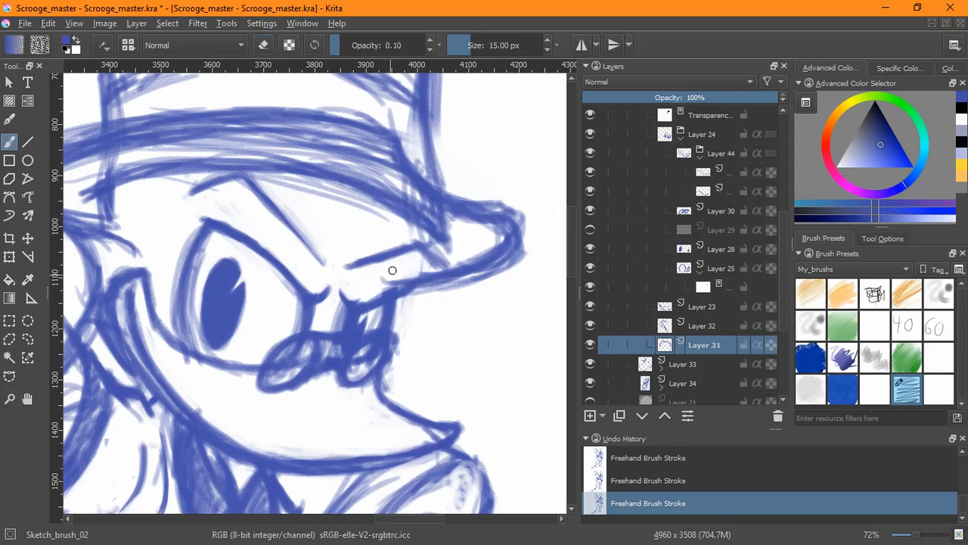
left_click_drag(393, 269, 402, 286)
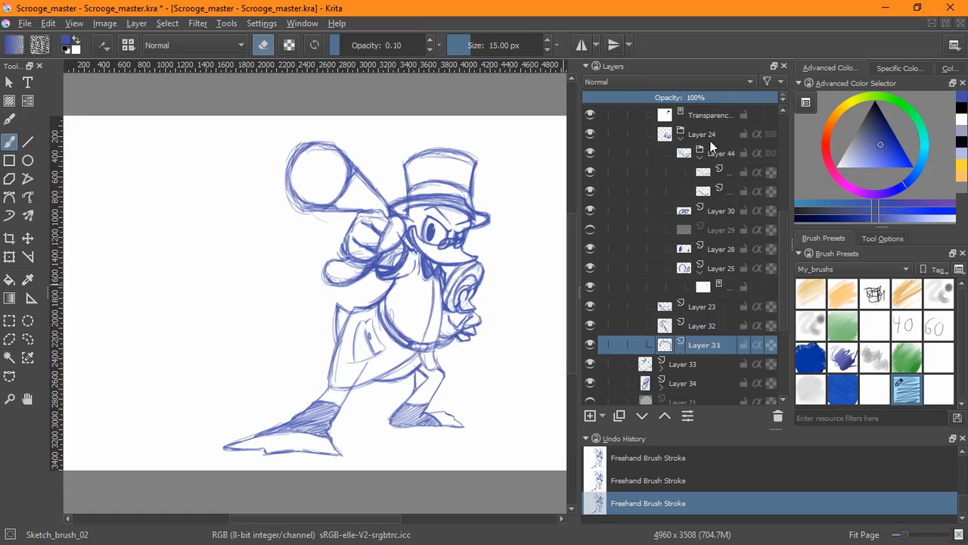
Step: Transform part of the head on Layer 27 and save the Scrooge_master document
scroll("down", 3)
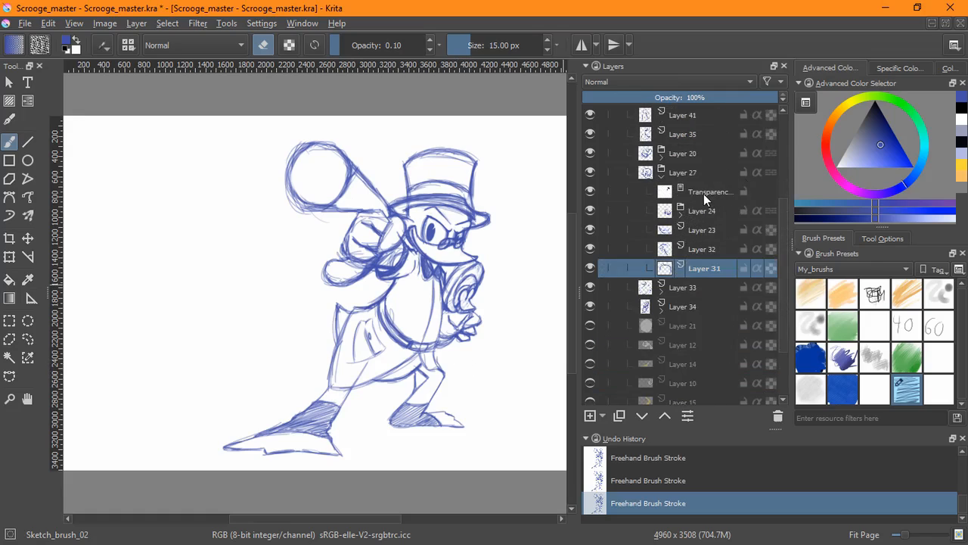
left_click(683, 172)
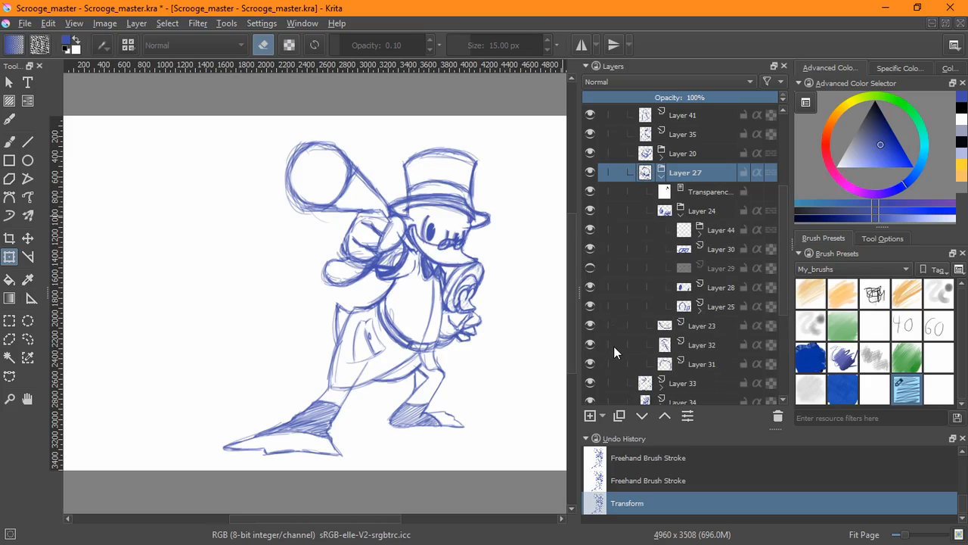
mouse_move(714, 286)
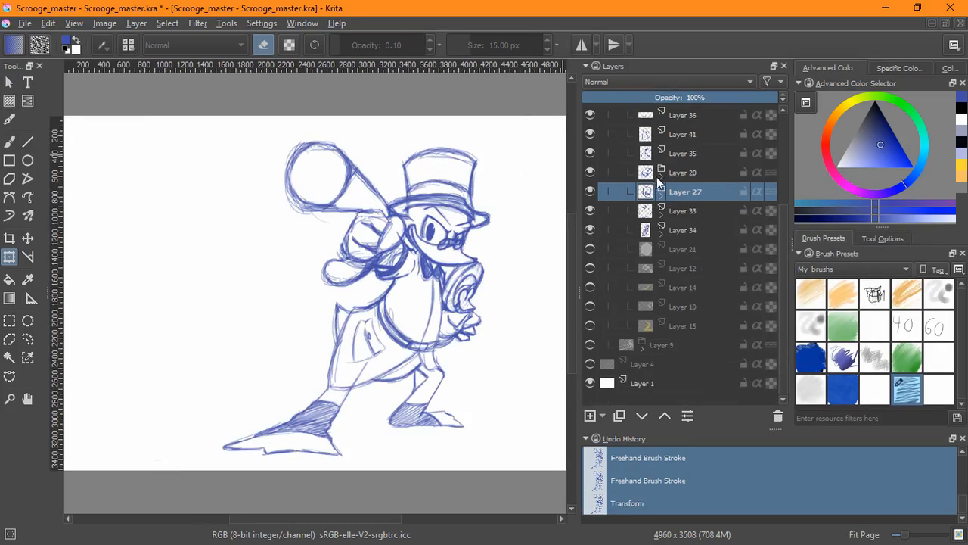
mouse_move(537, 202)
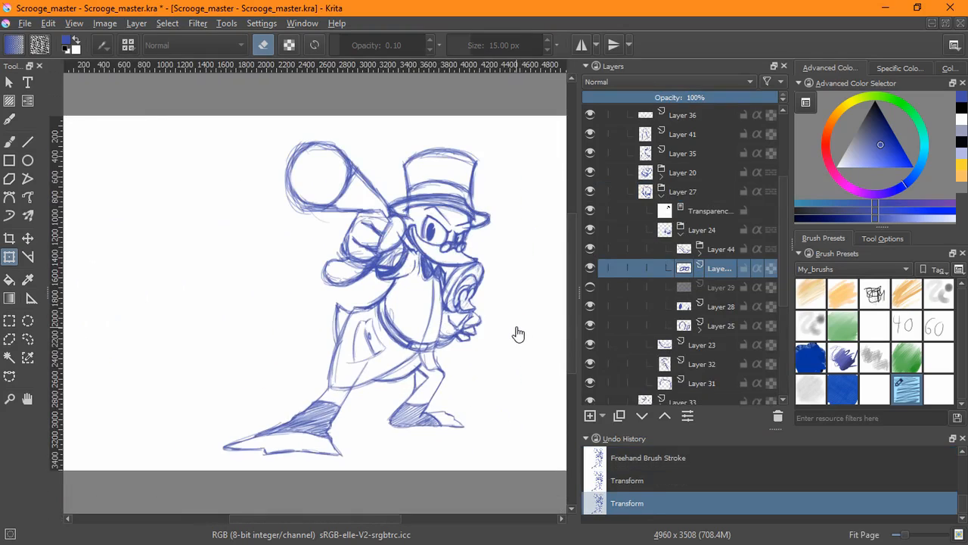
key("ctrl+s")
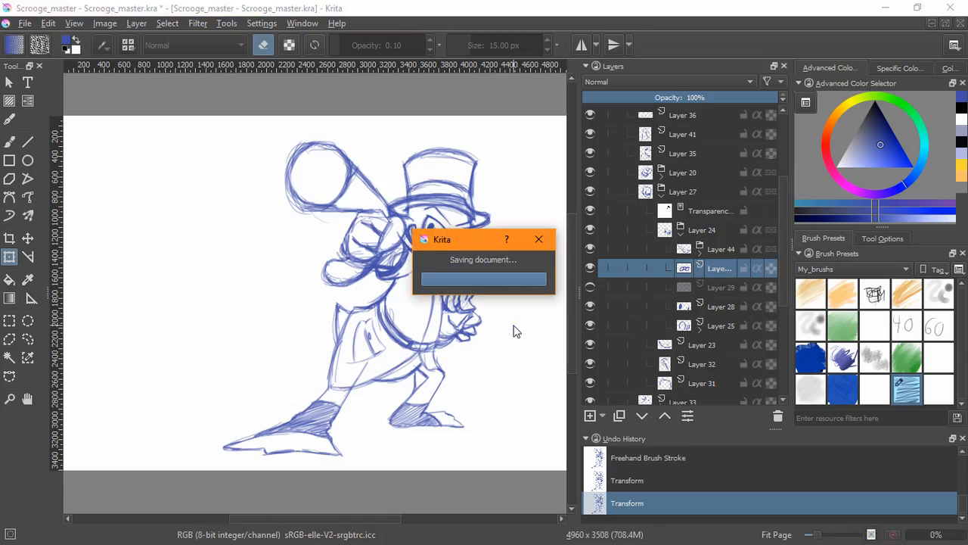